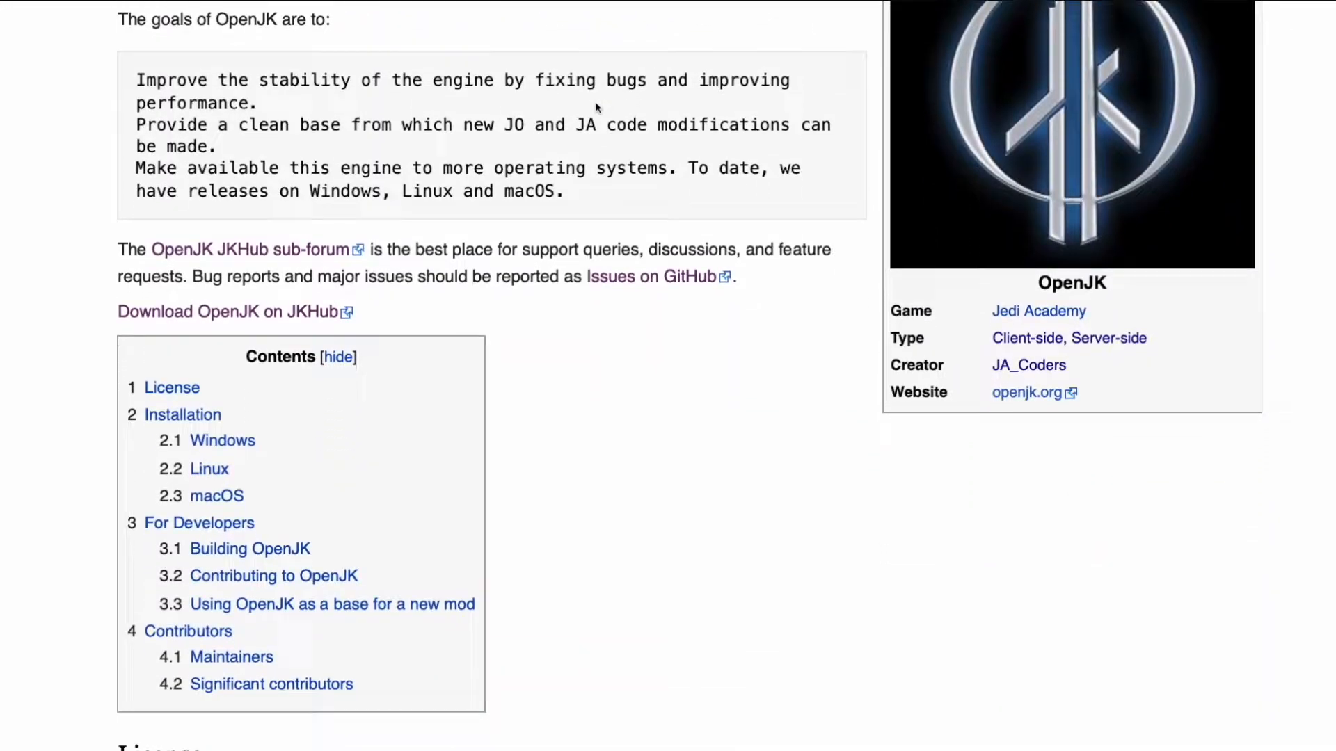
Step: Scroll the OpenJK wiki through the Installation section to the Linux and macOS subsections
{"action": "scroll", "scroll_direction": "down", "scroll_amount": 3}
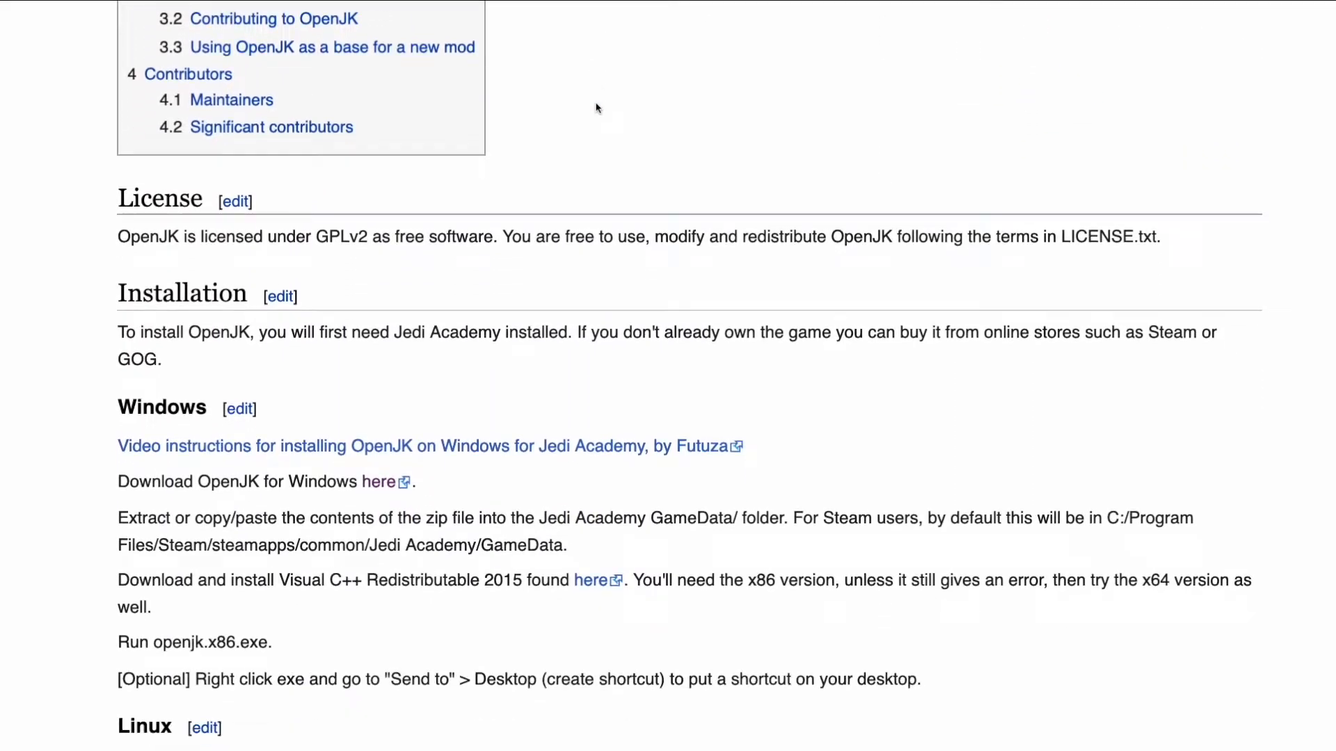
{"action": "scroll", "scroll_direction": "down", "scroll_amount": 3}
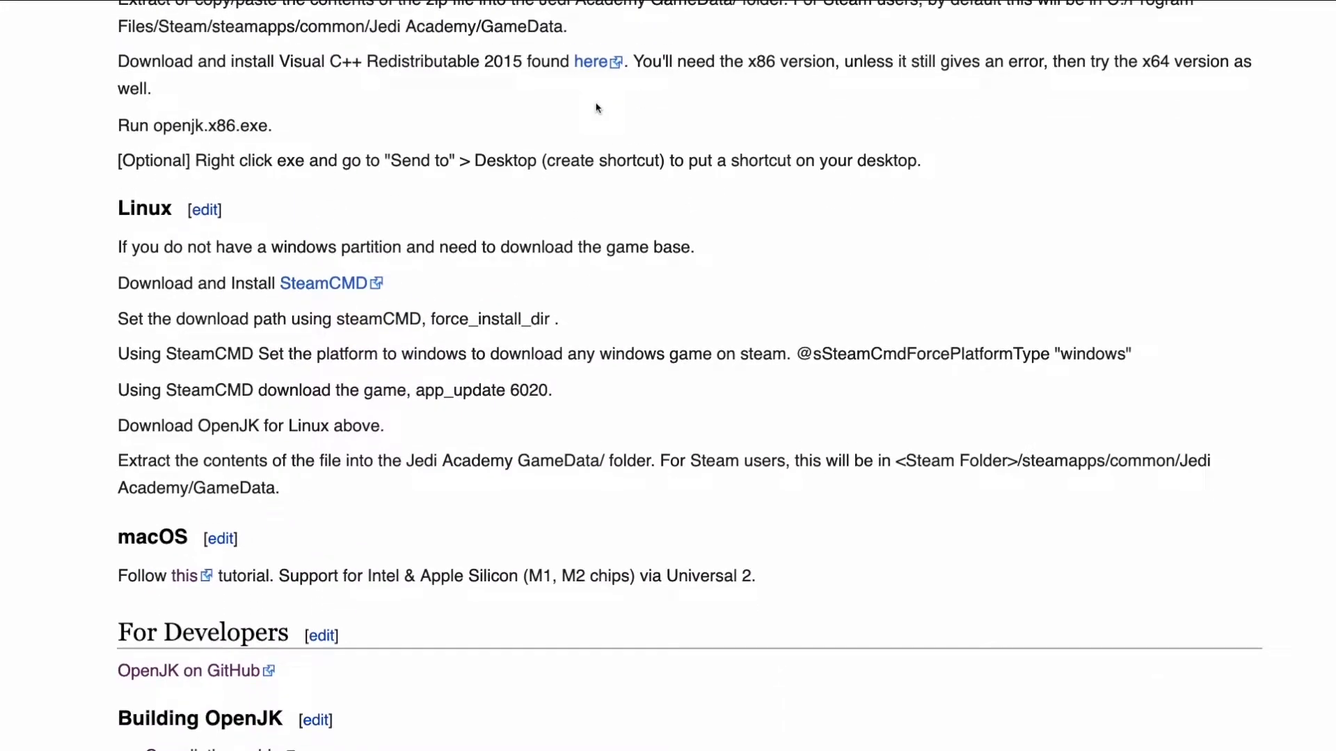
{"action": "scroll", "scroll_direction": "down", "scroll_amount": 3}
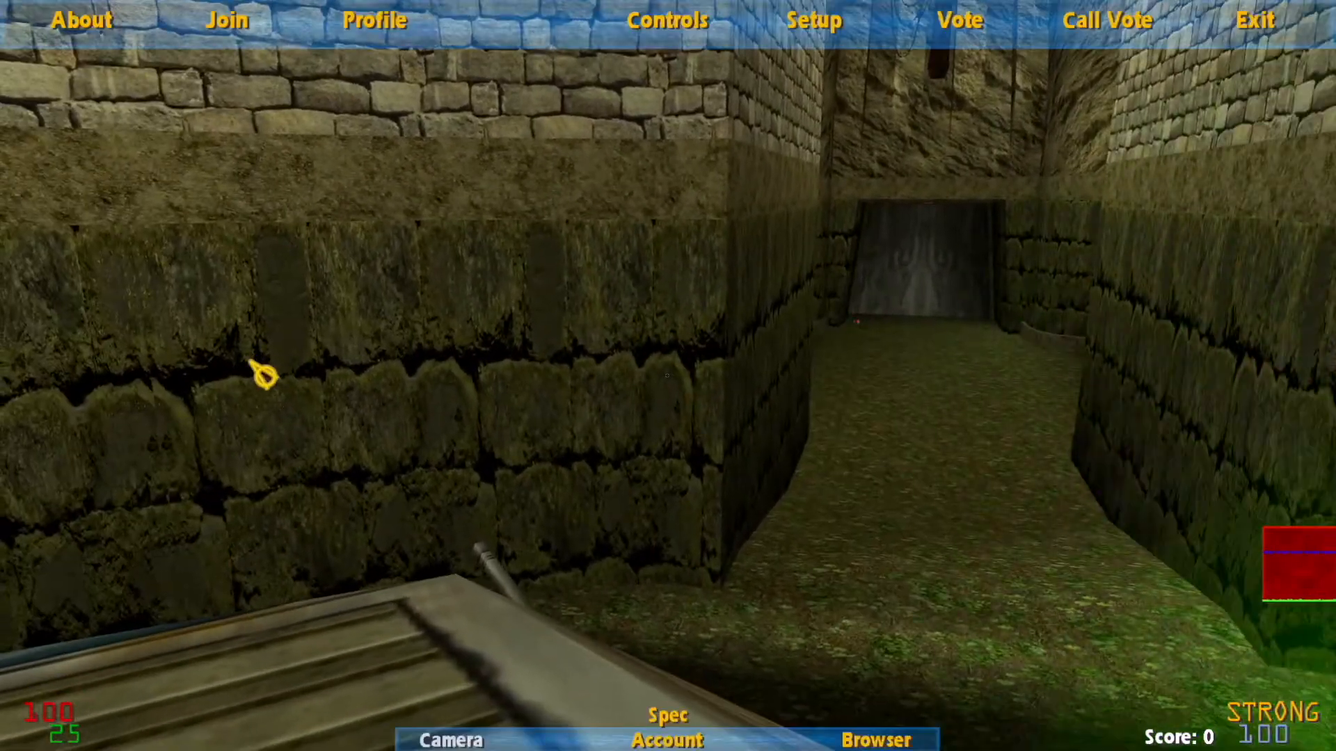
Step: Read down the EternalJK JKHub page before switching to the game
{"action": "left_click", "coordinate": [450, 739]}
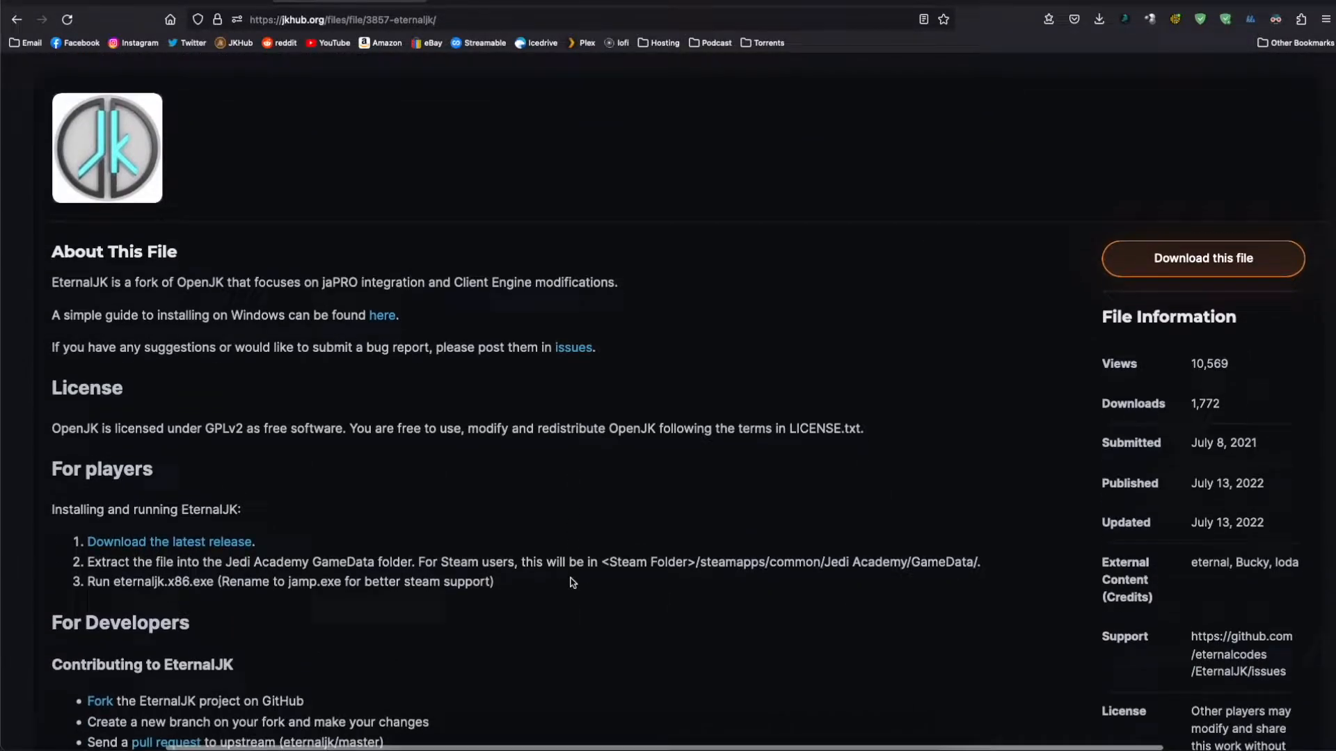
{"action": "scroll", "scroll_direction": "down", "scroll_amount": 3}
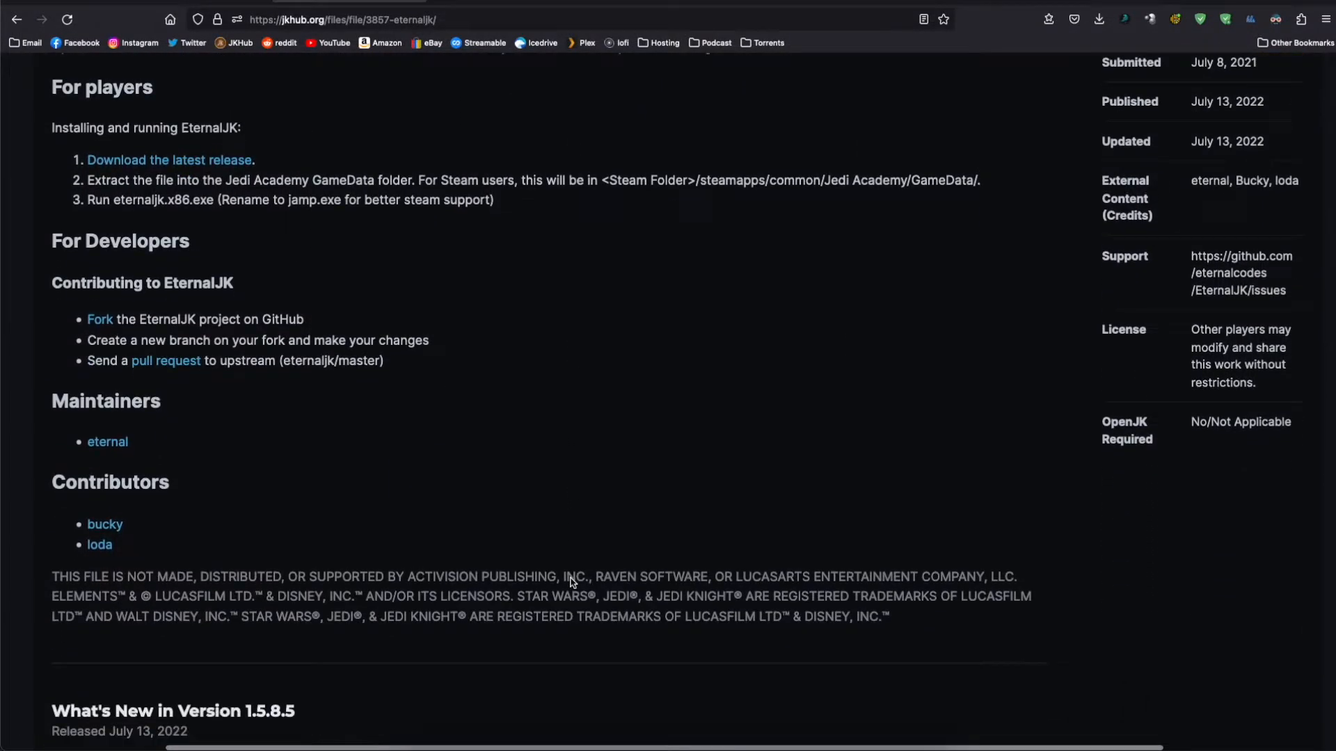
{"action": "scroll", "scroll_direction": "down", "scroll_amount": 3}
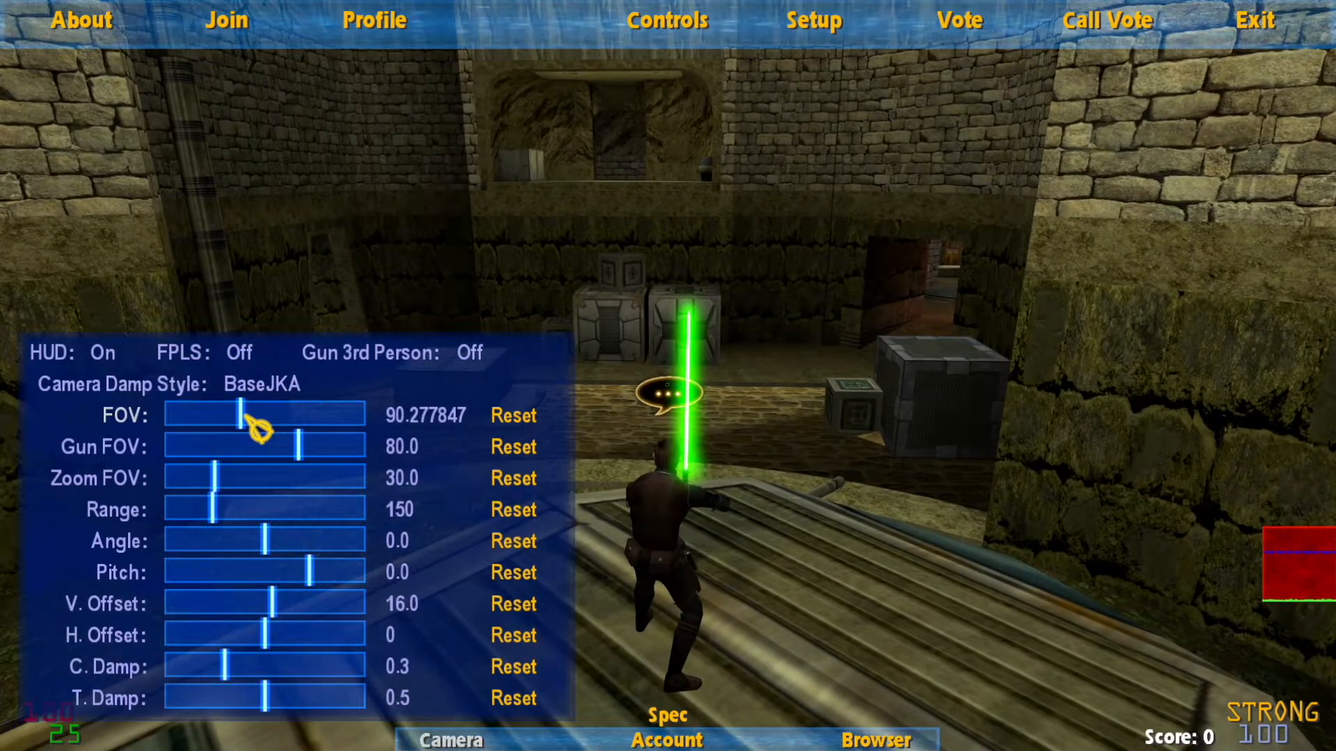
Step: Adjust the camera FOV slider, then change Anti-aliasing under Setup > Video
{"action": "left_click", "coordinate": [813, 19]}
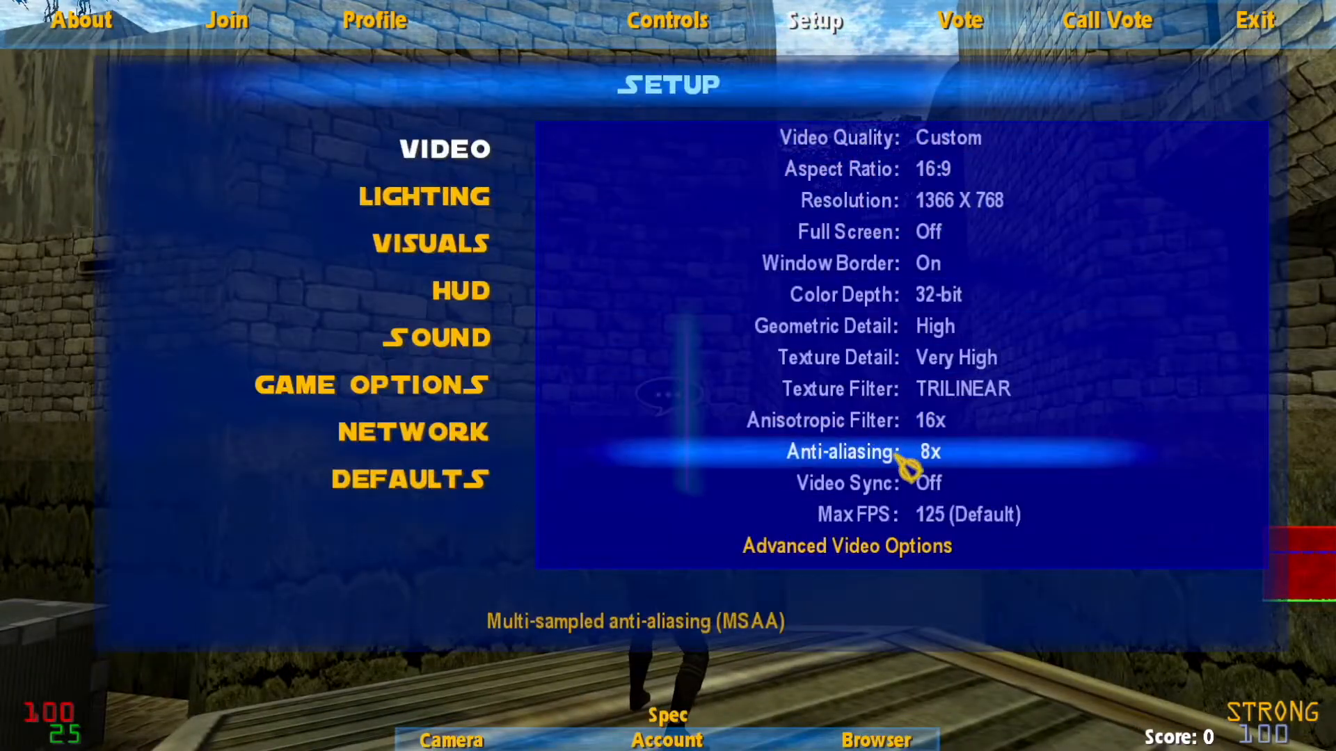
{"action": "left_click", "coordinate": [429, 244]}
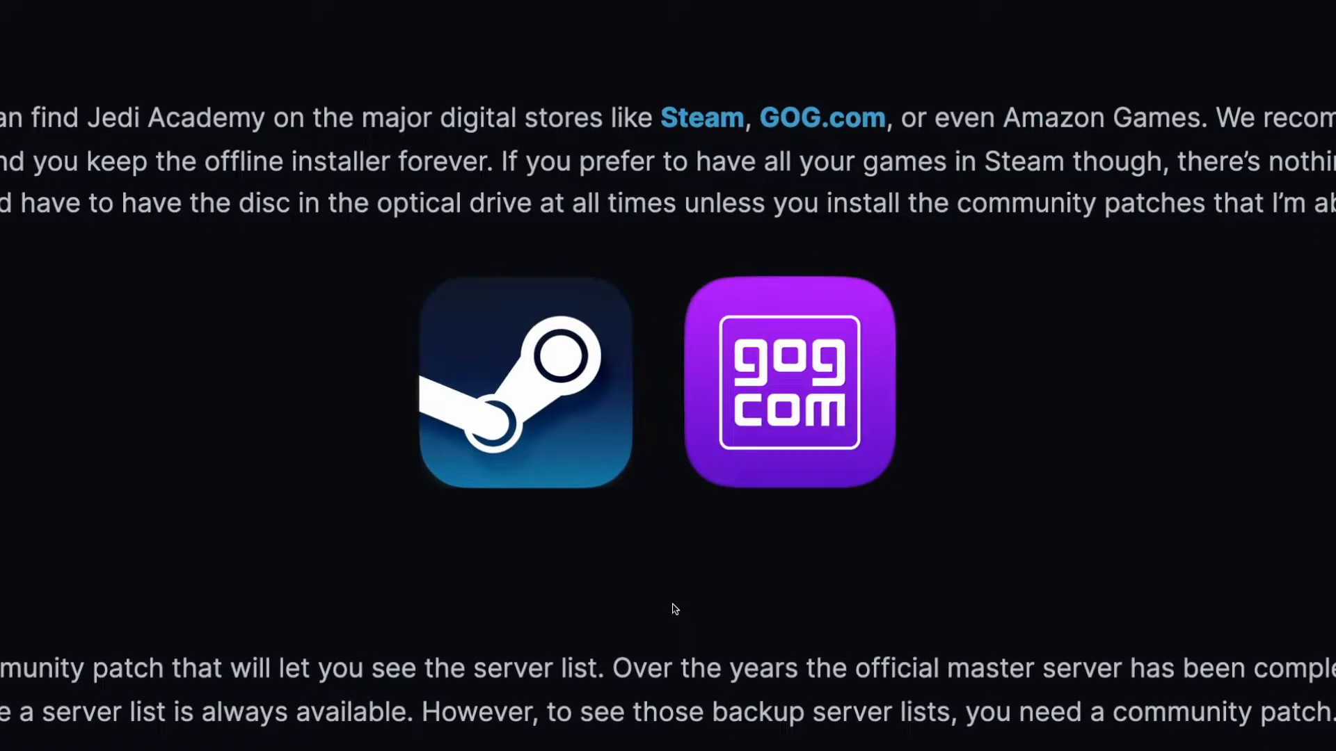
{"action": "mouse_move", "coordinate": [1198, 46]}
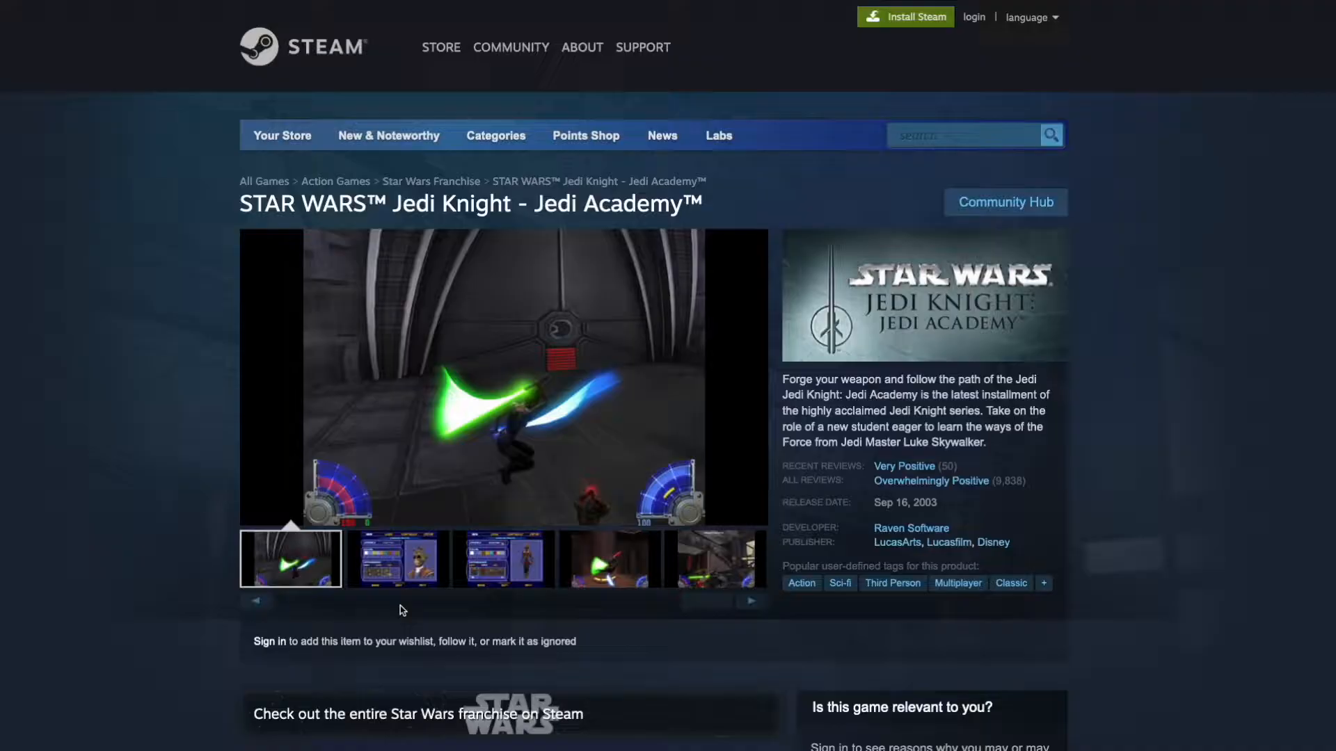
Step: View the screenshot gallery on Jedi Academy's Steam store page
{"action": "left_click", "coordinate": [395, 559]}
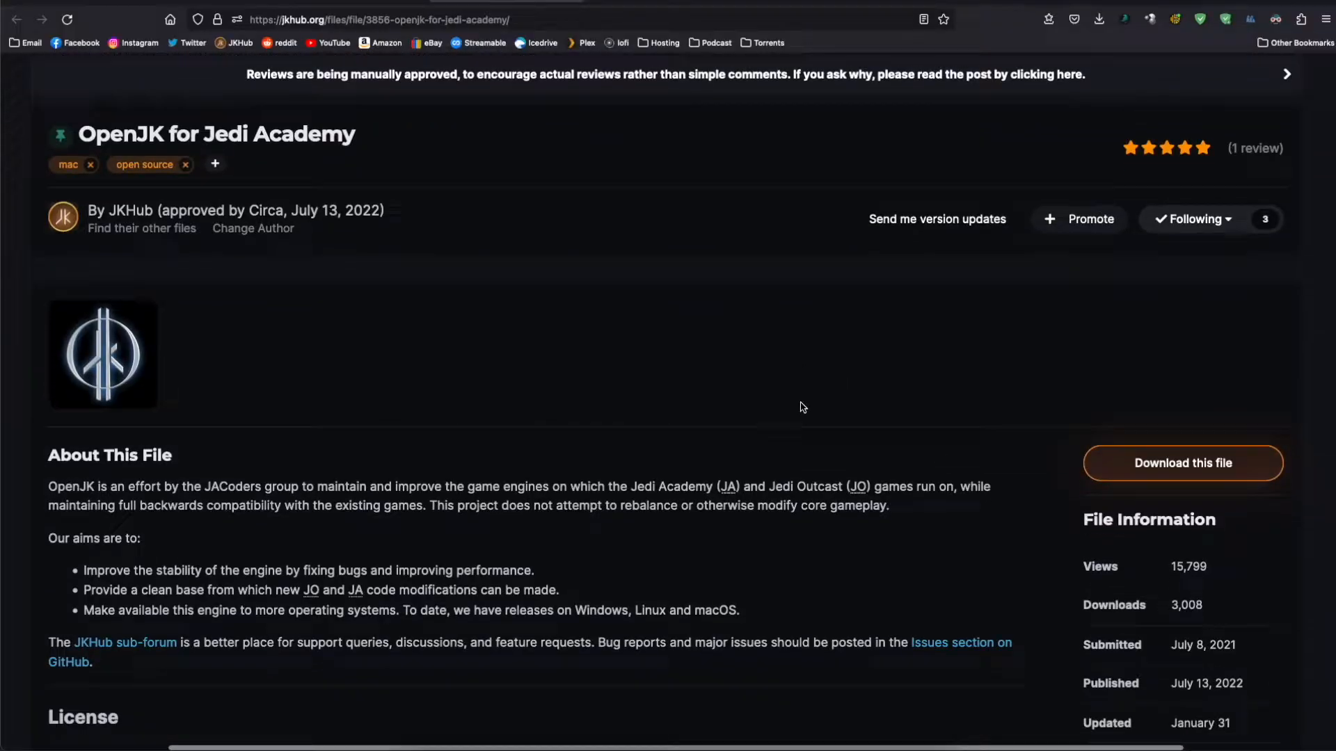
Step: Show the JKHub OpenJK download list with the Windows, Mac and Linux zip files
{"action": "scroll", "scroll_direction": "down", "scroll_amount": 3}
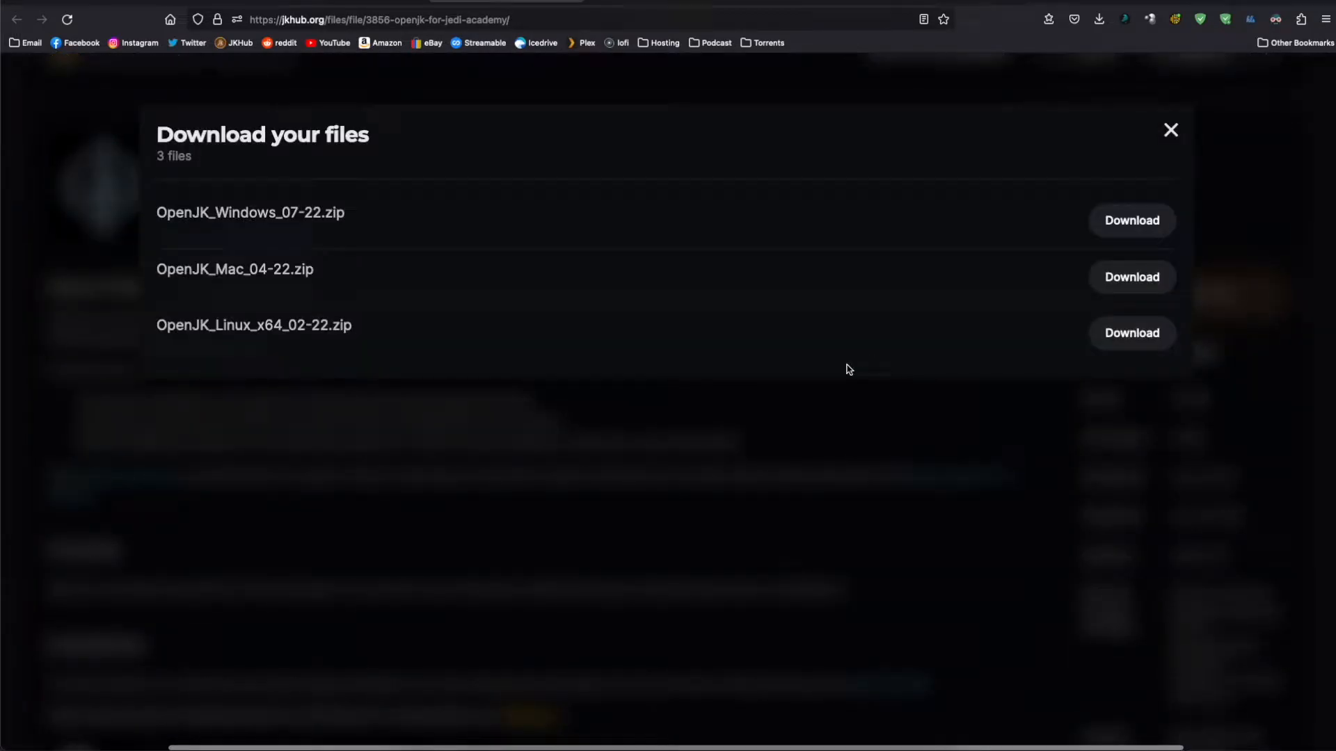
{"action": "mouse_move", "coordinate": [276, 320]}
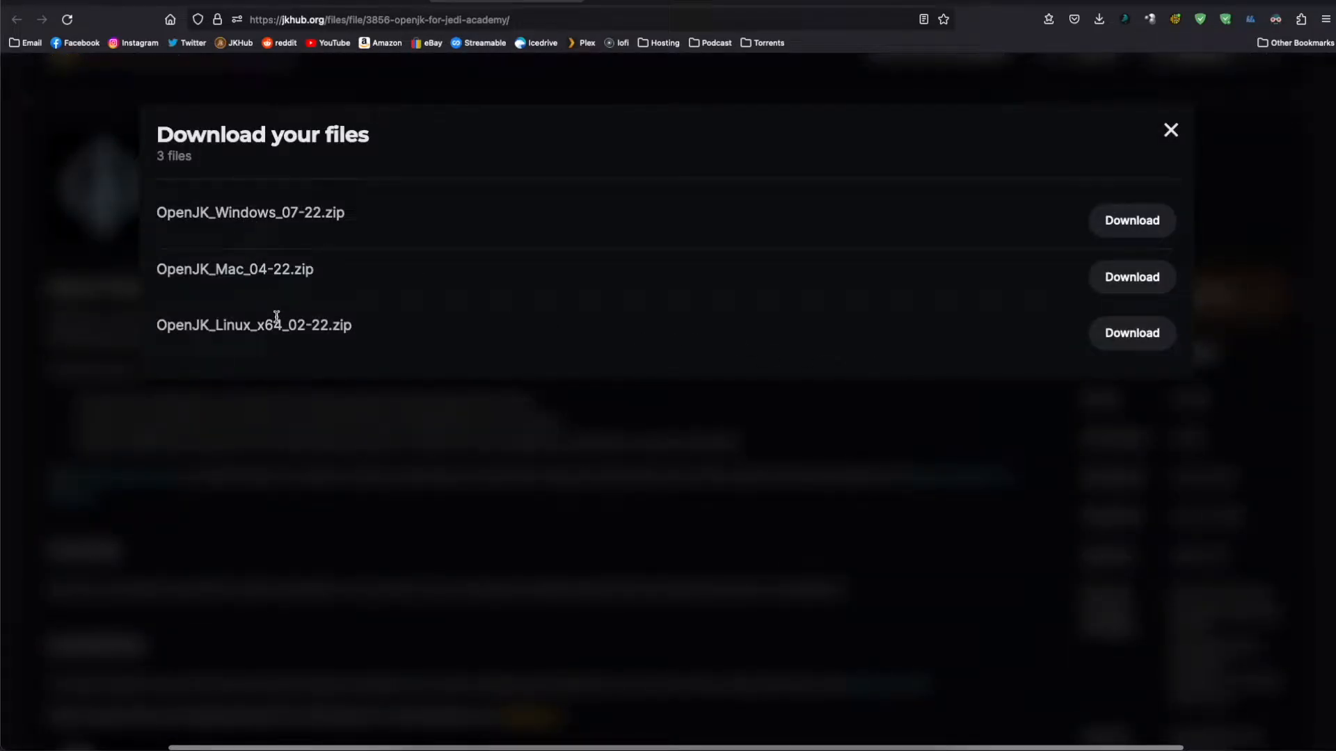
{"action": "mouse_move", "coordinate": [1006, 27]}
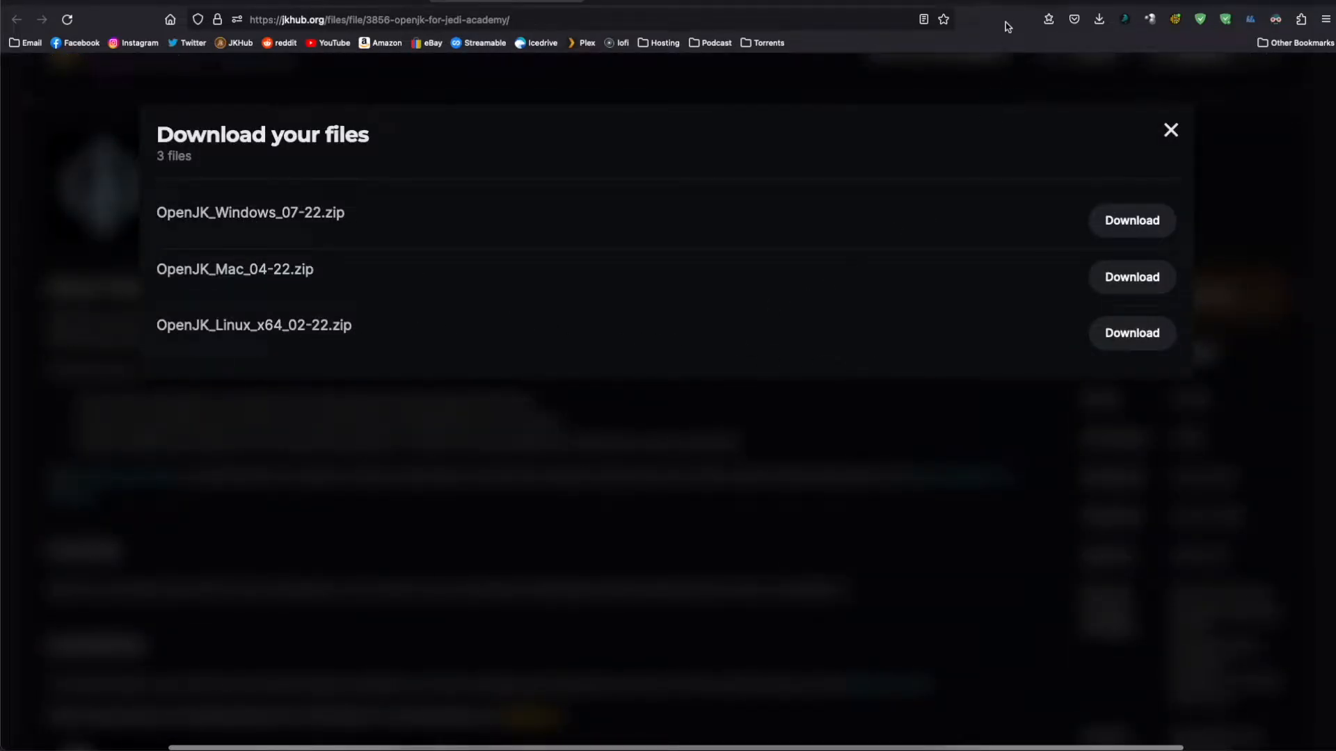
{"action": "left_click", "coordinate": [1171, 129]}
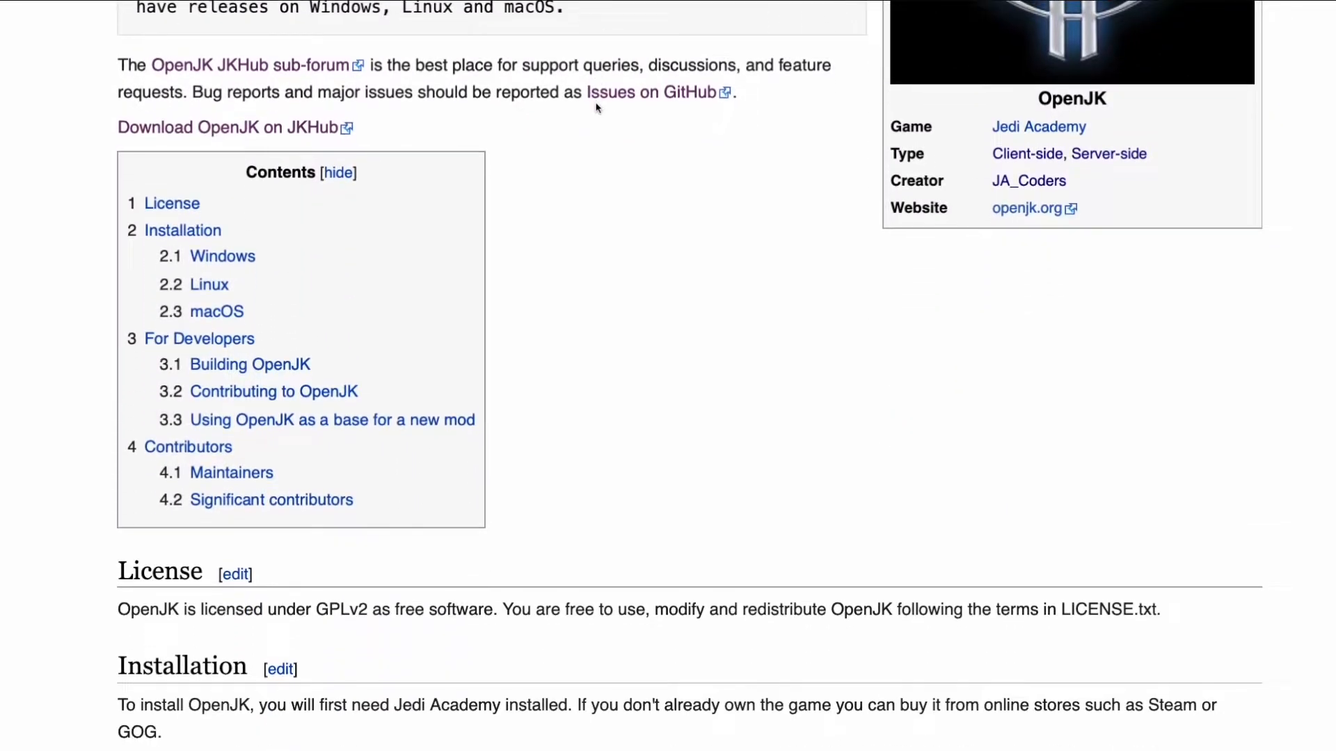
{"action": "scroll", "scroll_direction": "down", "scroll_amount": 3}
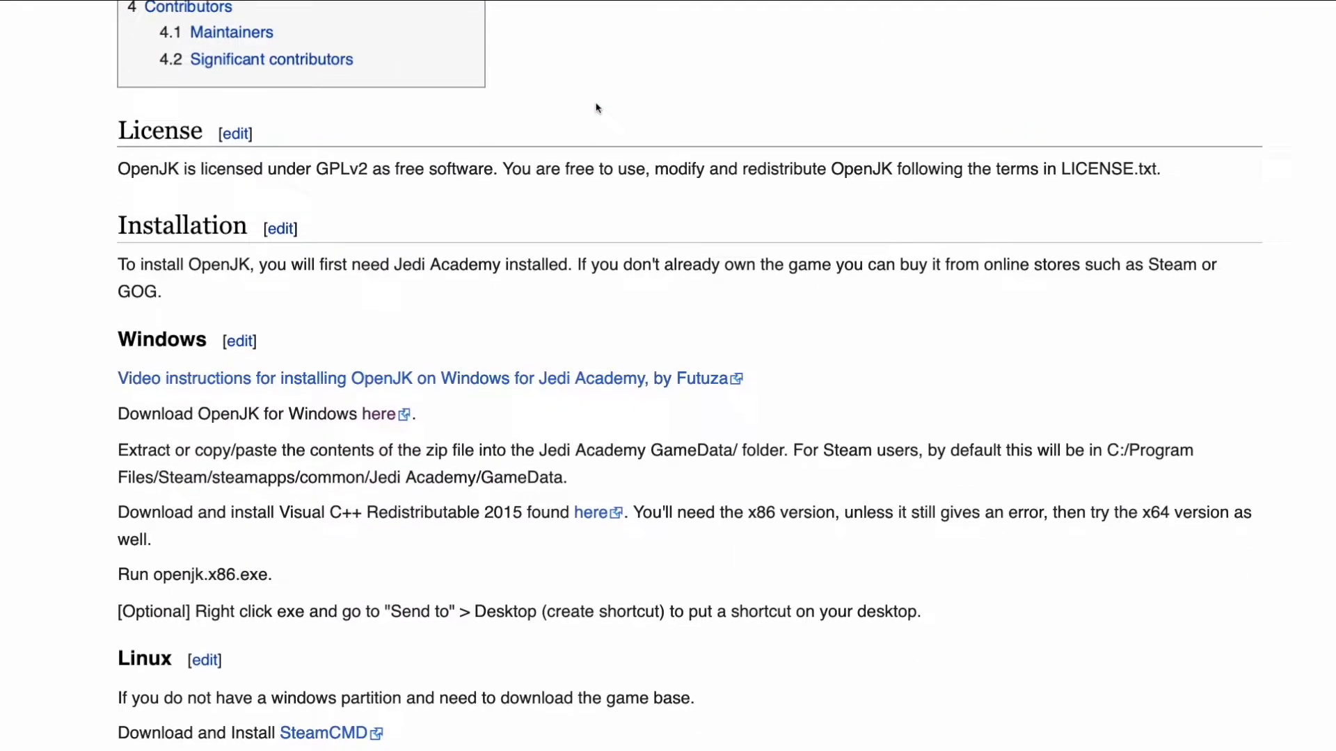
{"action": "scroll", "scroll_direction": "down", "scroll_amount": 3}
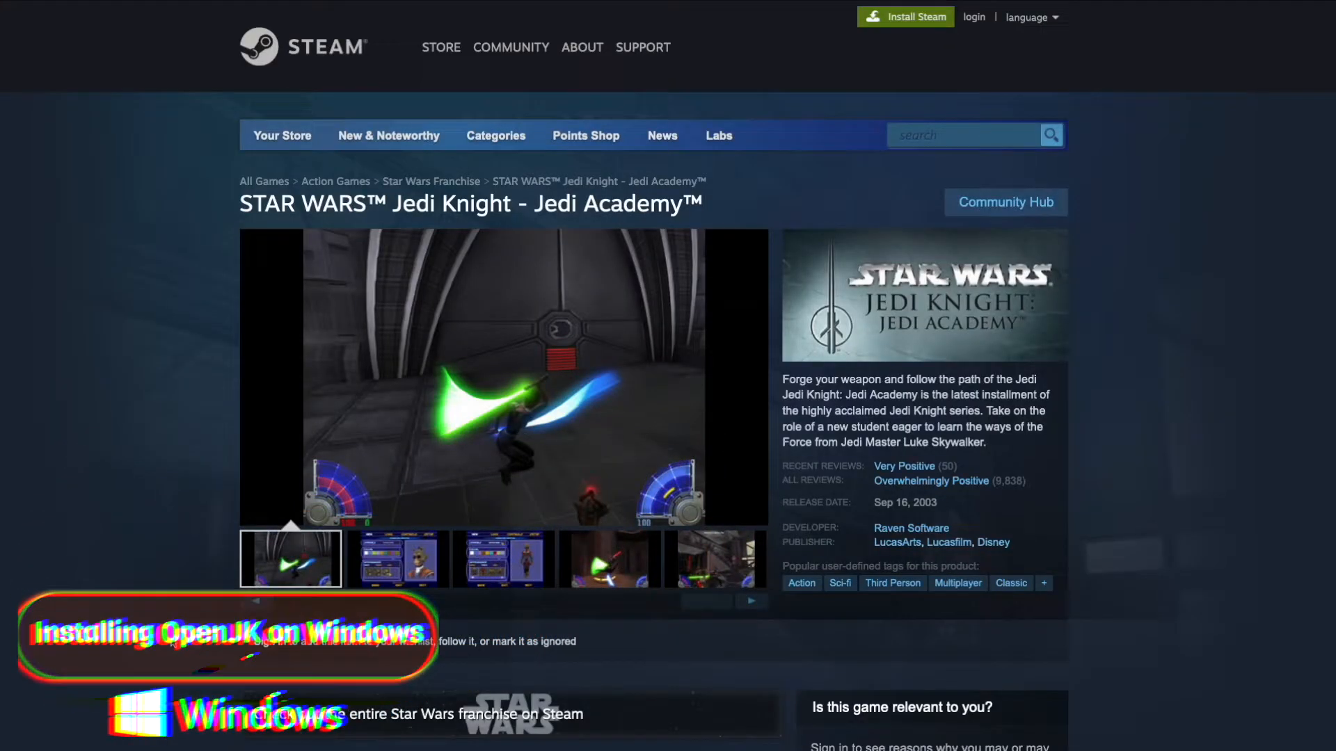
Step: Browse Jedi Academy's local files from the Steam Library and enter its Install folder
{"action": "left_click", "coordinate": [396, 559]}
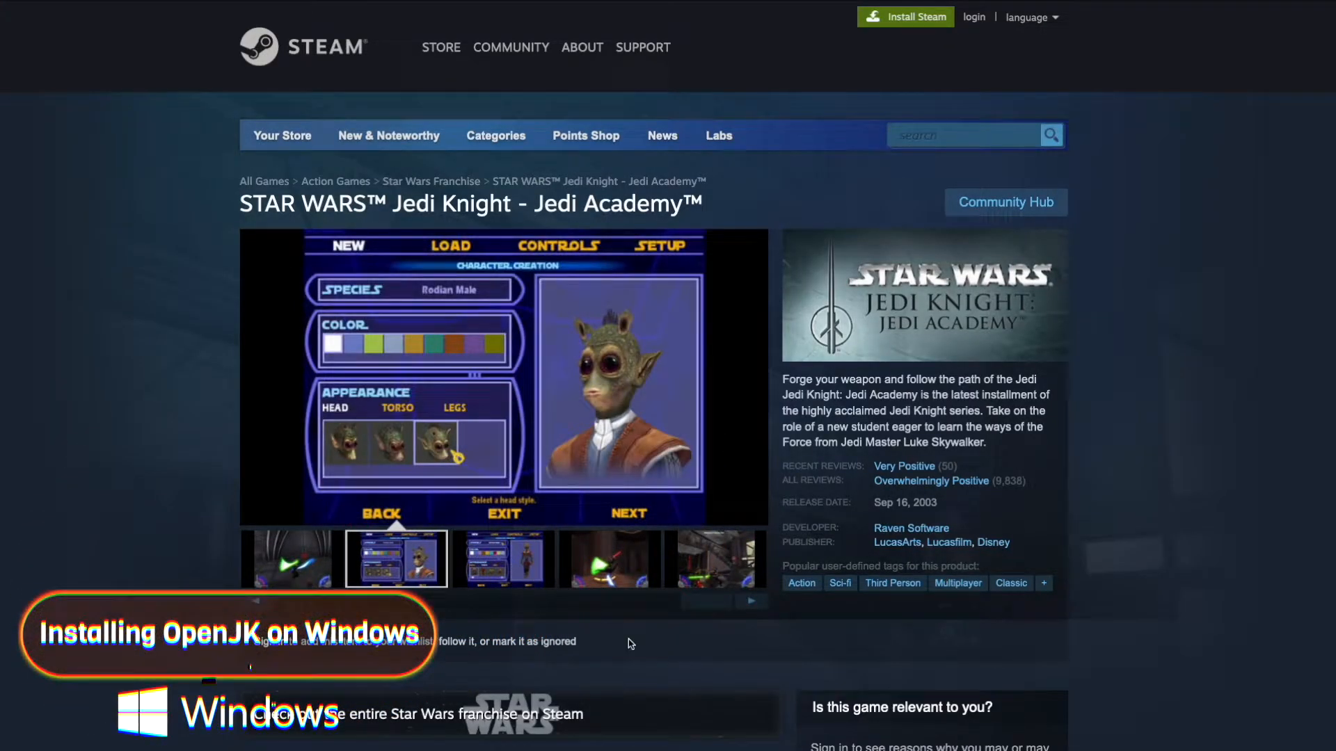
{"action": "scroll", "scroll_direction": "down", "scroll_amount": 3}
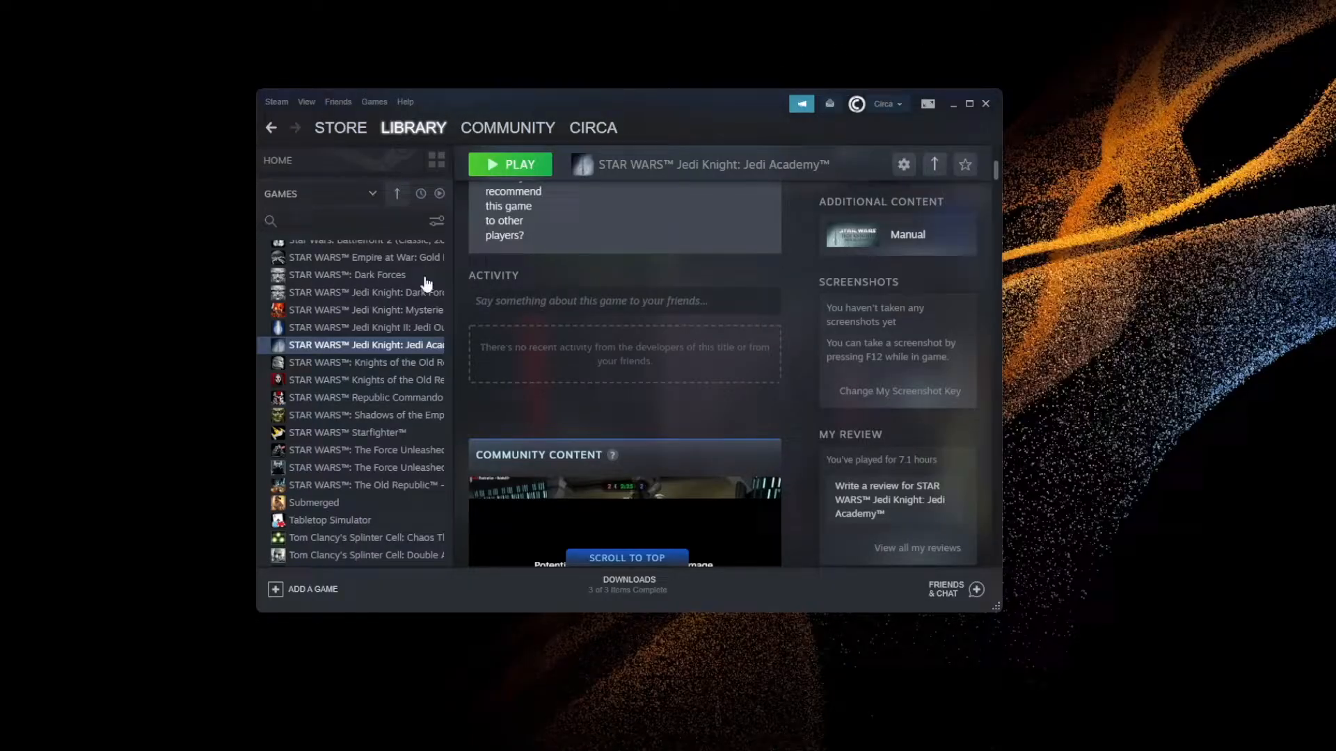
{"action": "right_click", "coordinate": [366, 346]}
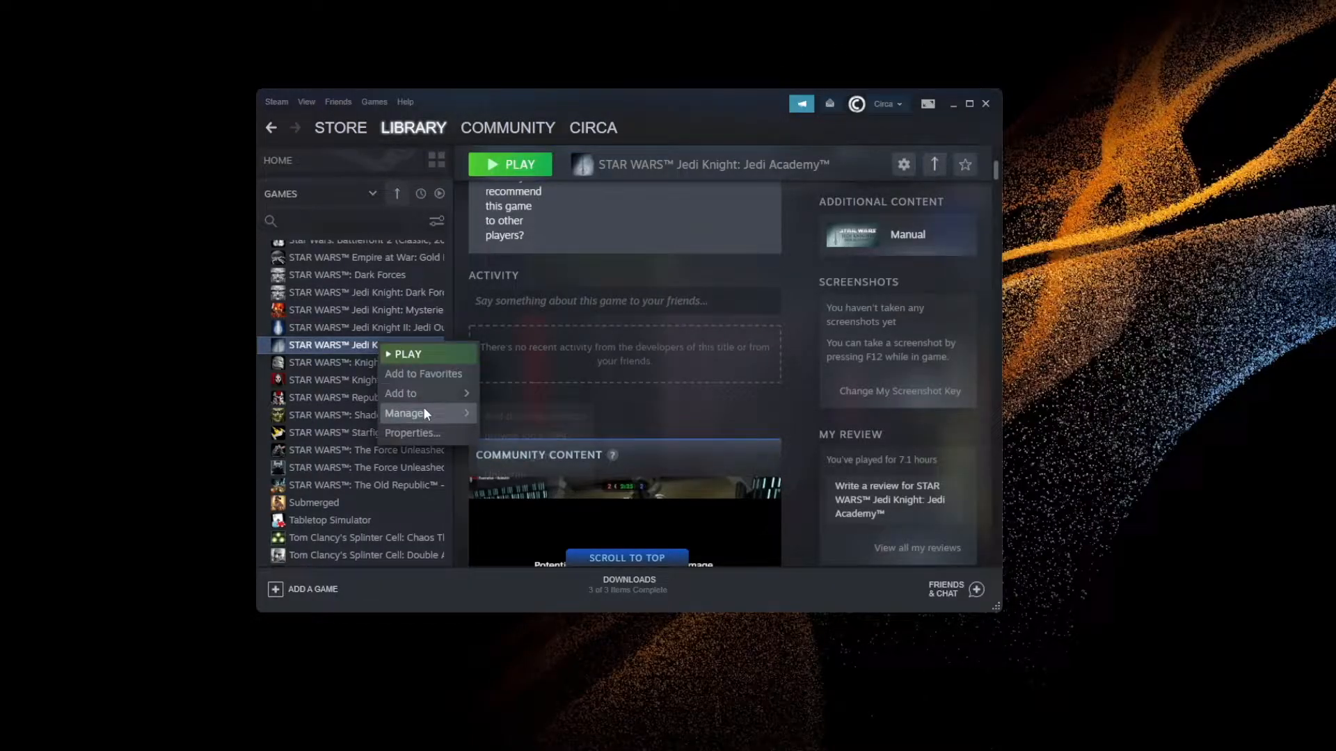
{"action": "left_click", "coordinate": [529, 441]}
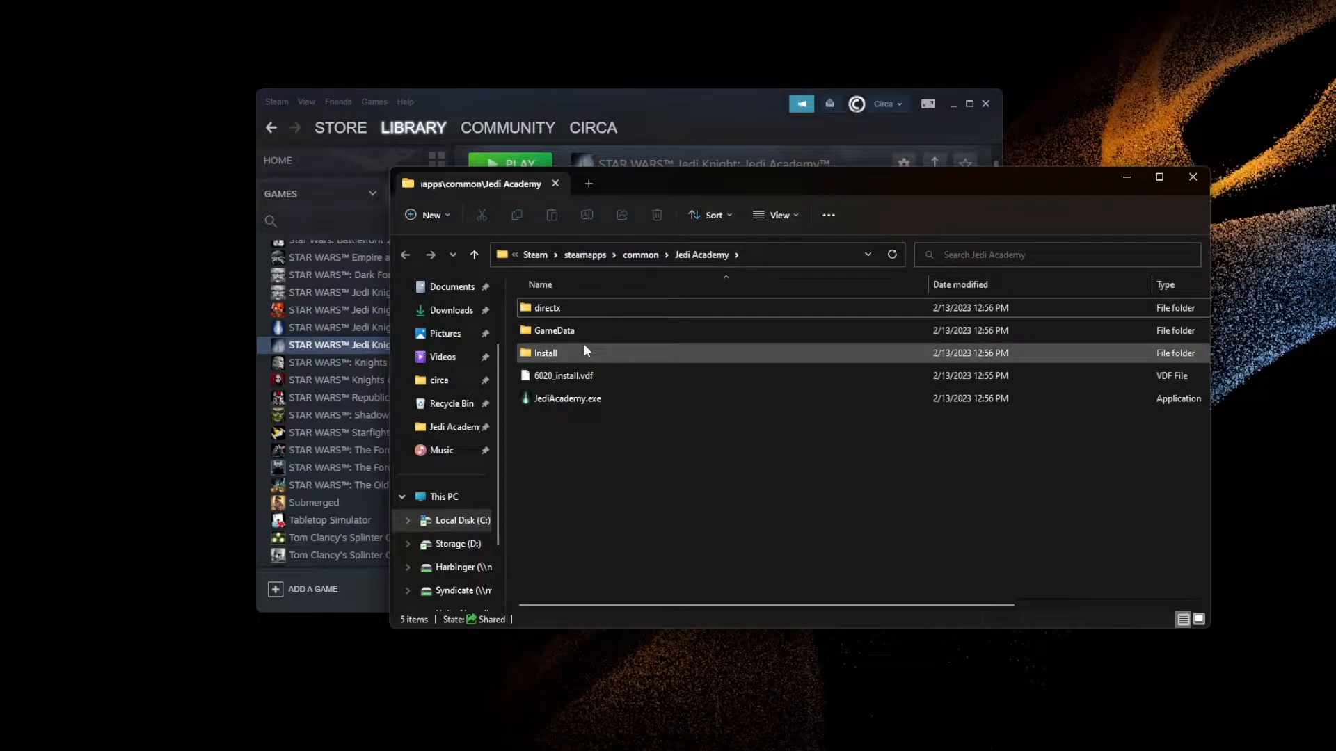
{"action": "double_click", "coordinate": [555, 331]}
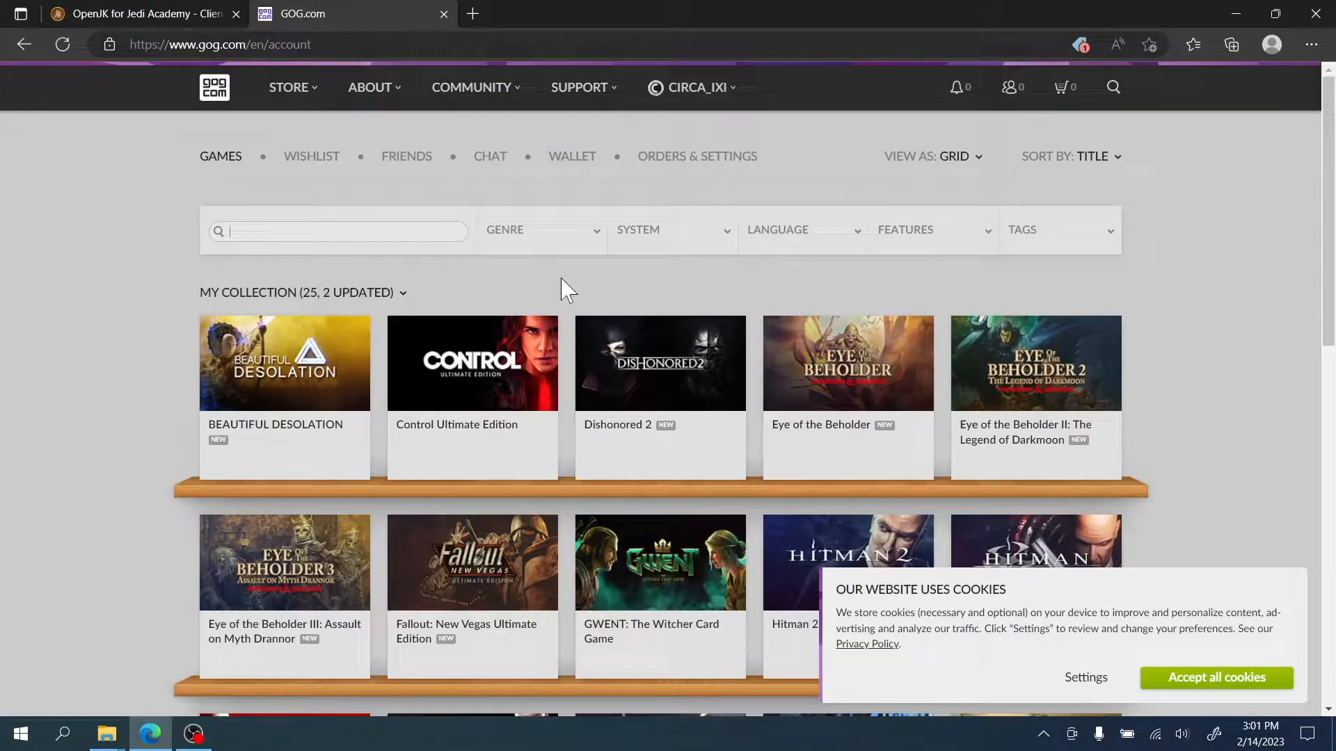
Step: Open Jedi Academy in the GOG library and run its downloaded offline installer
{"action": "scroll", "scroll_direction": "down", "scroll_amount": 3}
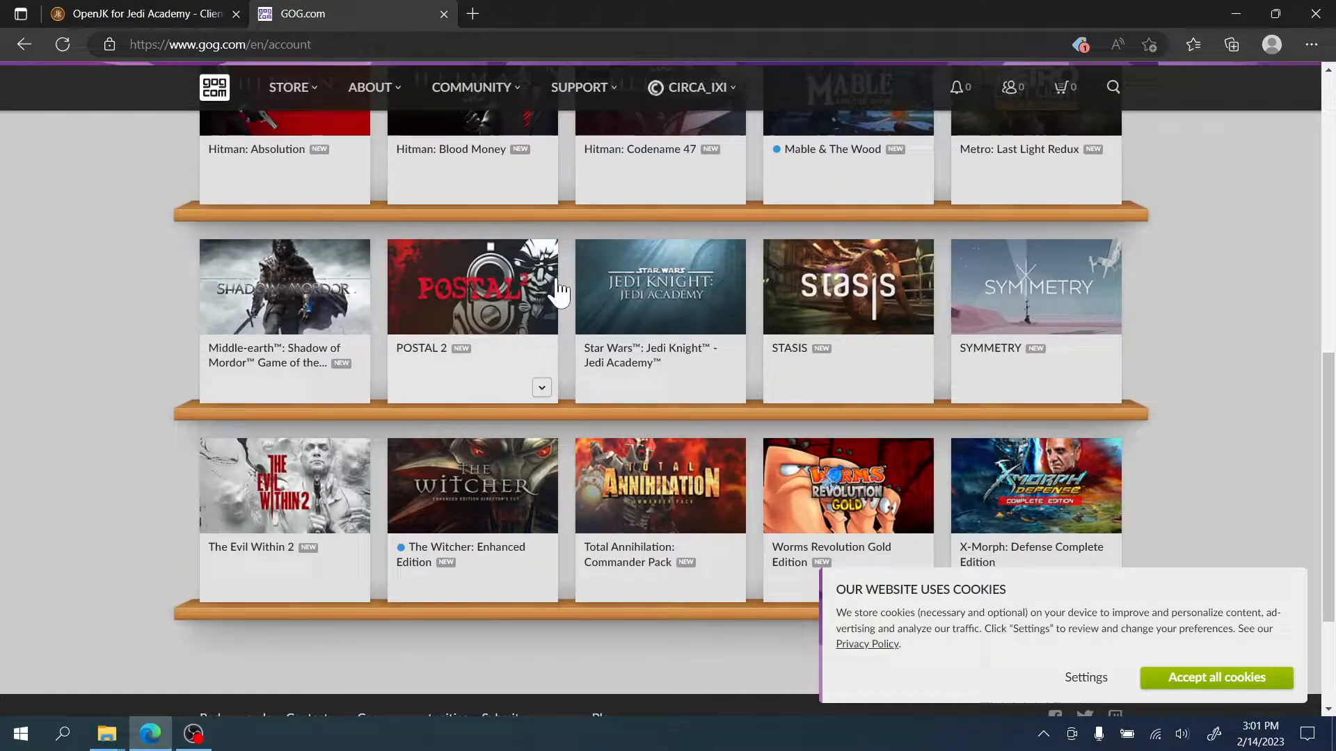
{"action": "left_click", "coordinate": [659, 286]}
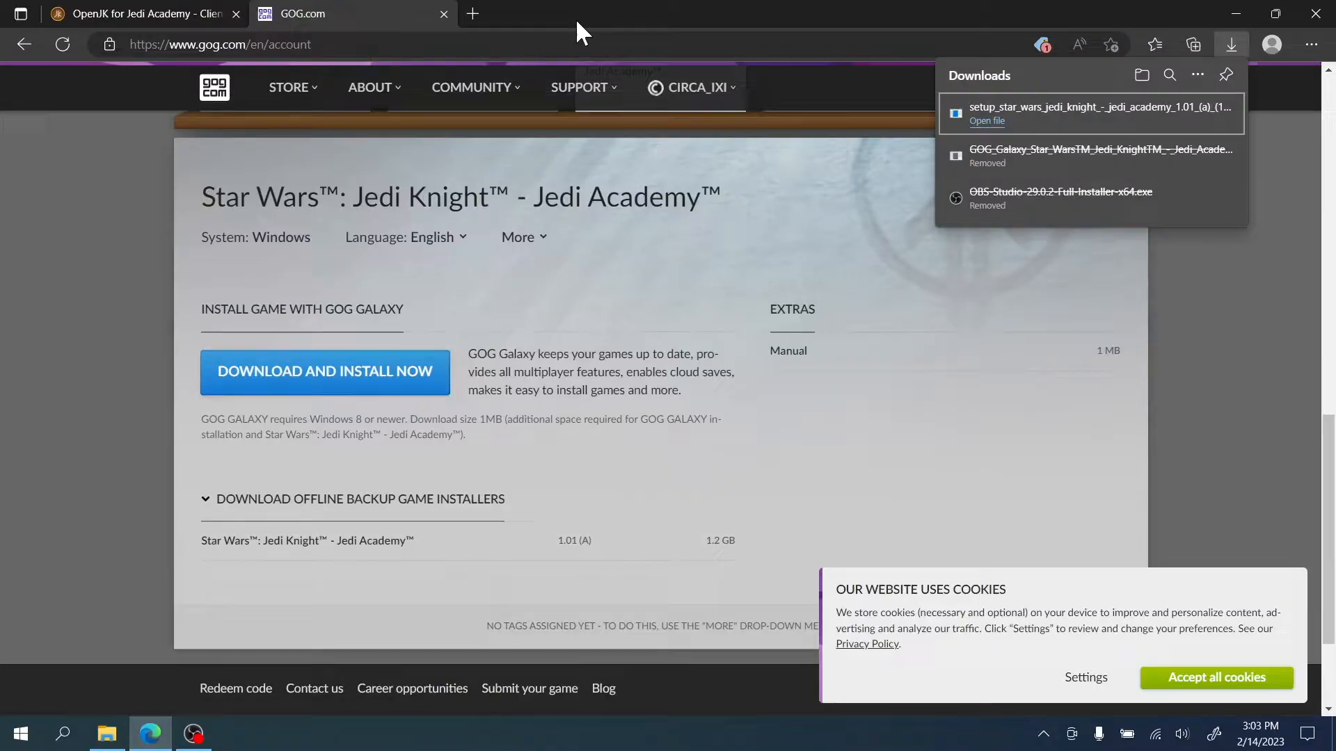
{"action": "mouse_move", "coordinate": [975, 136]}
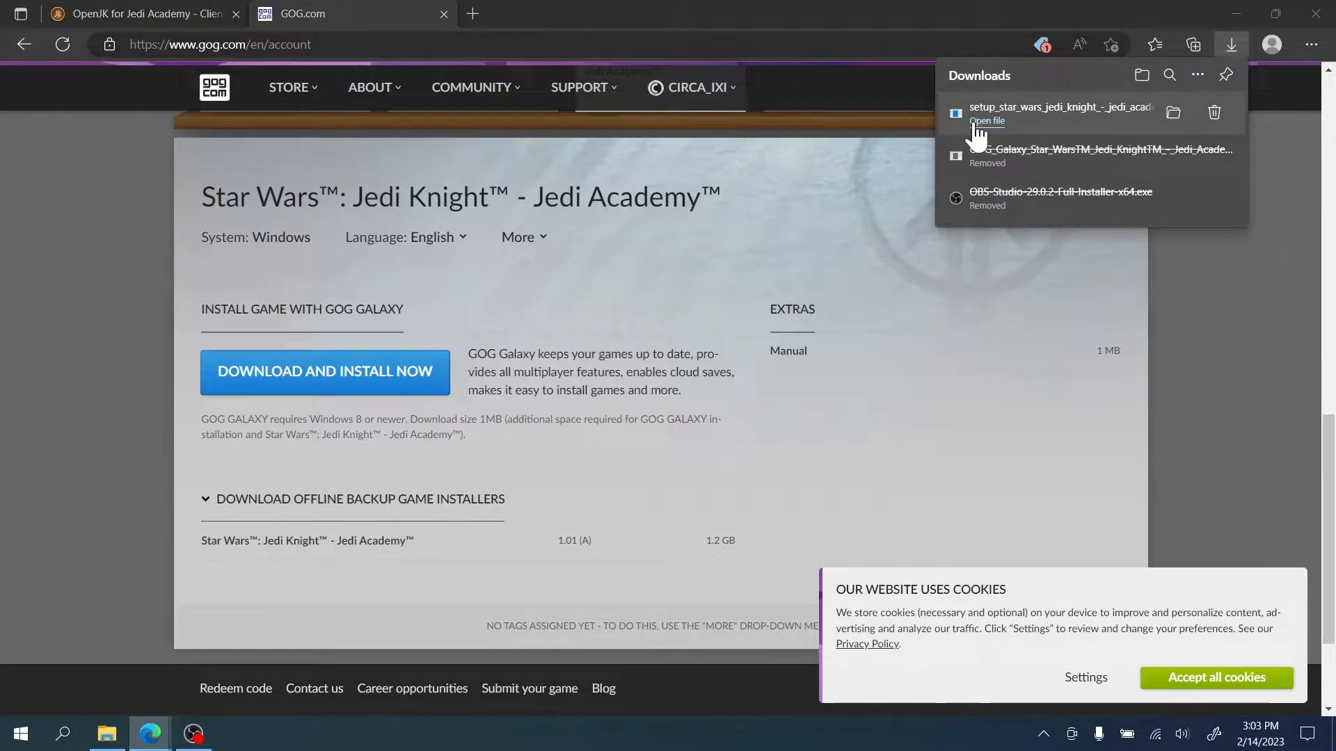
{"action": "left_click", "coordinate": [988, 120]}
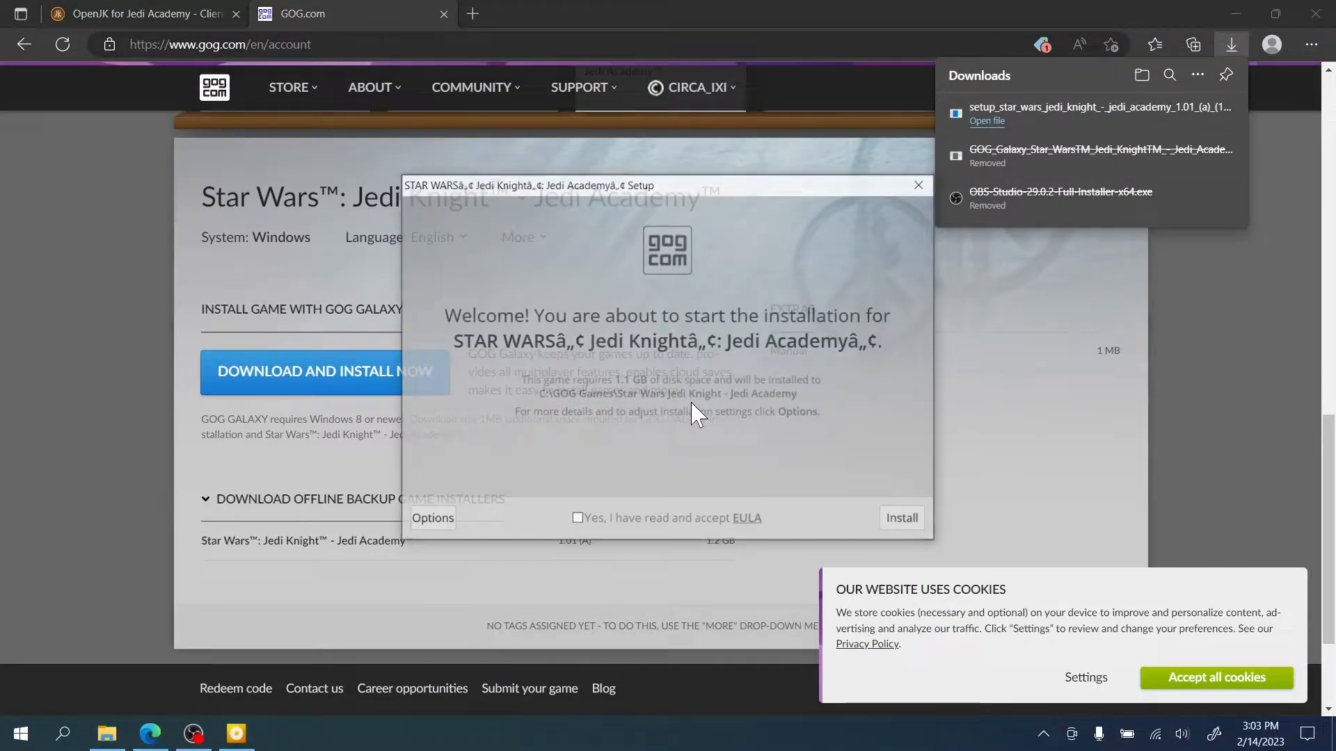
{"action": "left_click", "coordinate": [901, 518]}
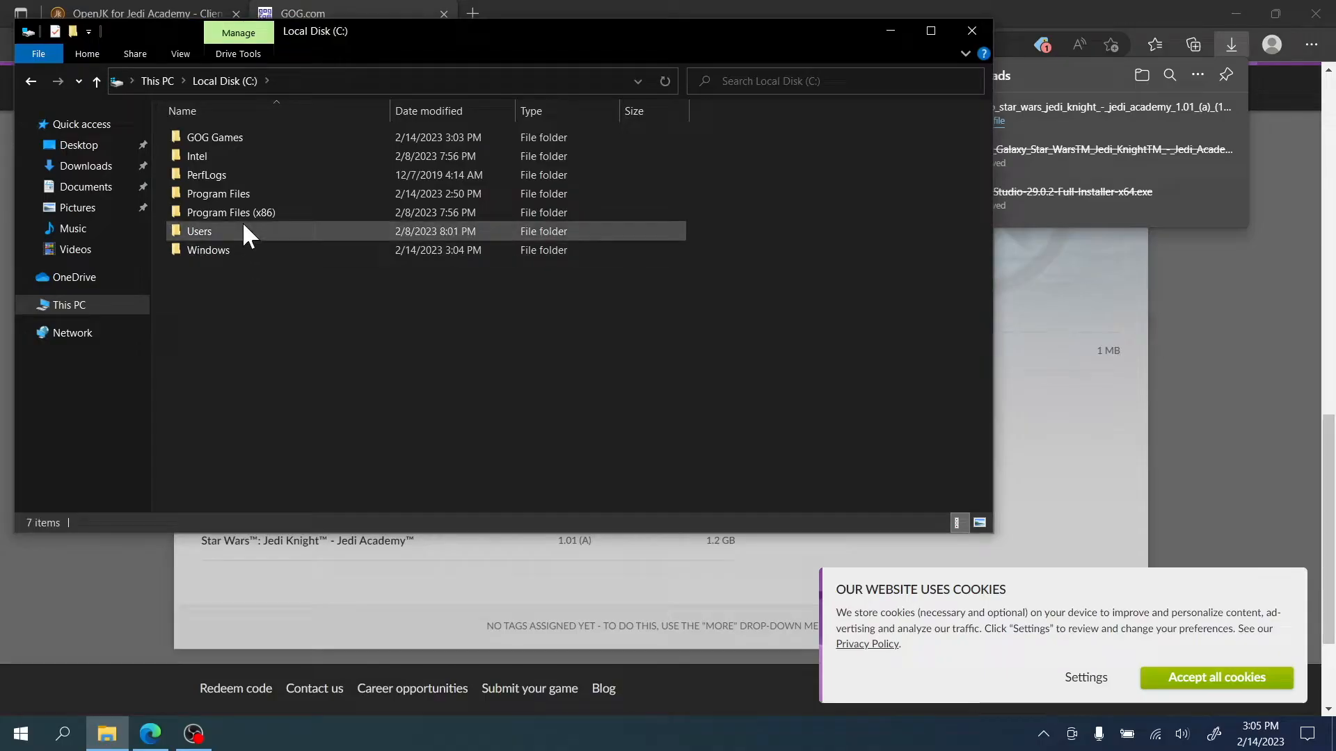
Step: Navigate into GOG Games > Star Wars Jedi Knight - Jedi Academy > GameData
{"action": "double_click", "coordinate": [214, 137]}
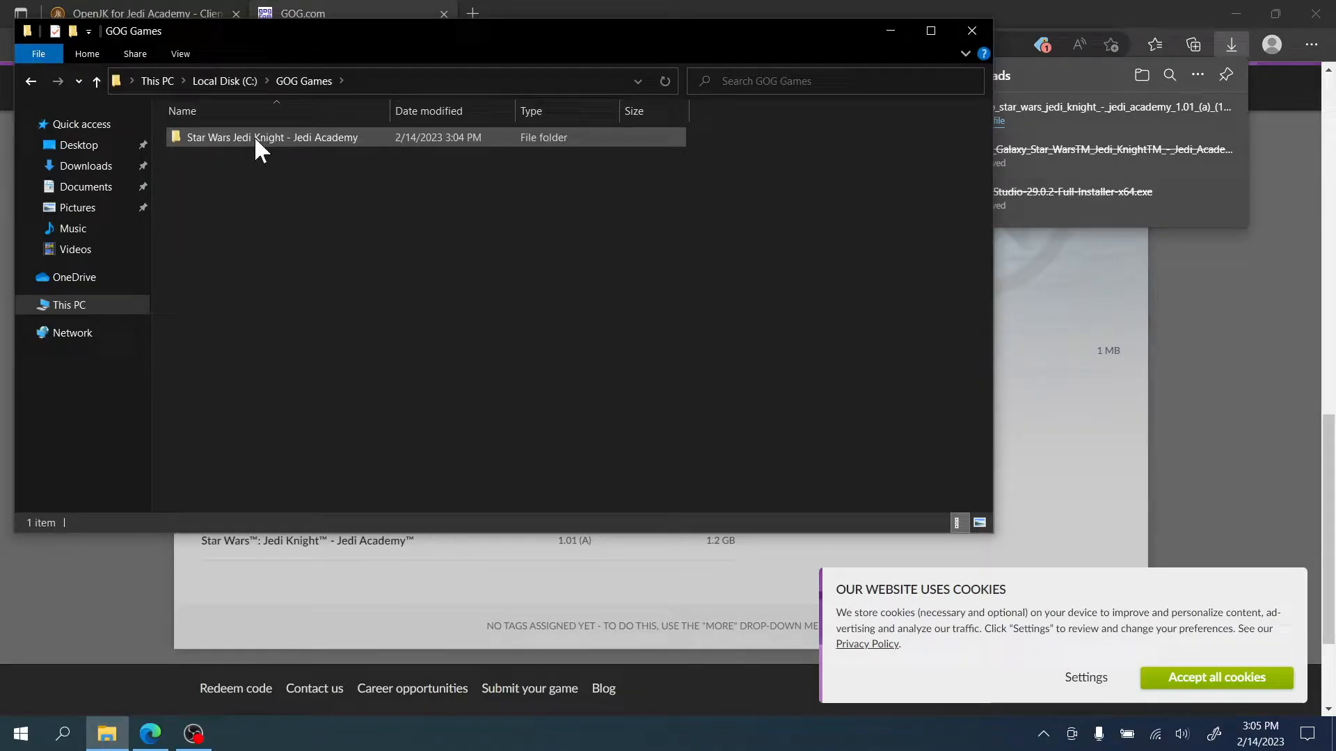
{"action": "double_click", "coordinate": [272, 138]}
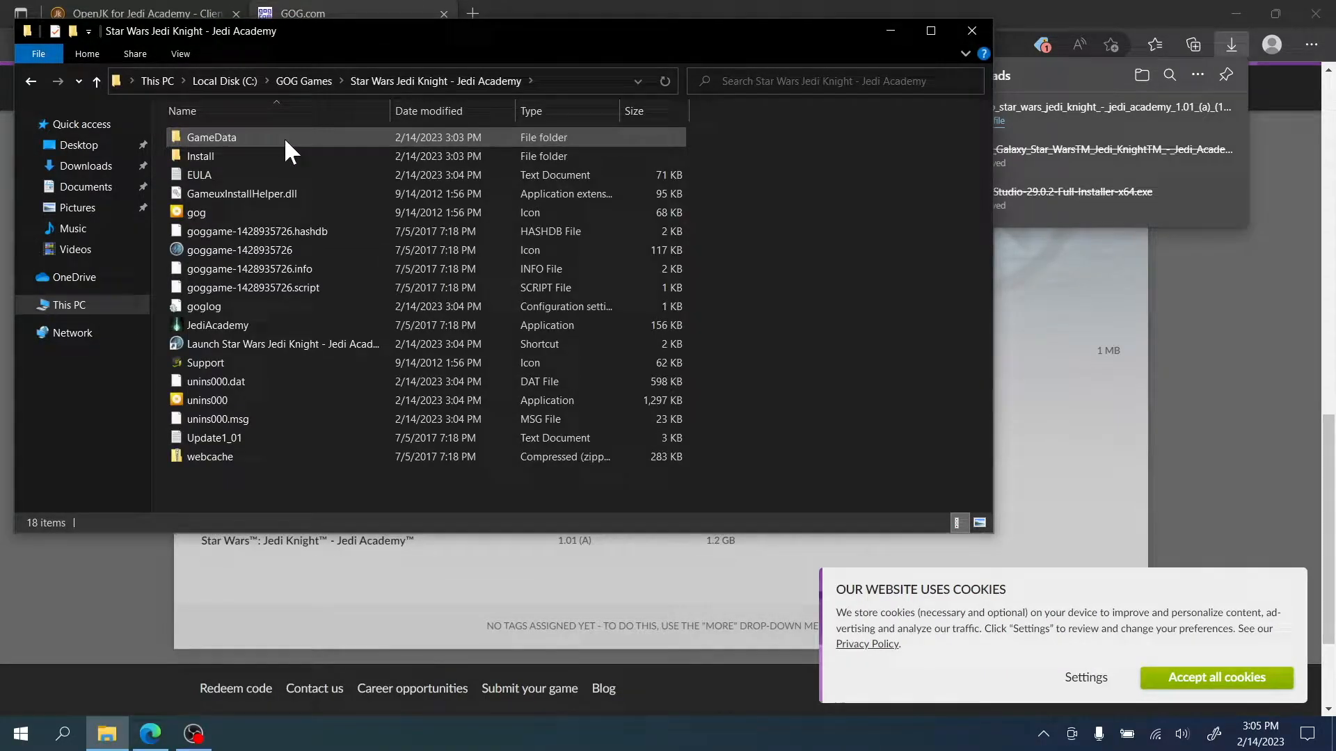
{"action": "mouse_move", "coordinate": [332, 153]}
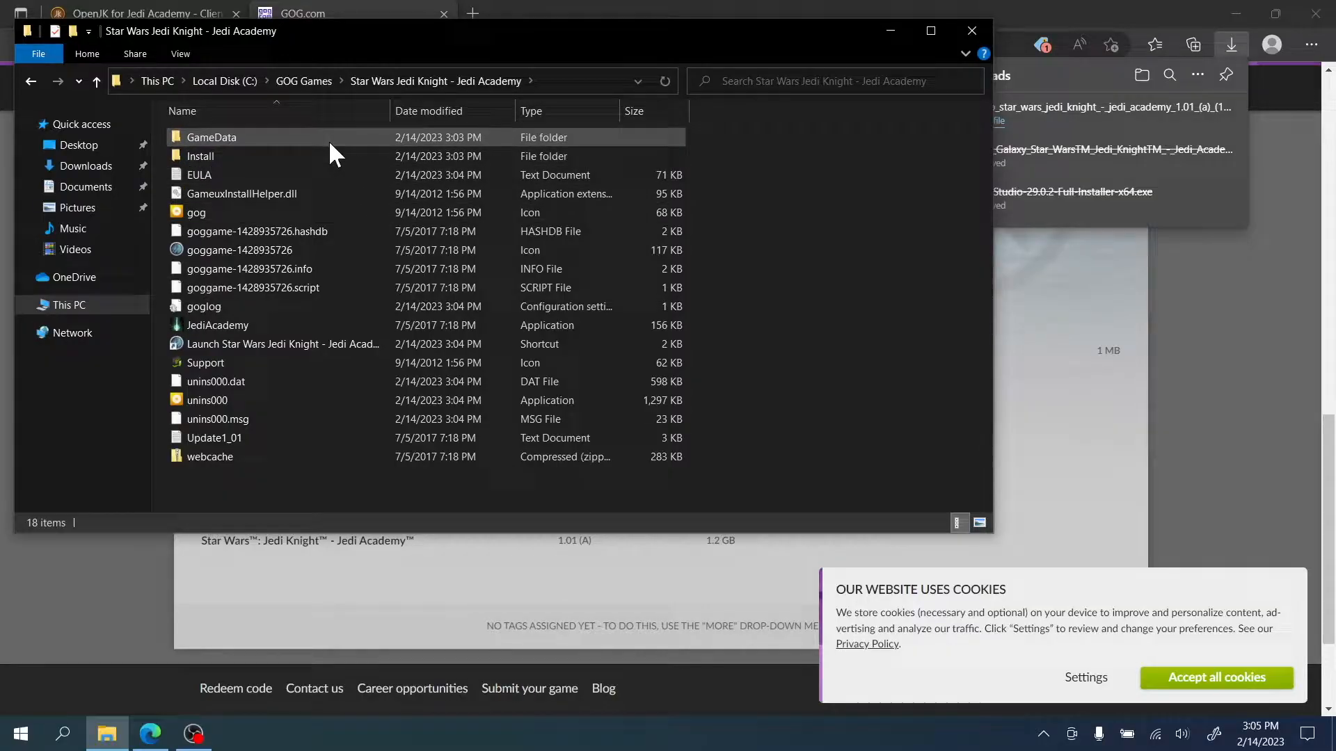
{"action": "double_click", "coordinate": [210, 137]}
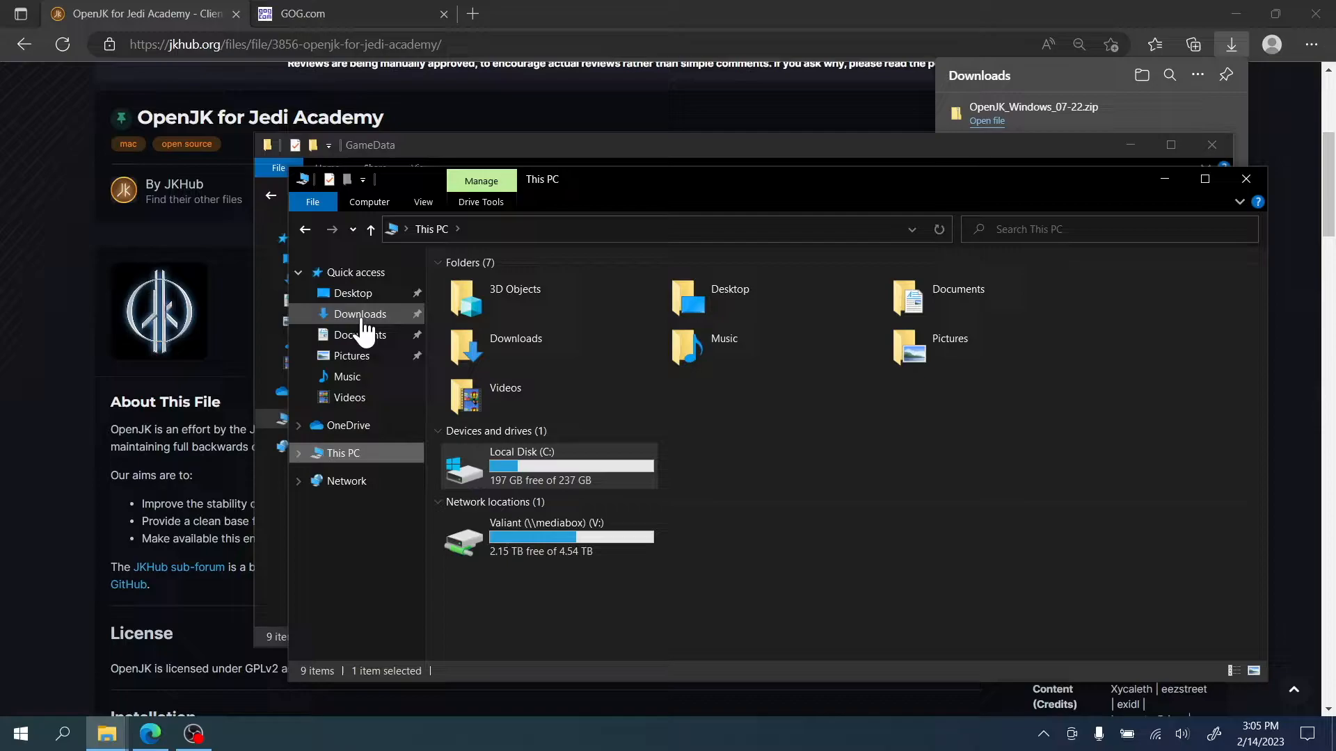
Step: Extract the OpenJK Windows zip and move its files into GameData, replacing duplicates
{"action": "right_click", "coordinate": [738, 345]}
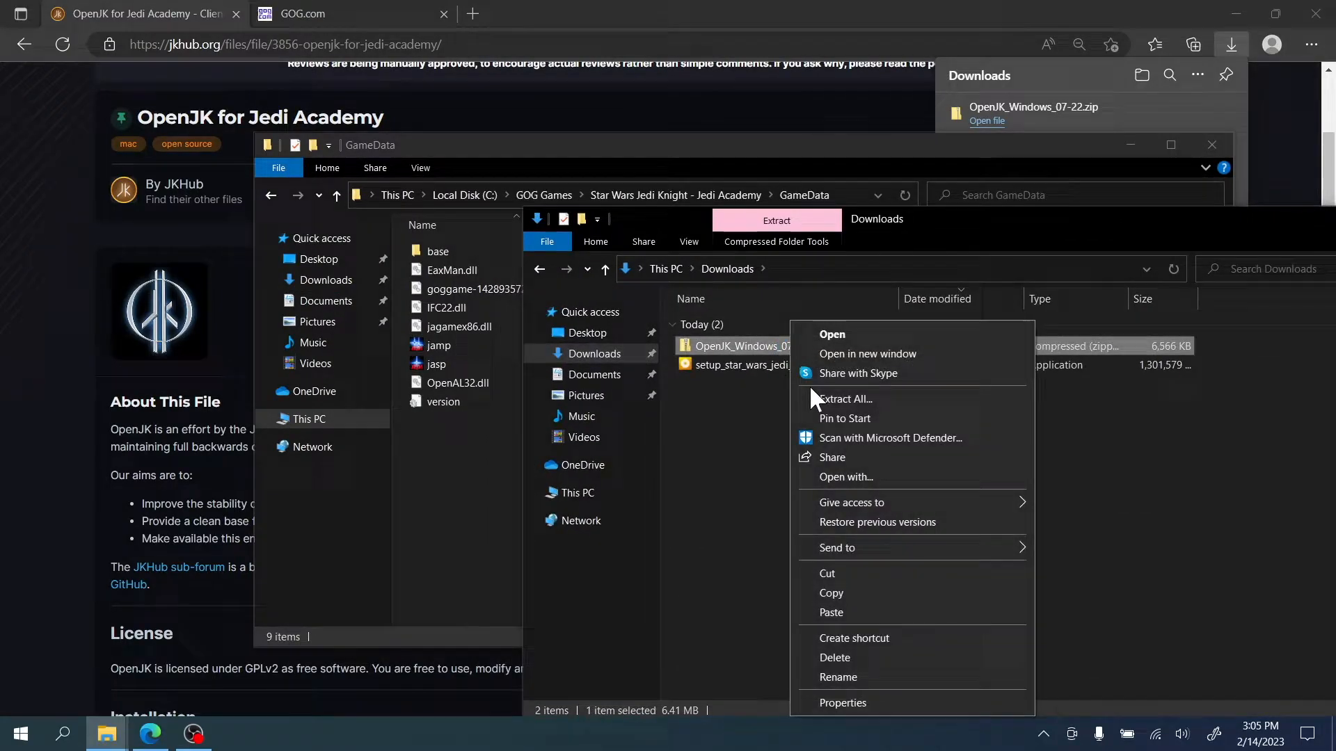
{"action": "left_click", "coordinate": [843, 400]}
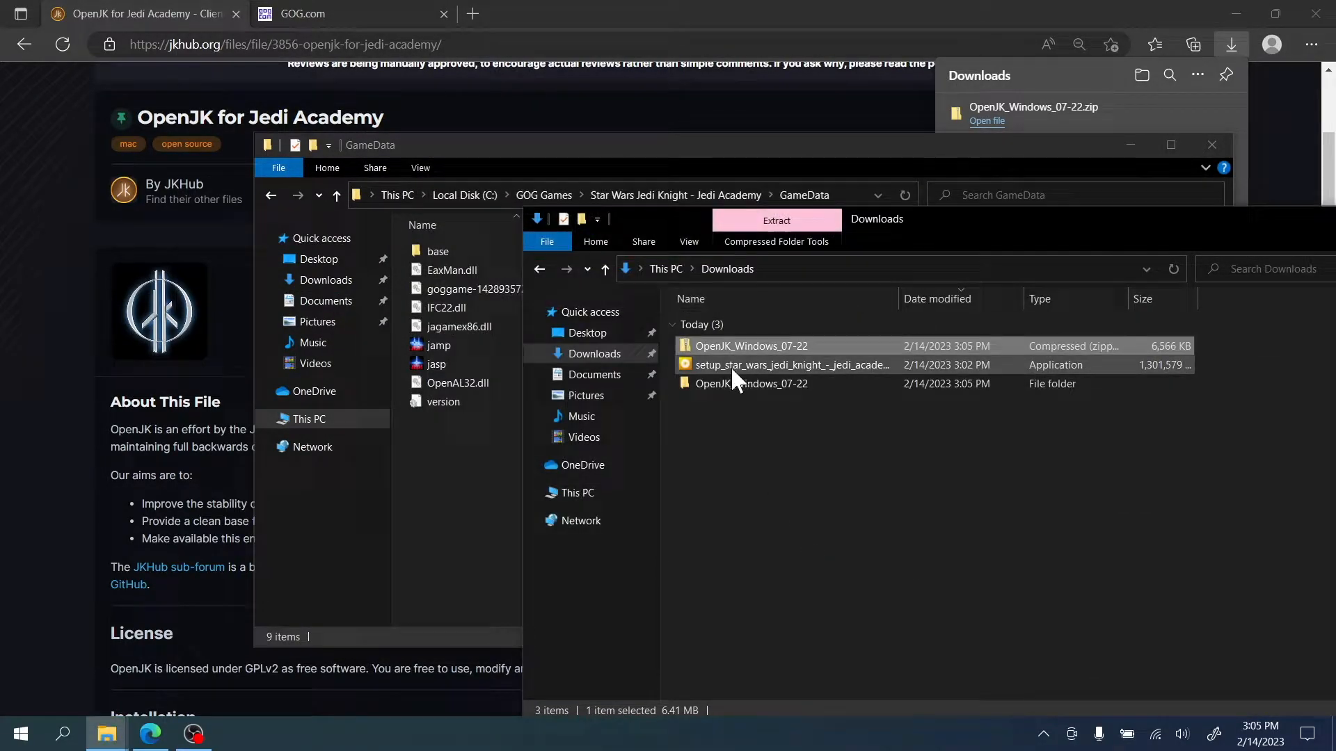
{"action": "double_click", "coordinate": [750, 384]}
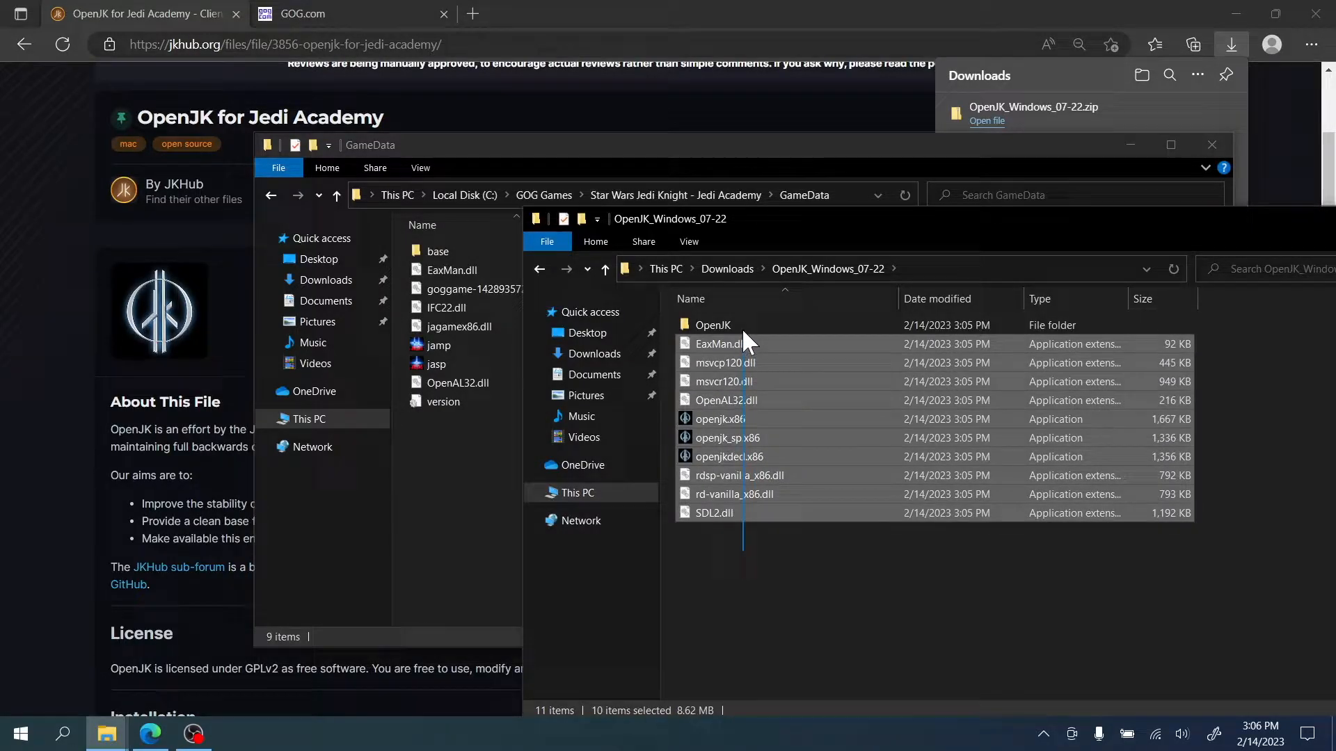
{"action": "left_click", "coordinate": [713, 324]}
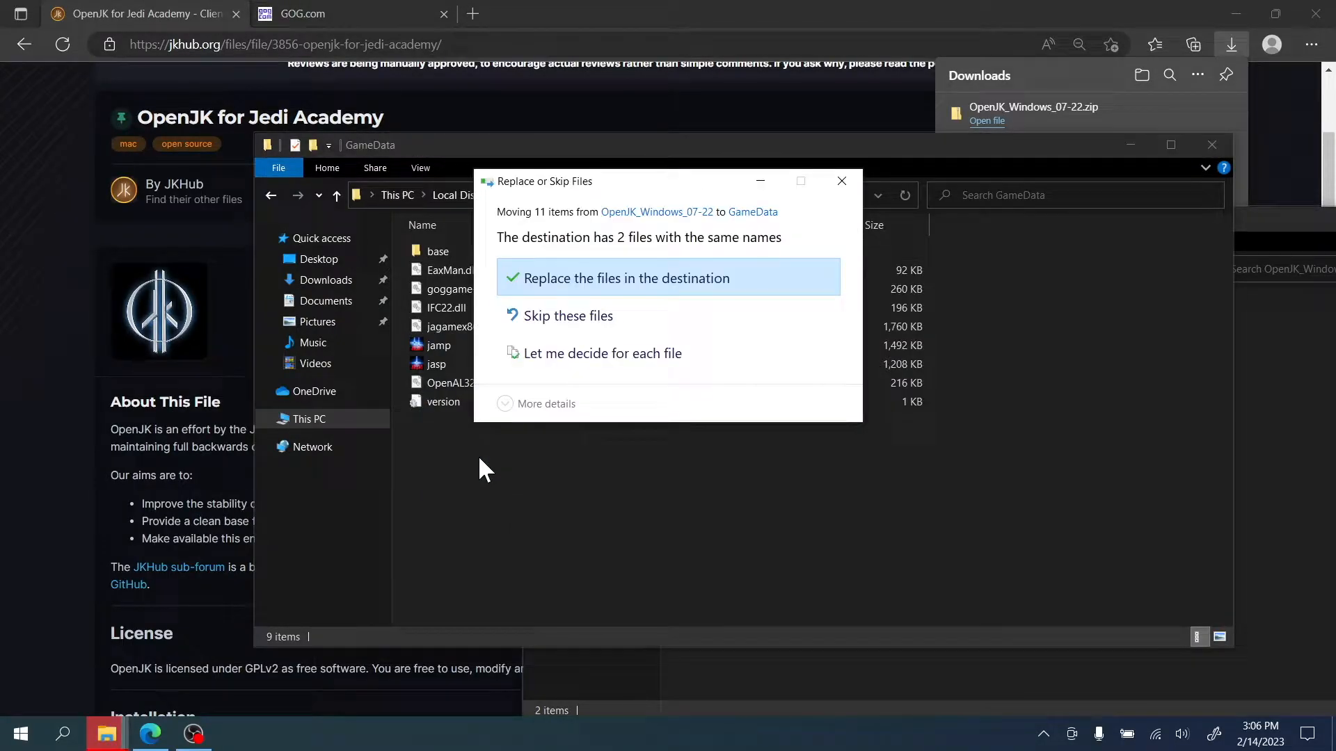
{"action": "left_click", "coordinate": [629, 278]}
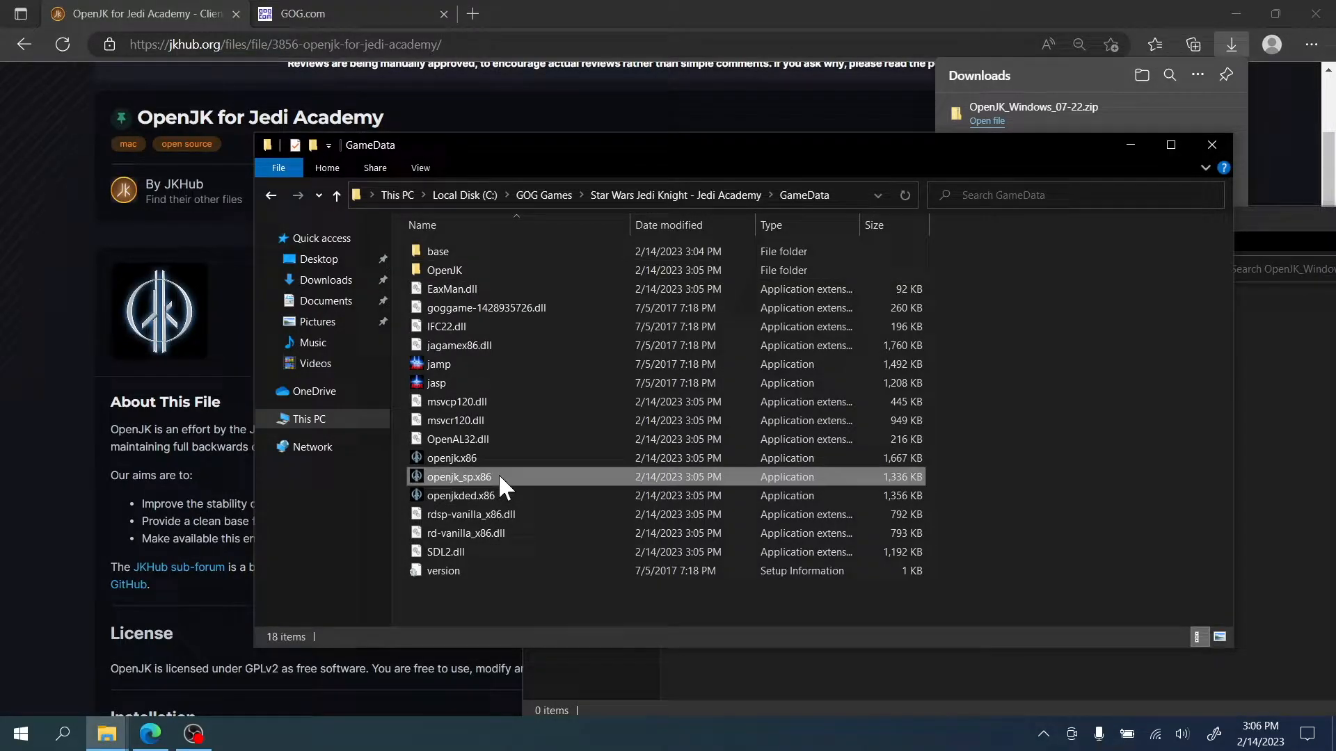
Step: Launch openjk_sp.x86 past the SmartScreen warning and continue past skill selection
{"action": "double_click", "coordinate": [458, 476]}
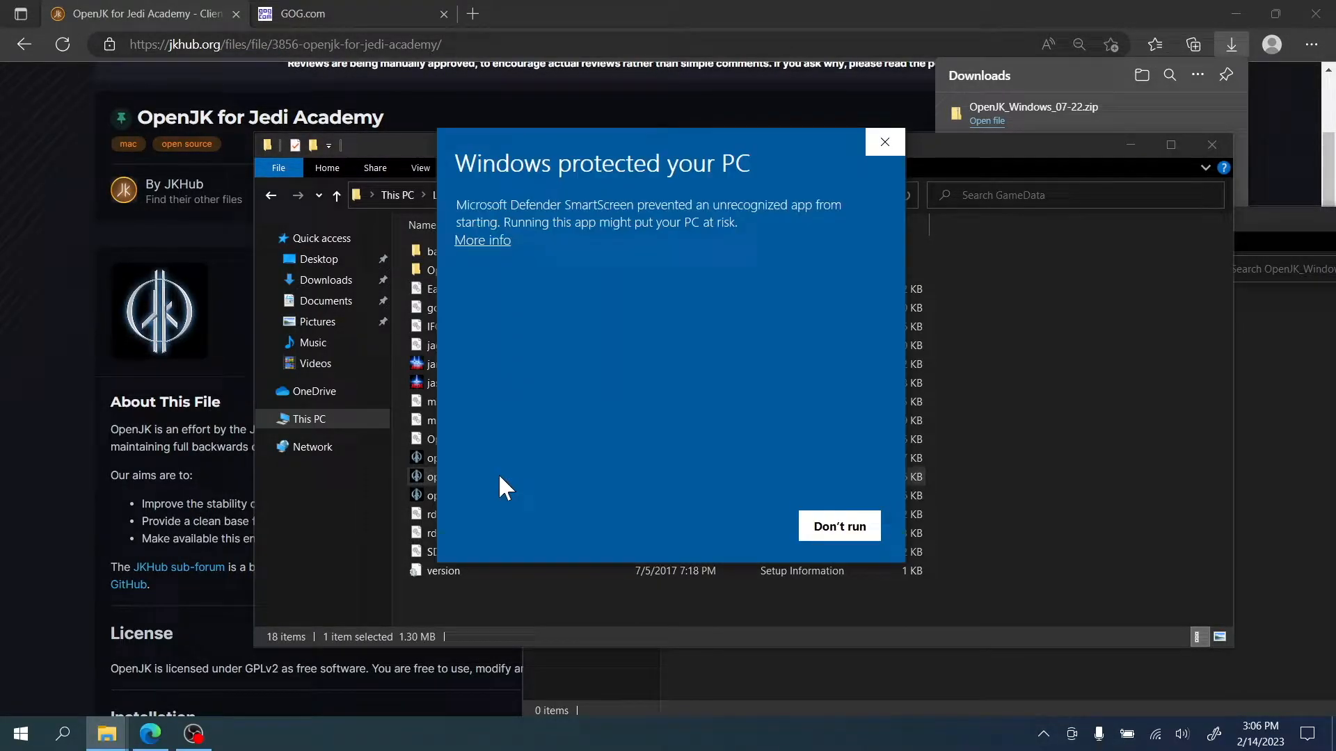
{"action": "left_click", "coordinate": [481, 241]}
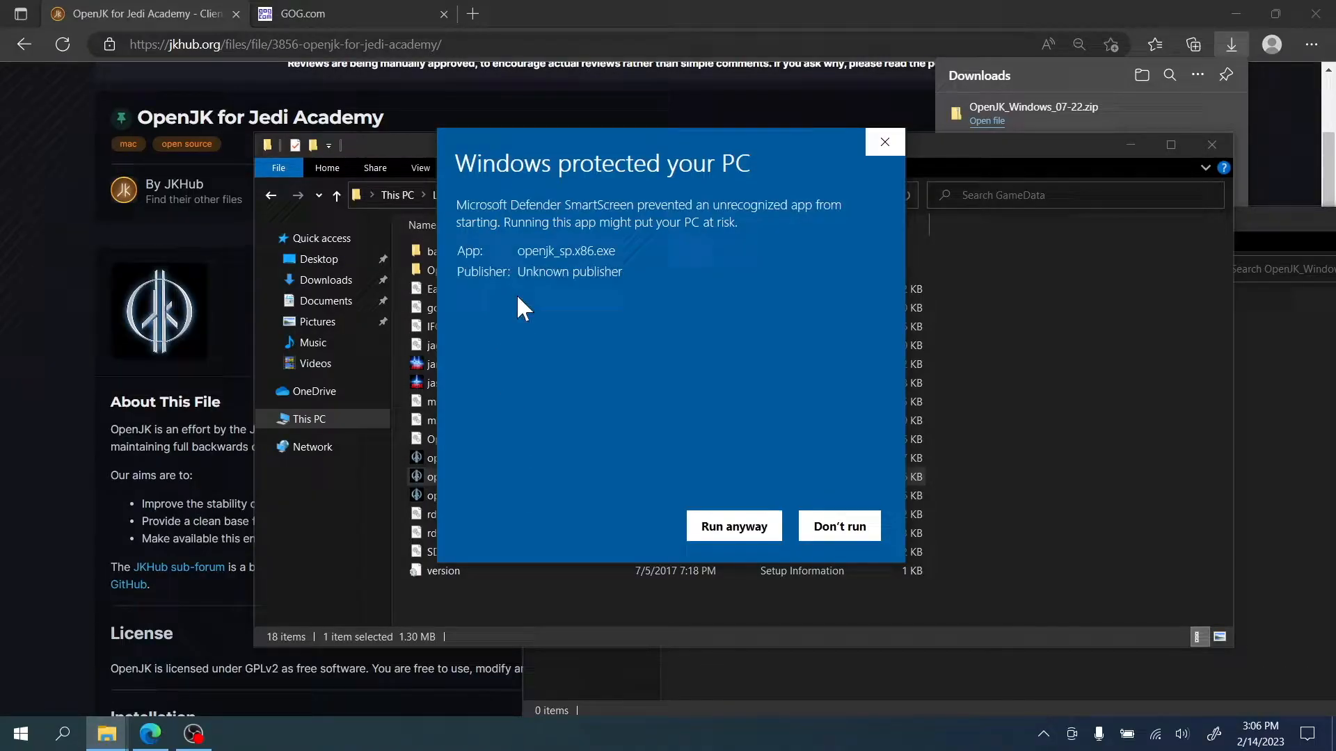
{"action": "left_click", "coordinate": [731, 526]}
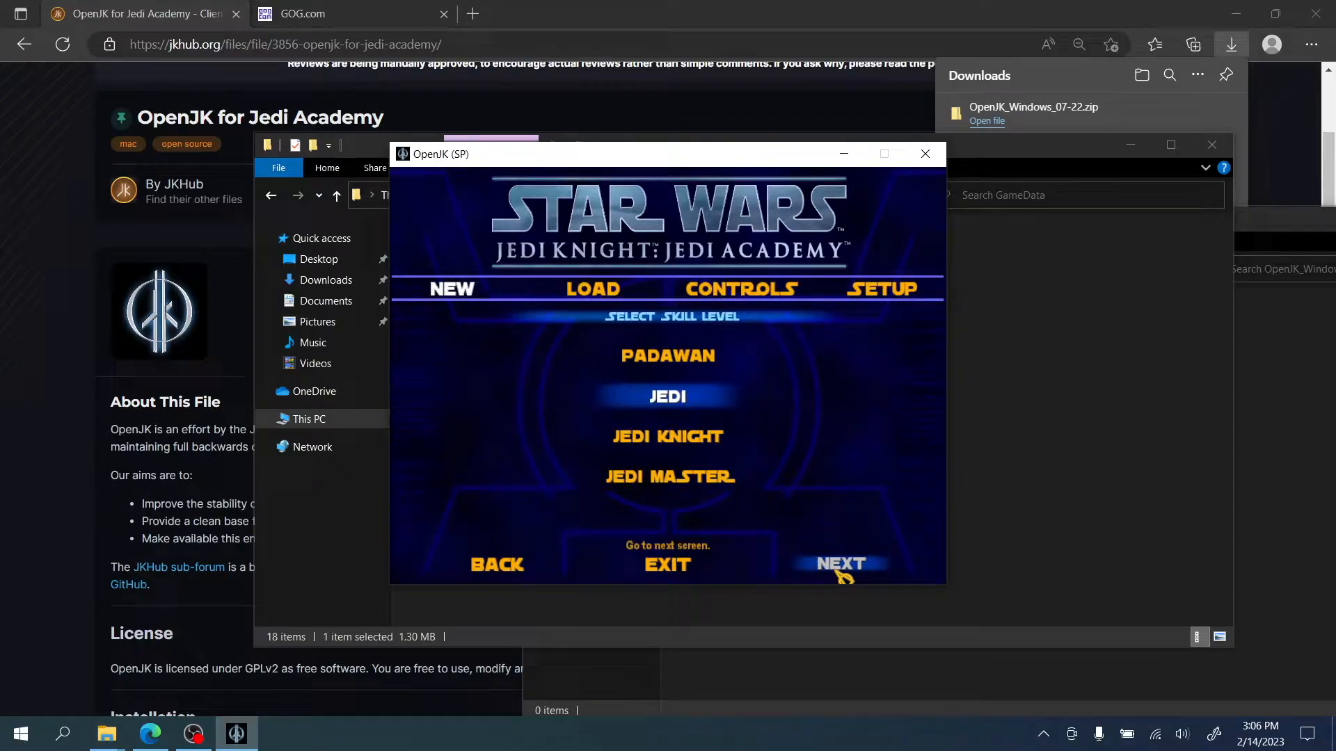
{"action": "left_click", "coordinate": [839, 564]}
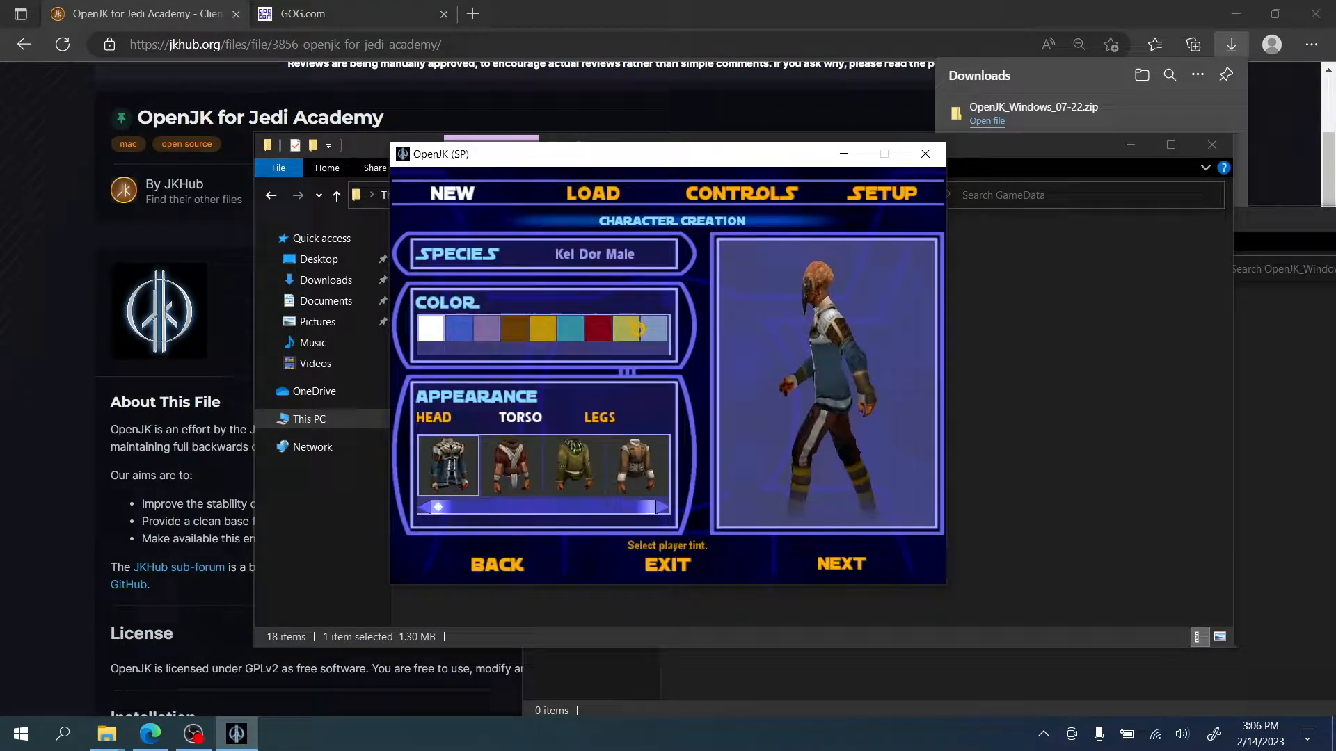
{"action": "left_click", "coordinate": [839, 564]}
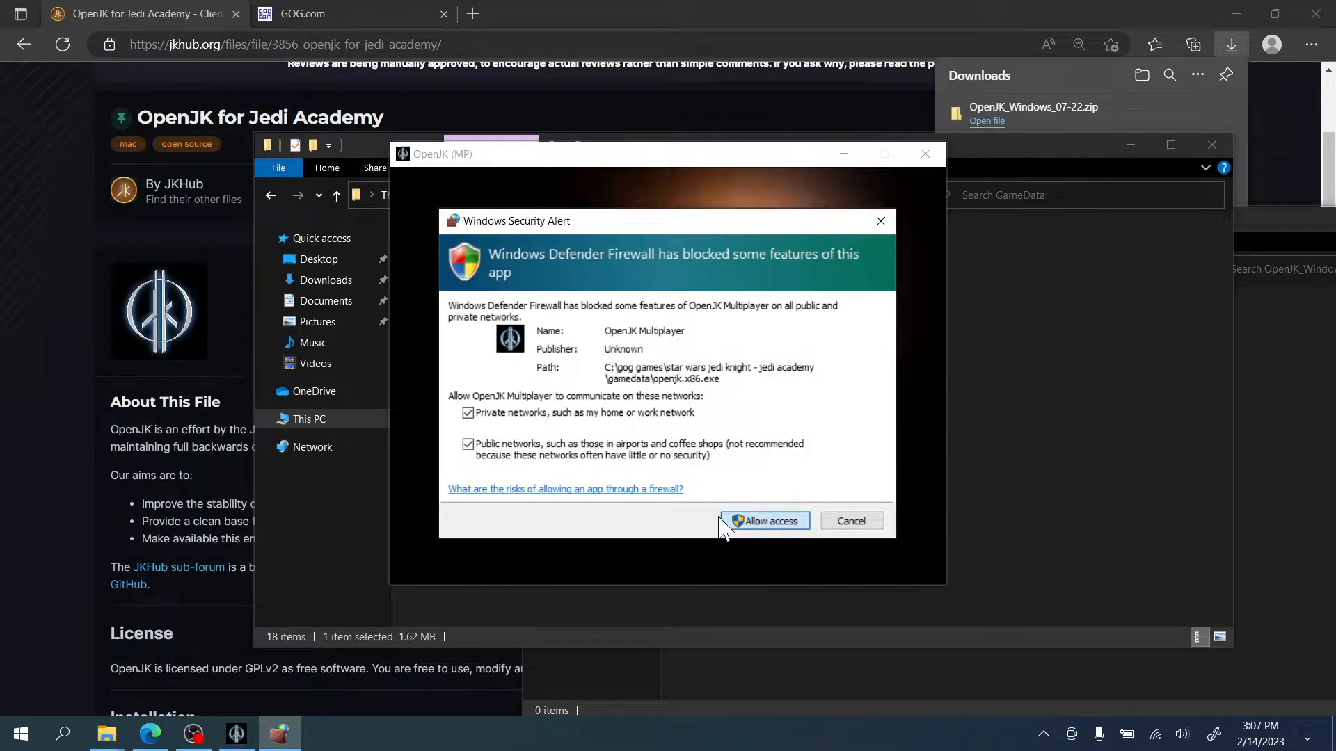
Step: Allow OpenJK Multiplayer through the Windows Defender Firewall
{"action": "left_click", "coordinate": [764, 520]}
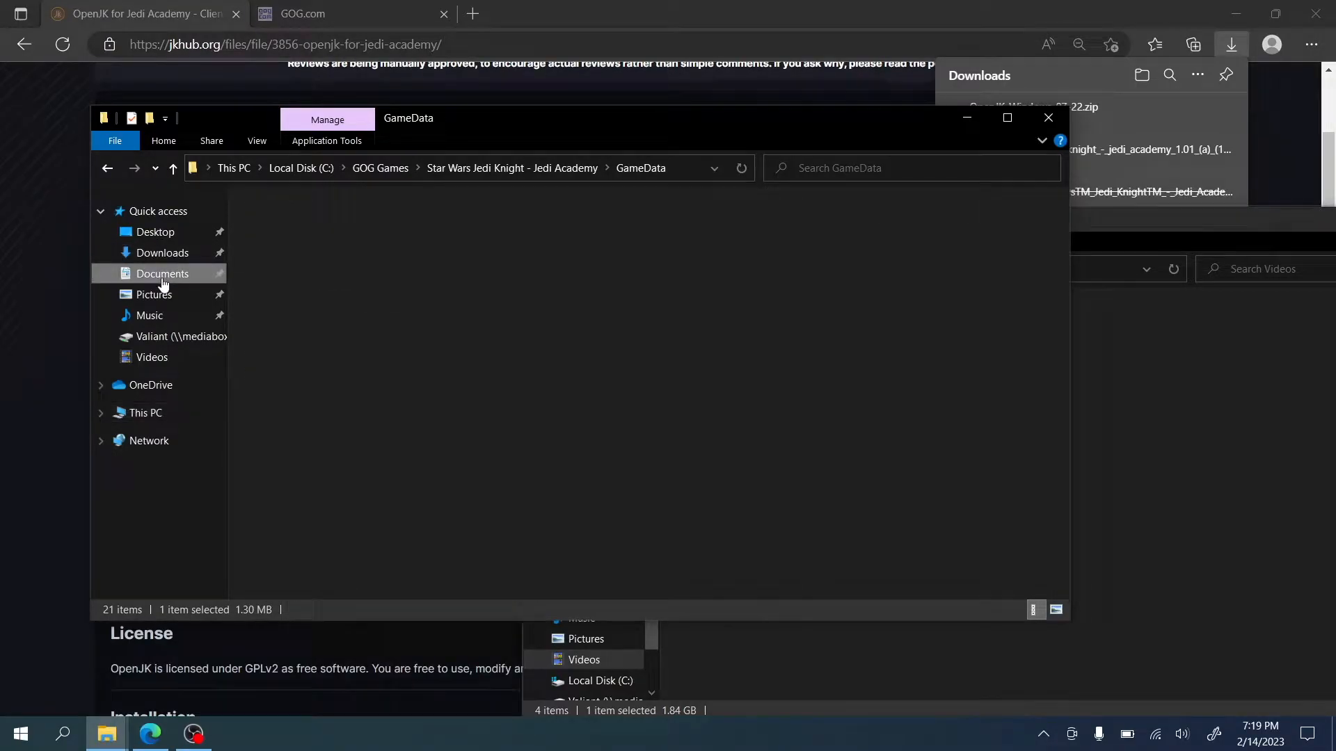
Step: Navigate to Documents > My Games > OpenJK > base and point out openjk.cfg
{"action": "left_click", "coordinate": [162, 274]}
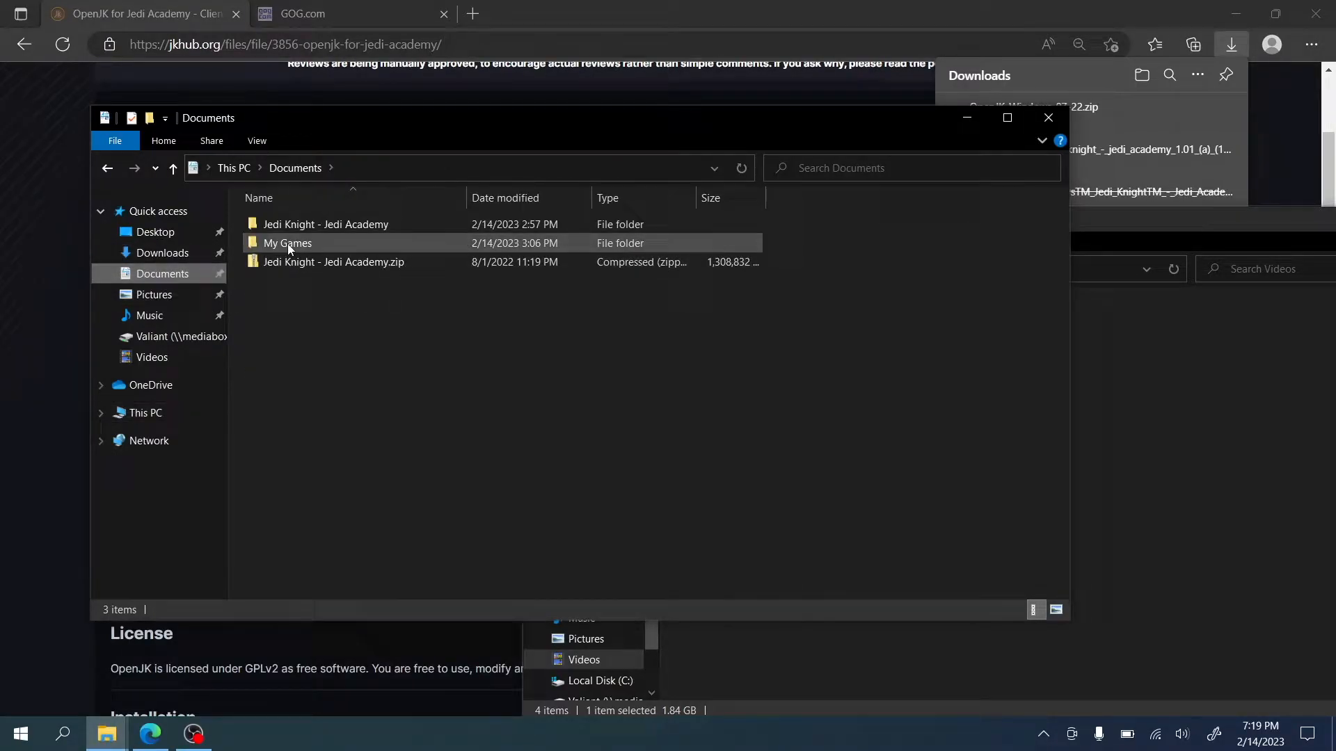
{"action": "double_click", "coordinate": [287, 242]}
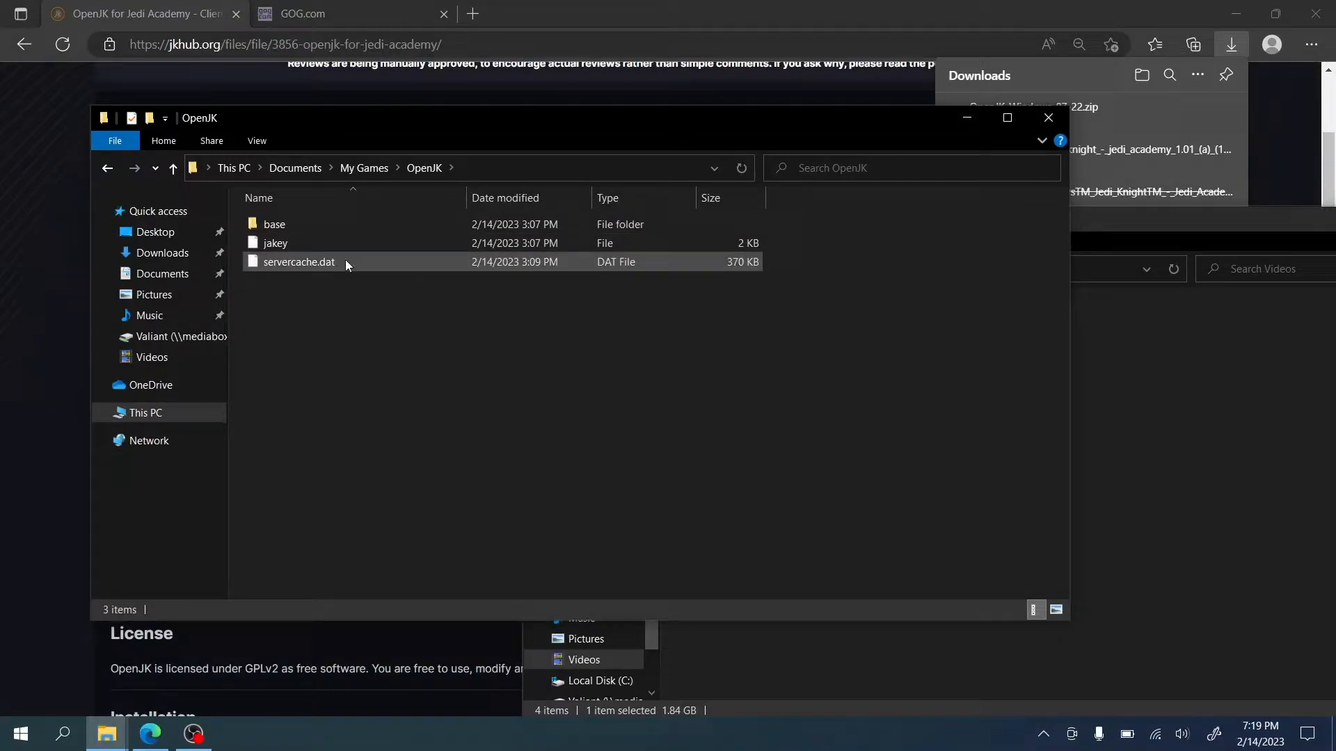
{"action": "double_click", "coordinate": [274, 224]}
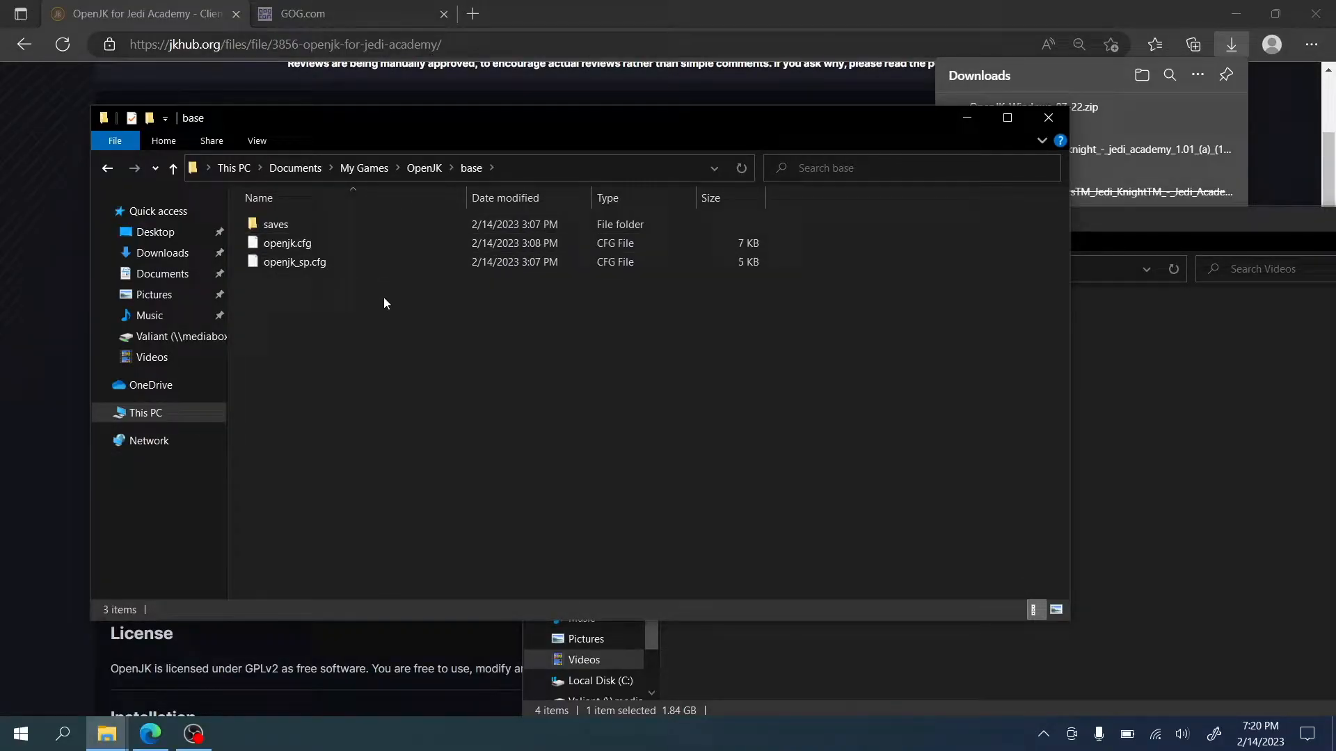
{"action": "left_click", "coordinate": [287, 242]}
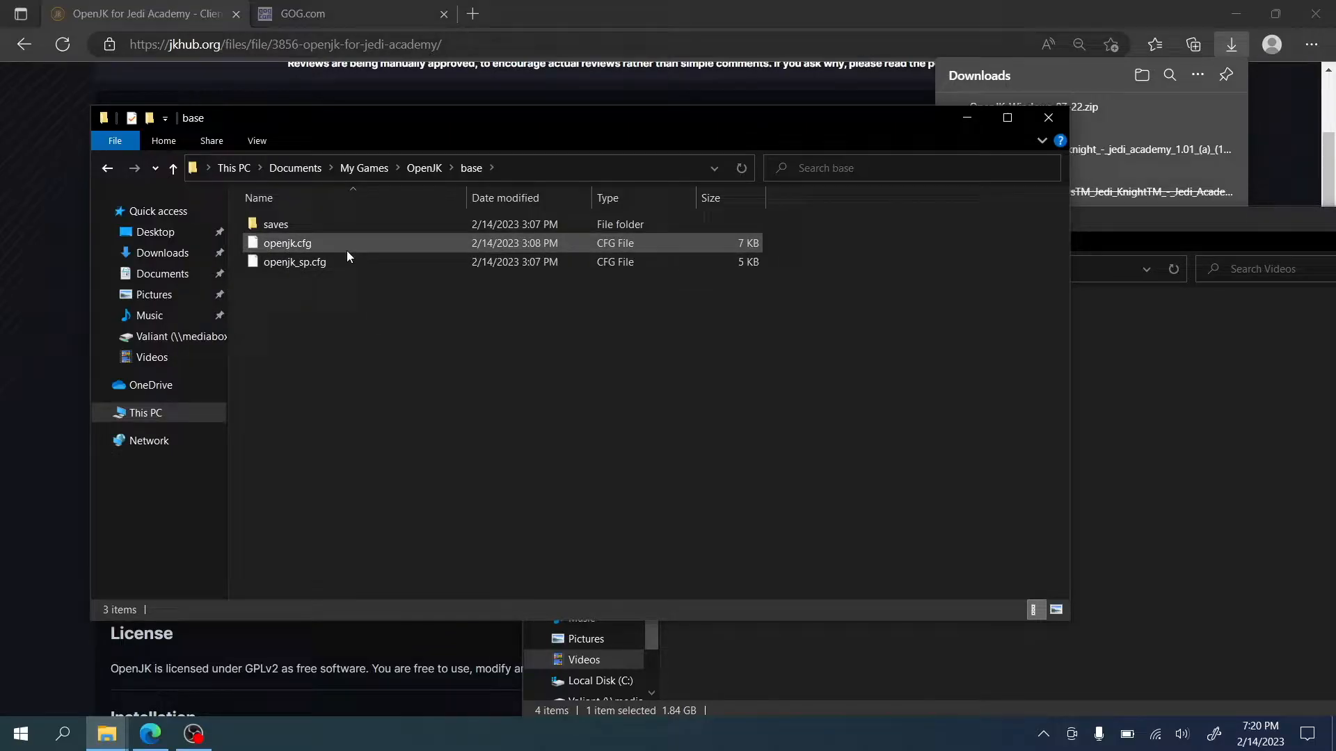
{"action": "left_click", "coordinate": [352, 320]}
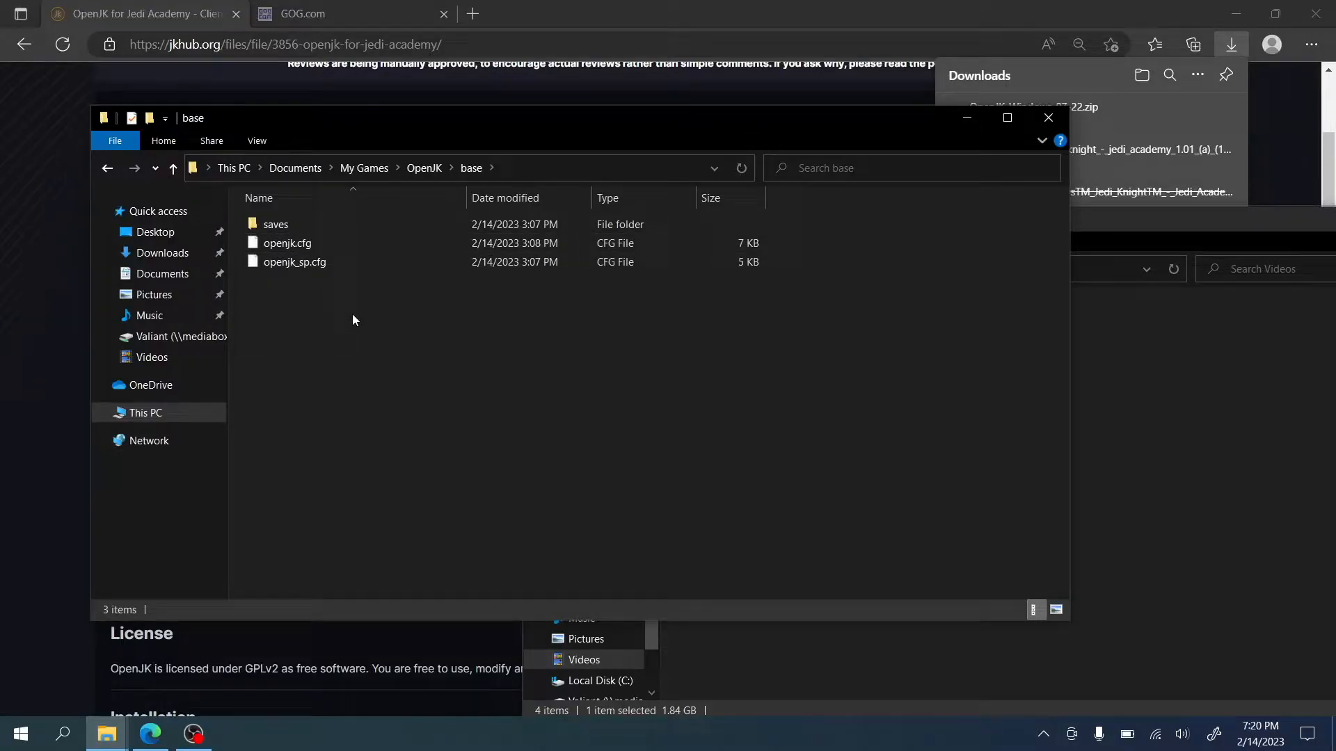
Step: Create a 'Jedi Academy MP' shortcut to openjk.x86.exe with +set fs_homepath in its target and launch it
{"action": "right_click", "coordinate": [297, 430]}
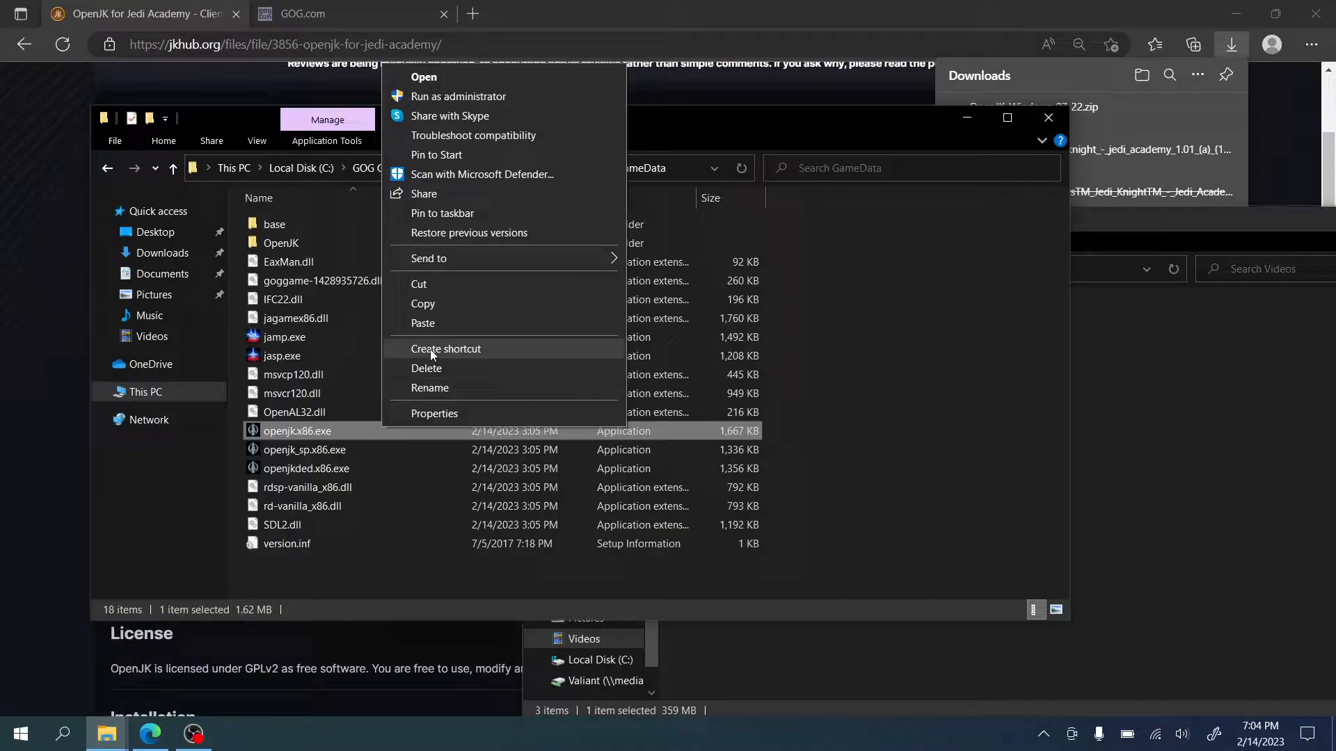
{"action": "left_click", "coordinate": [445, 348]}
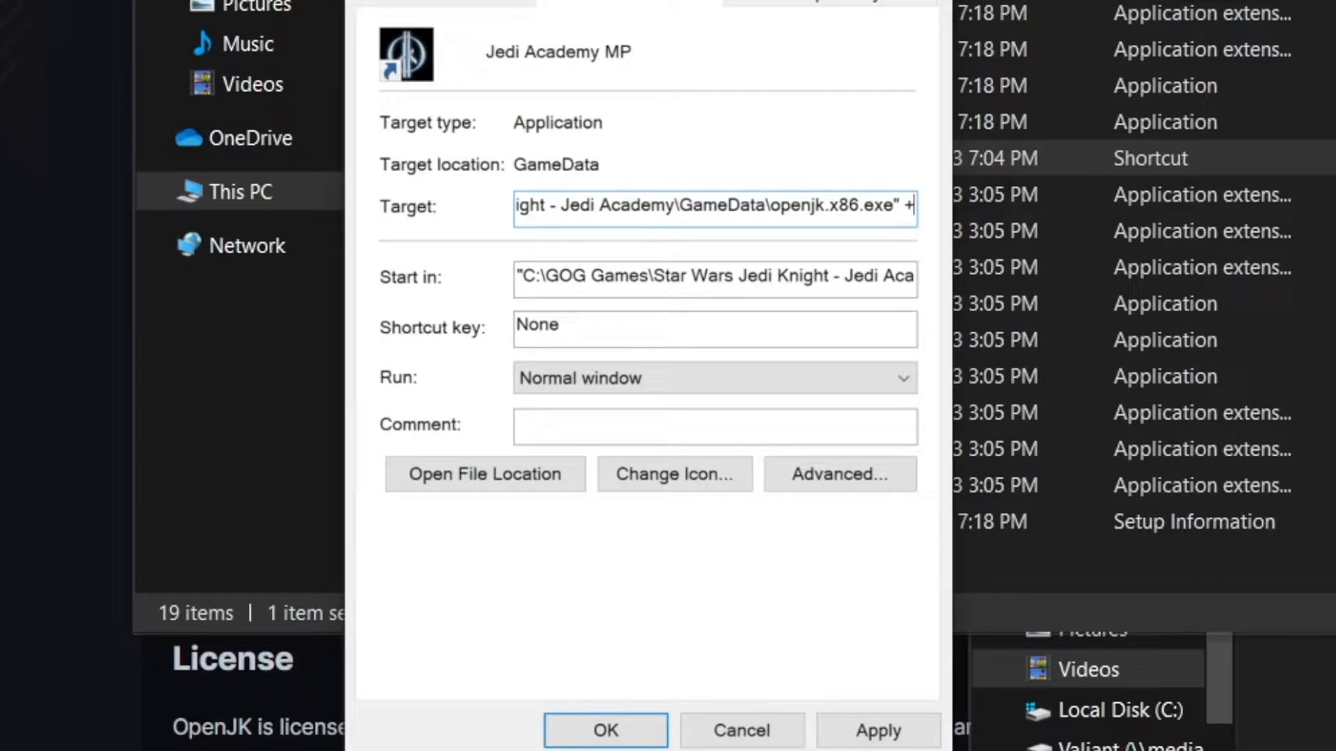
{"action": "type", "text": "set fs_homepath"}
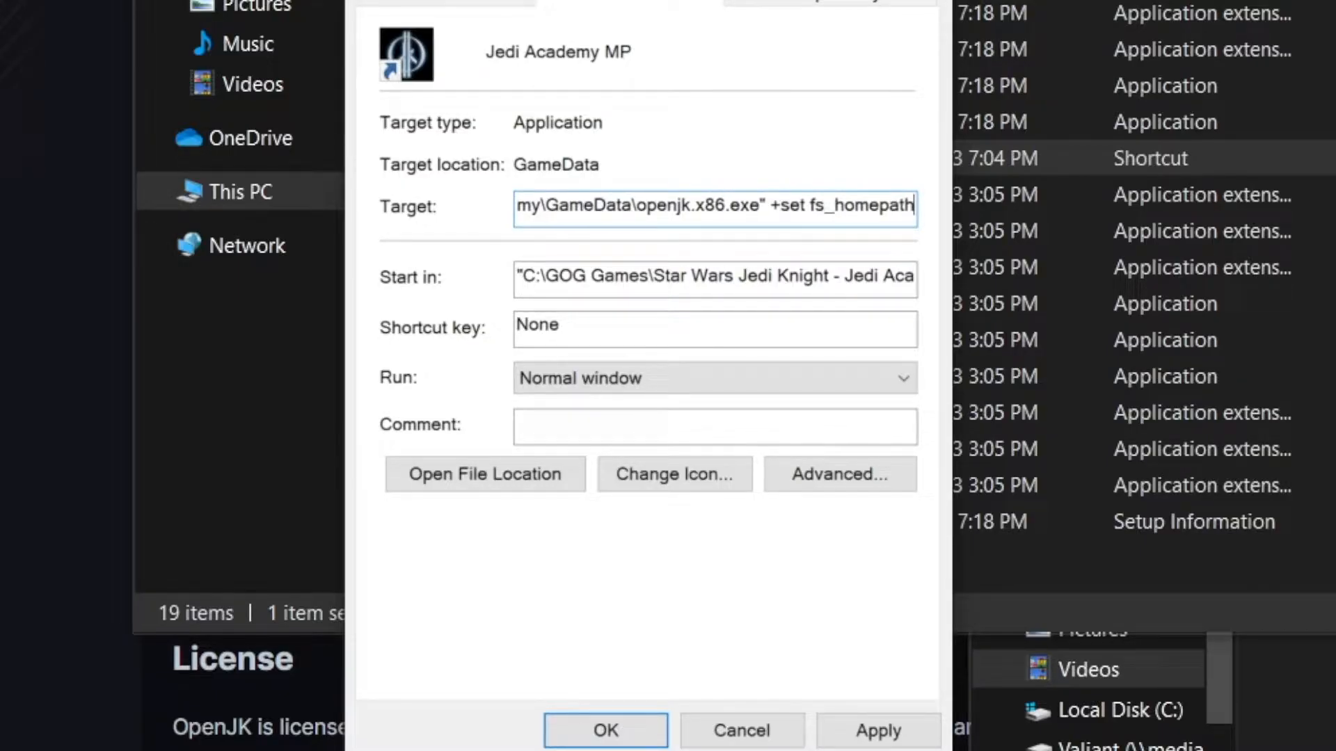
{"action": "type", "text": "\""}
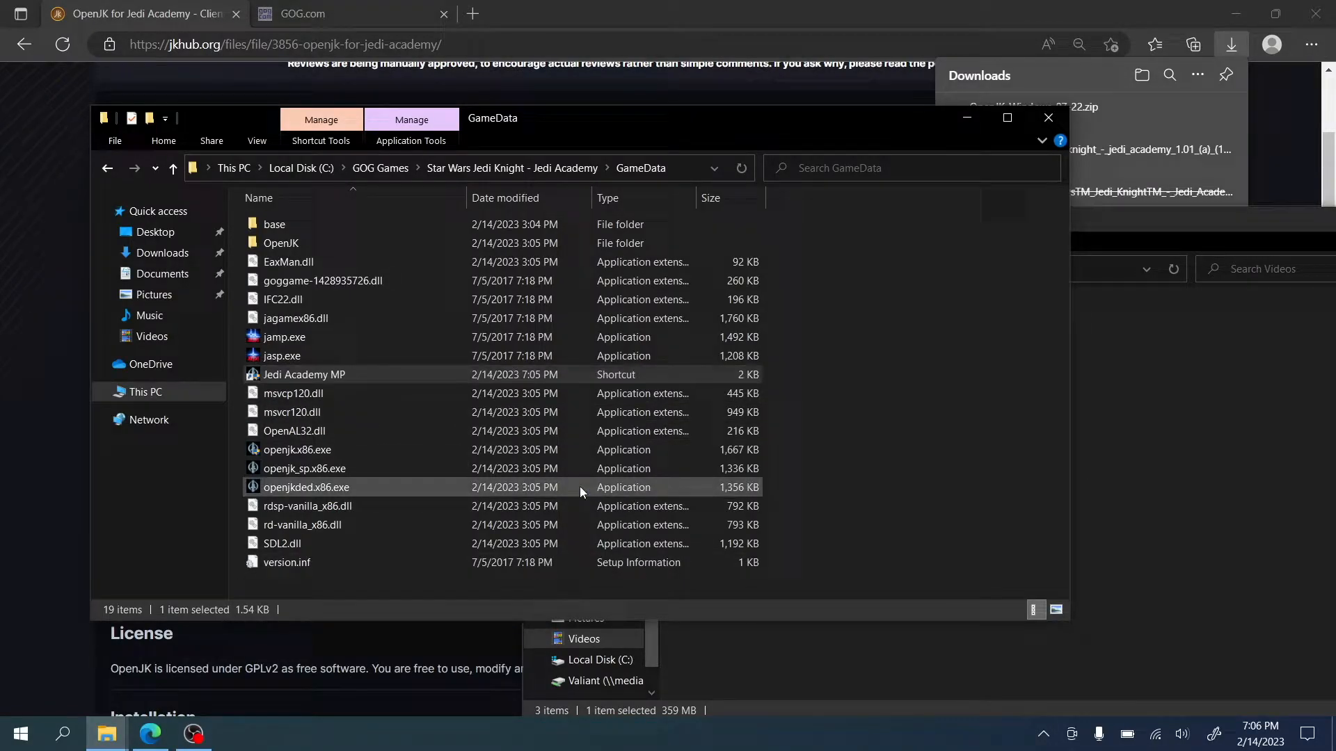
{"action": "double_click", "coordinate": [303, 374]}
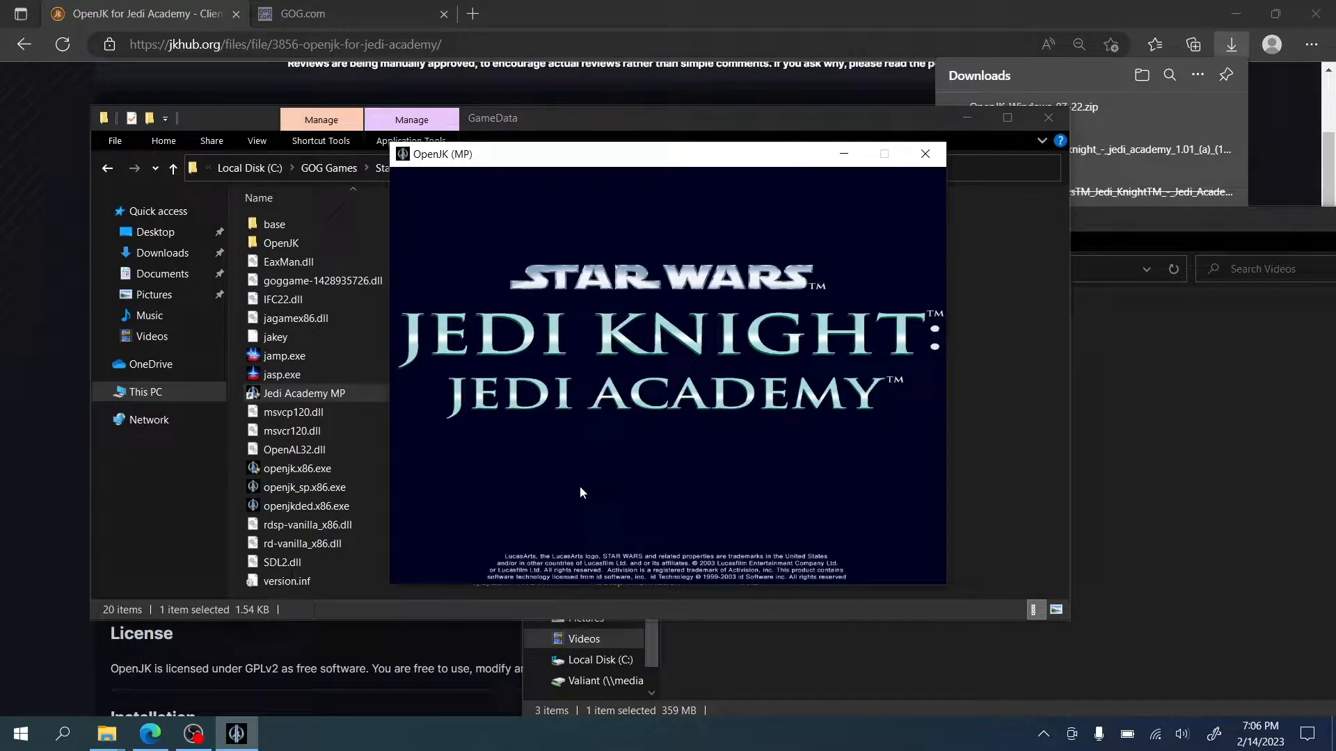
{"action": "mouse_move", "coordinate": [688, 467]}
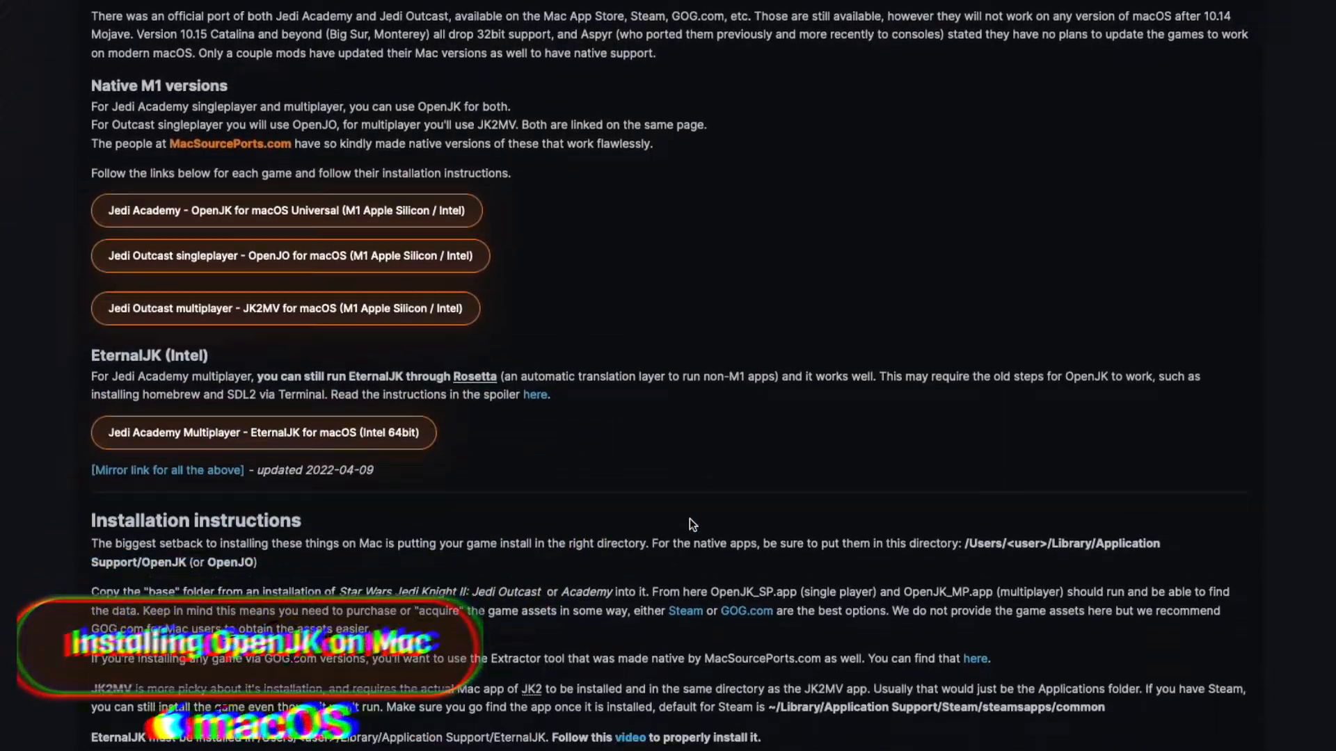
Step: Review the macOS install notes (SDL2) and start the OpenJK for Jedi Academy download
{"action": "scroll", "scroll_direction": "down", "scroll_amount": 3}
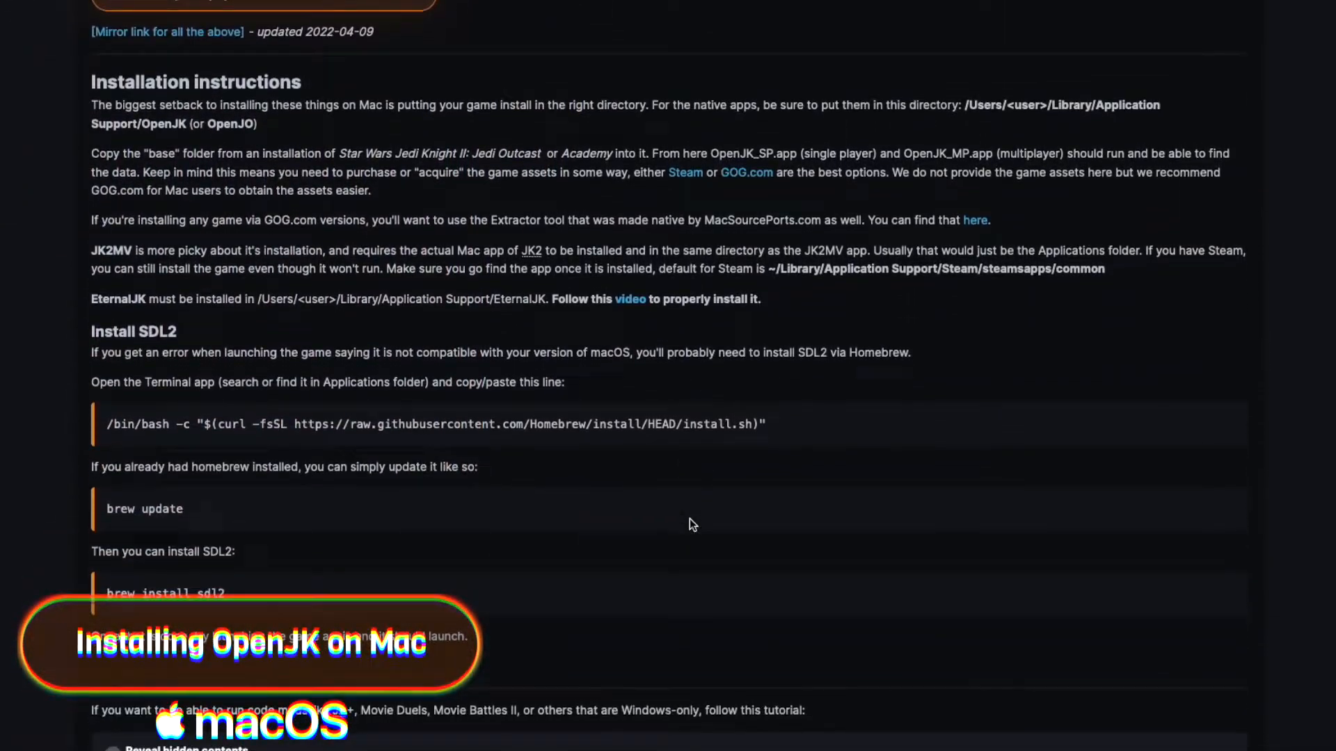
{"action": "scroll", "scroll_direction": "up", "scroll_amount": 3}
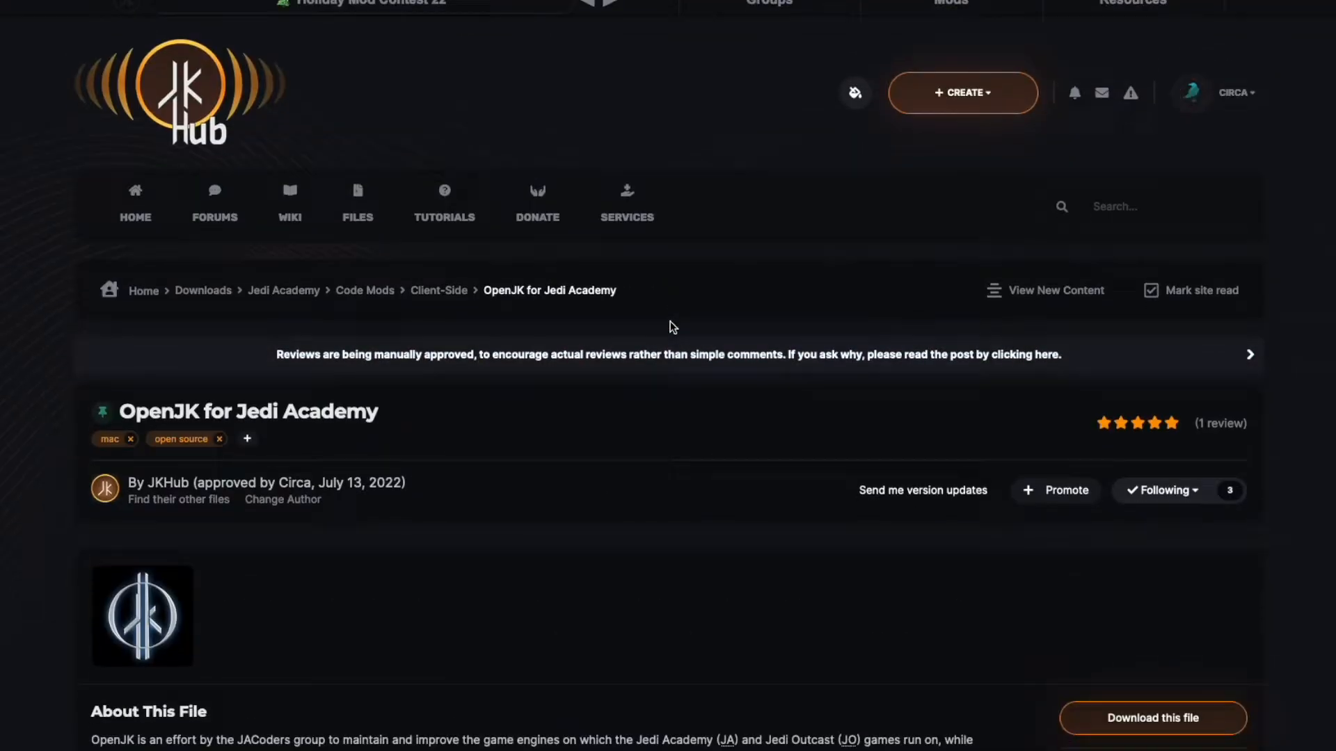
{"action": "scroll", "scroll_direction": "down", "scroll_amount": 3}
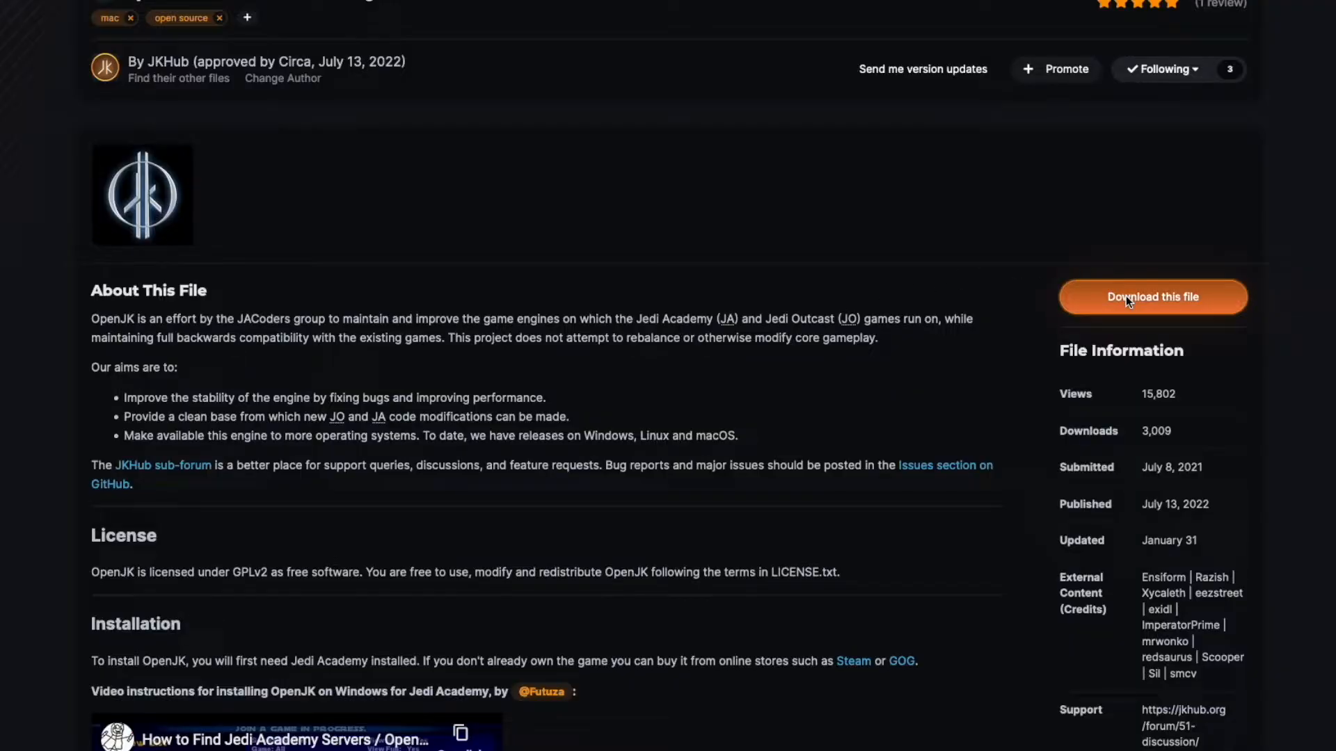
{"action": "left_click", "coordinate": [1150, 297]}
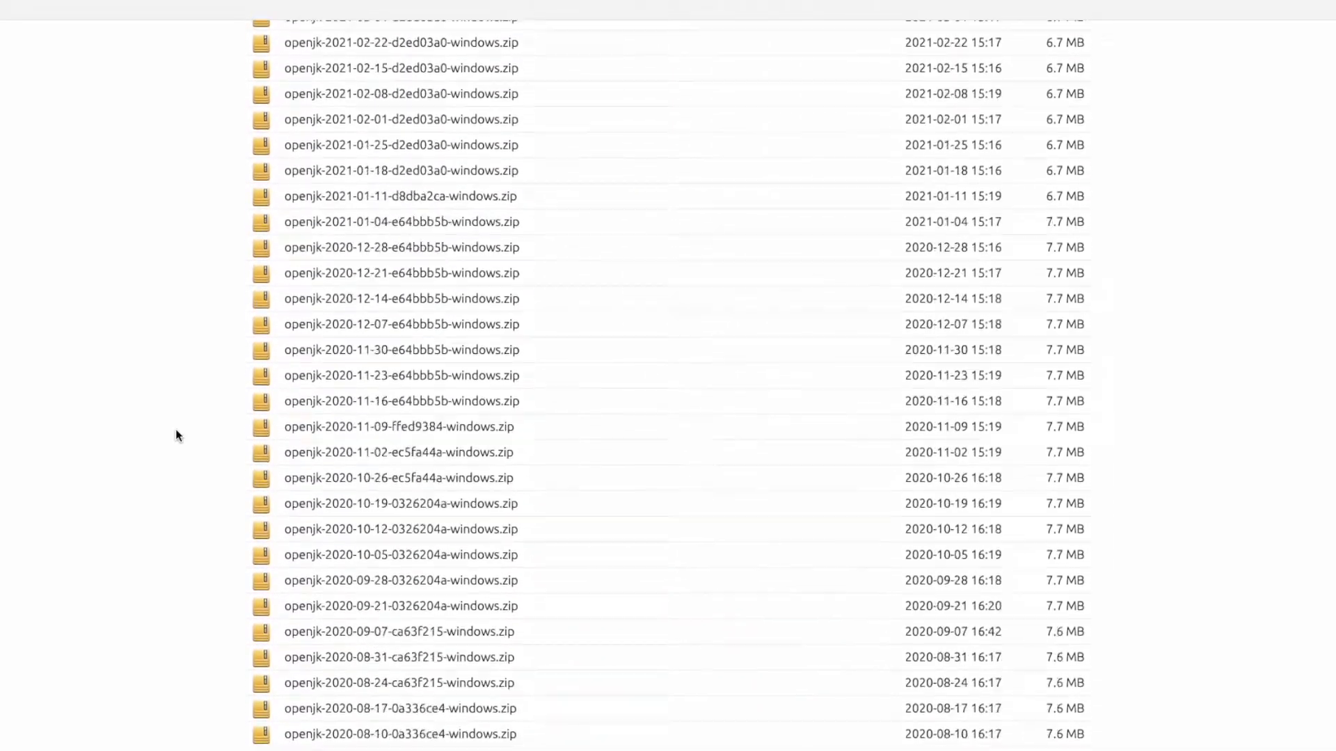
Step: Download openjk-2018-03-04-e3f22070-osx.dmg, mount it and enter its JediAcademy folder
{"action": "scroll", "scroll_direction": "down", "scroll_amount": 3}
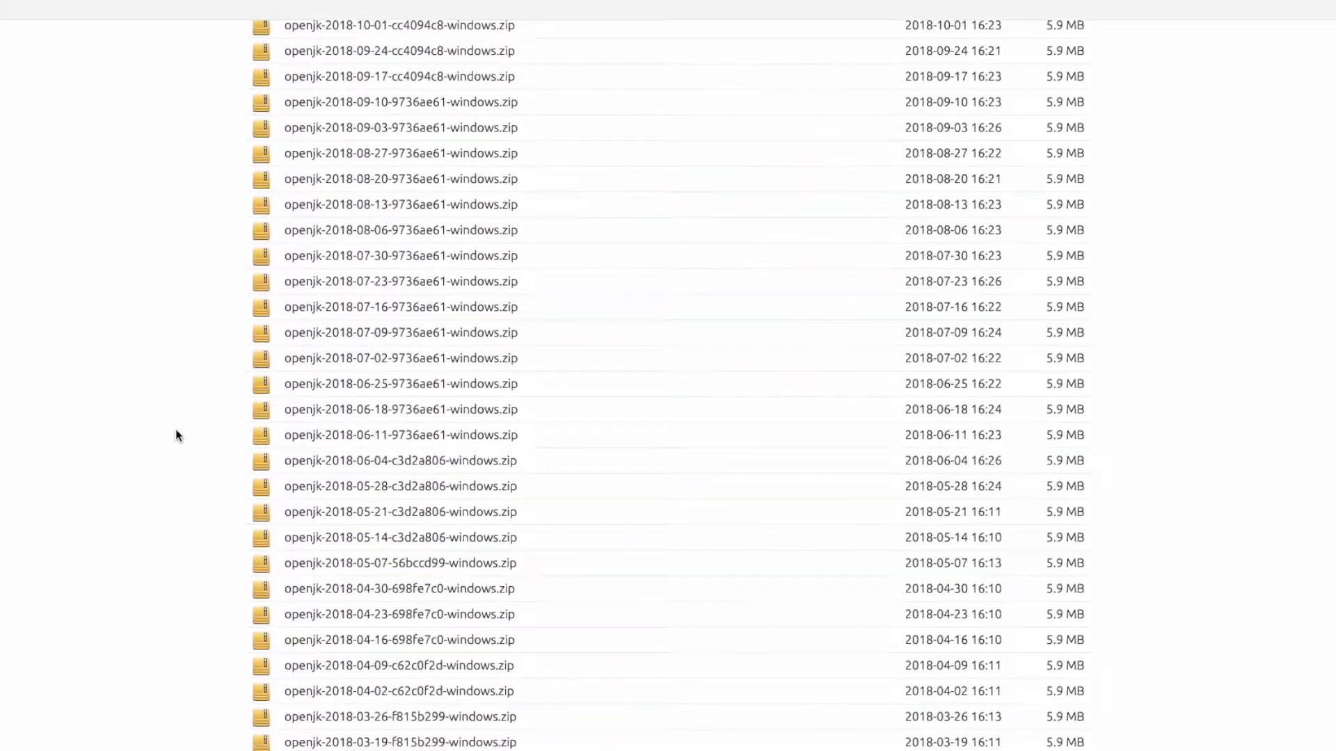
{"action": "scroll", "scroll_direction": "down", "scroll_amount": 3}
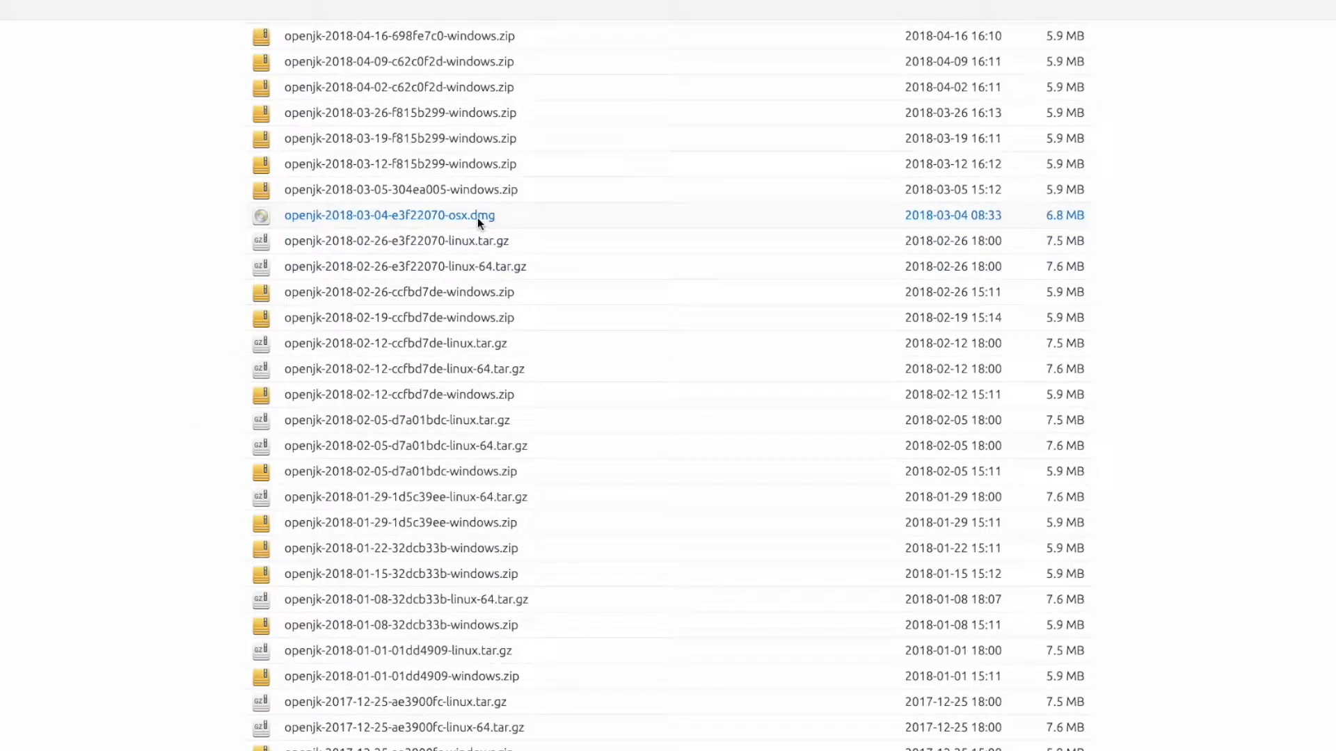
{"action": "left_click", "coordinate": [388, 215]}
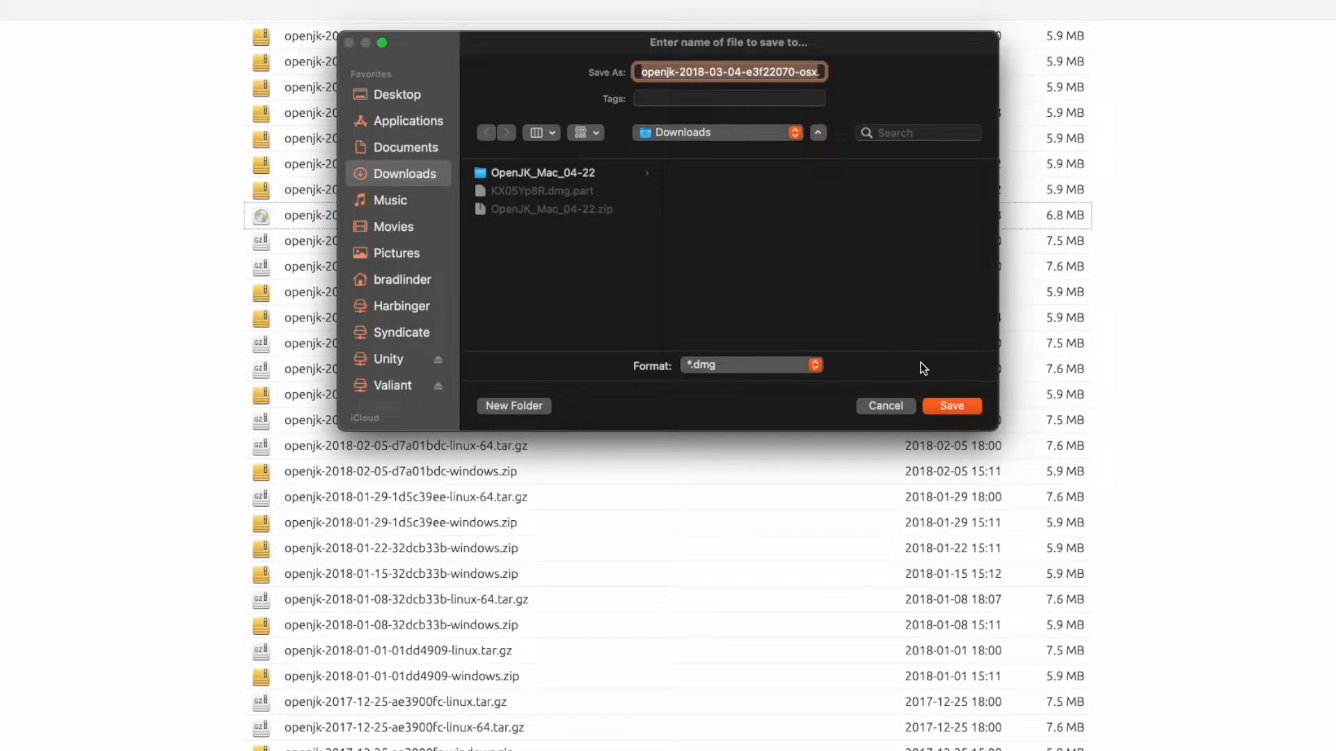
{"action": "left_click", "coordinate": [950, 405]}
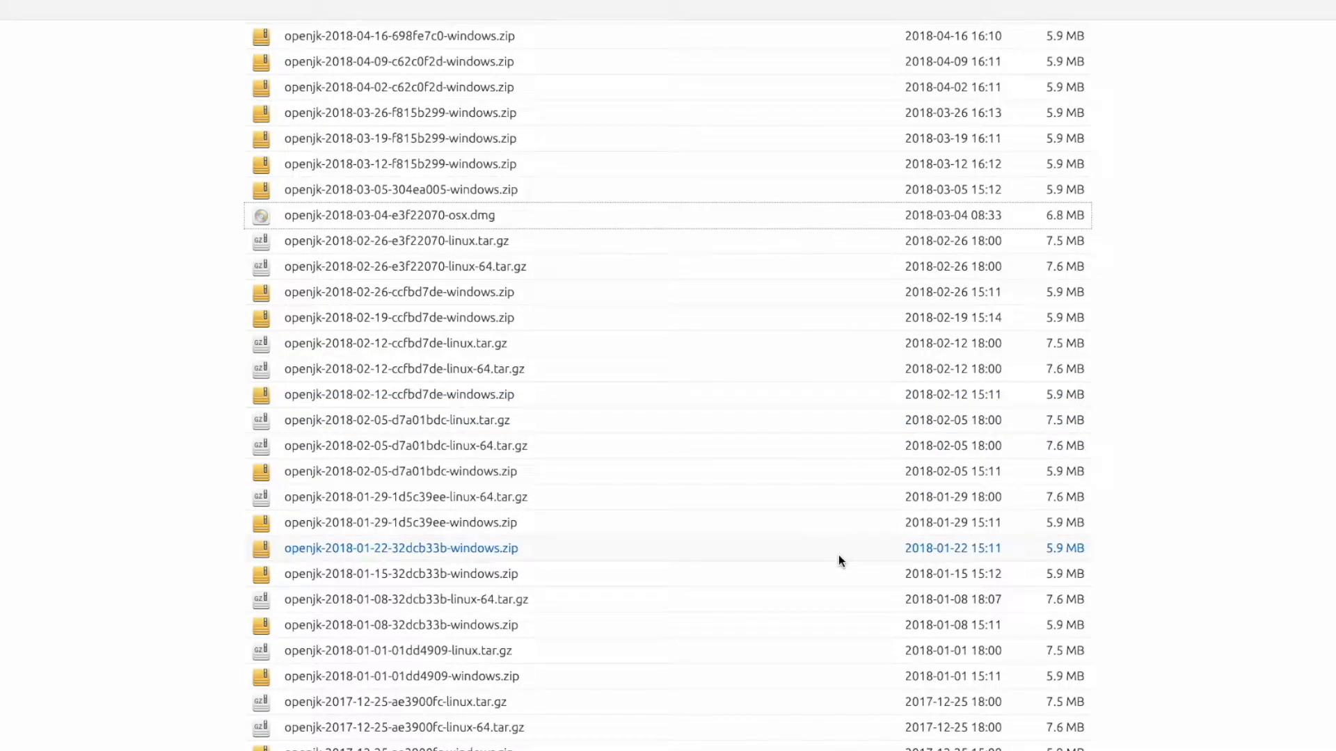
{"action": "left_click", "coordinate": [1023, 4]}
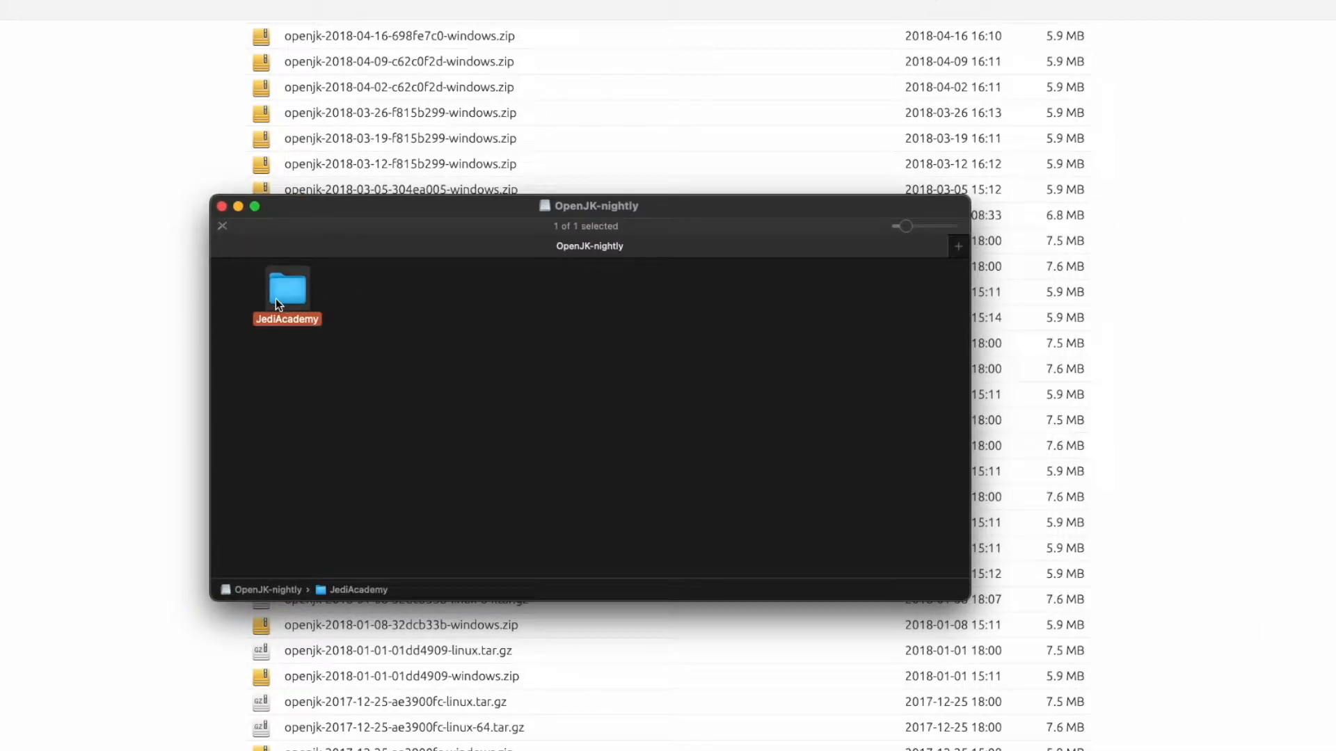
{"action": "double_click", "coordinate": [286, 289]}
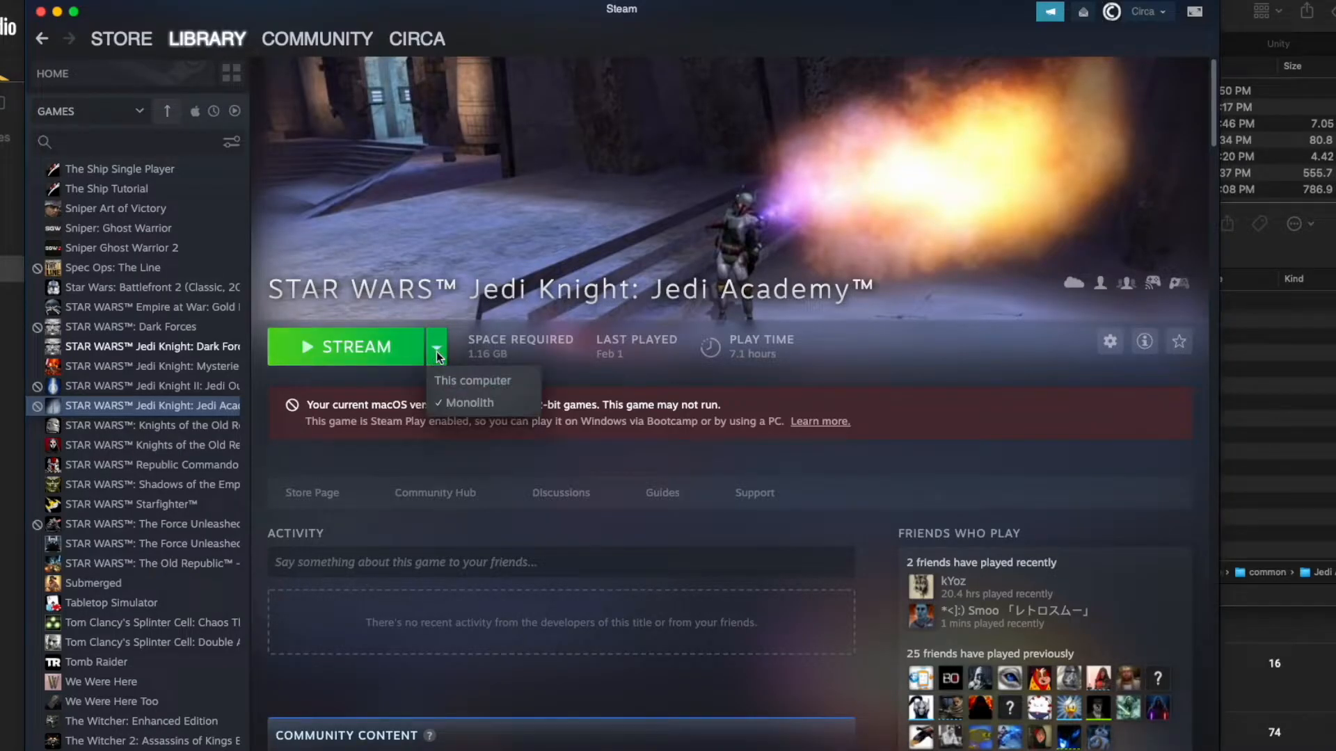
Step: Install Star Wars Jedi Knight: Jedi Academy to this computer in Steam
{"action": "left_click", "coordinate": [472, 380]}
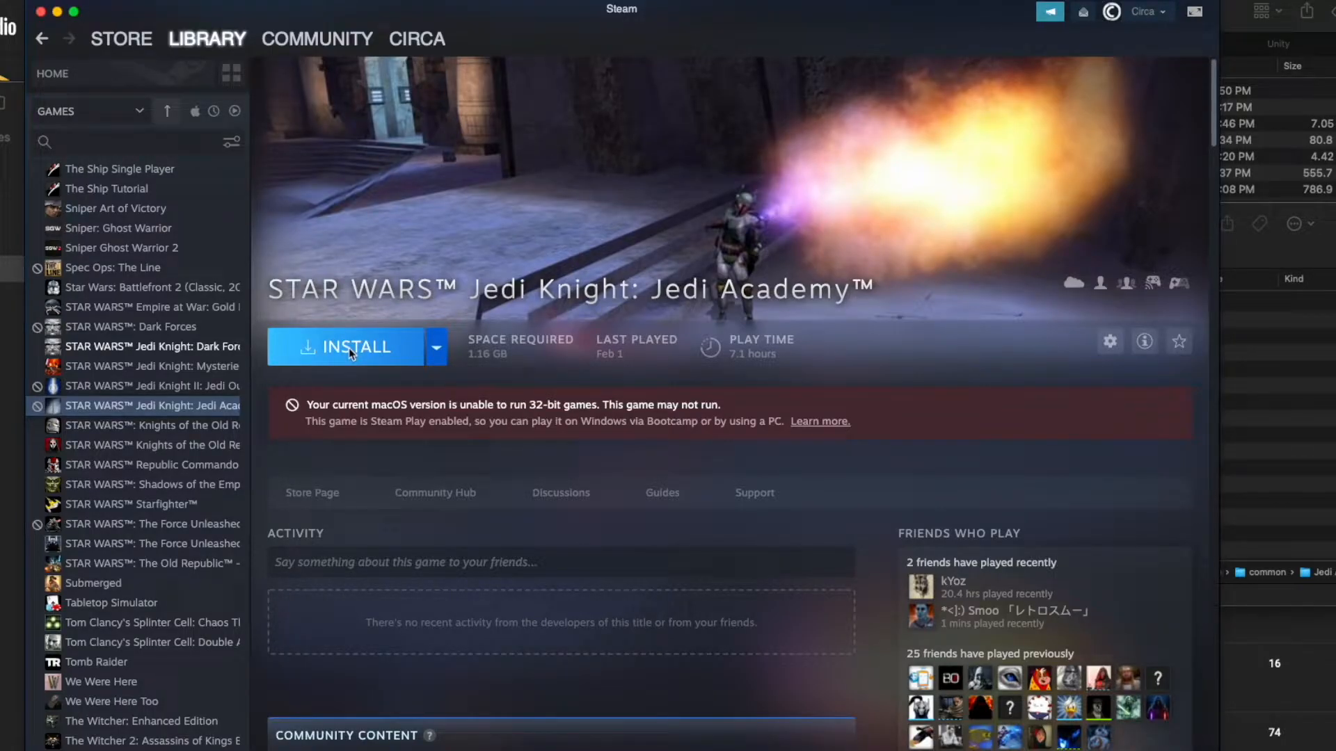
{"action": "mouse_move", "coordinate": [498, 430]}
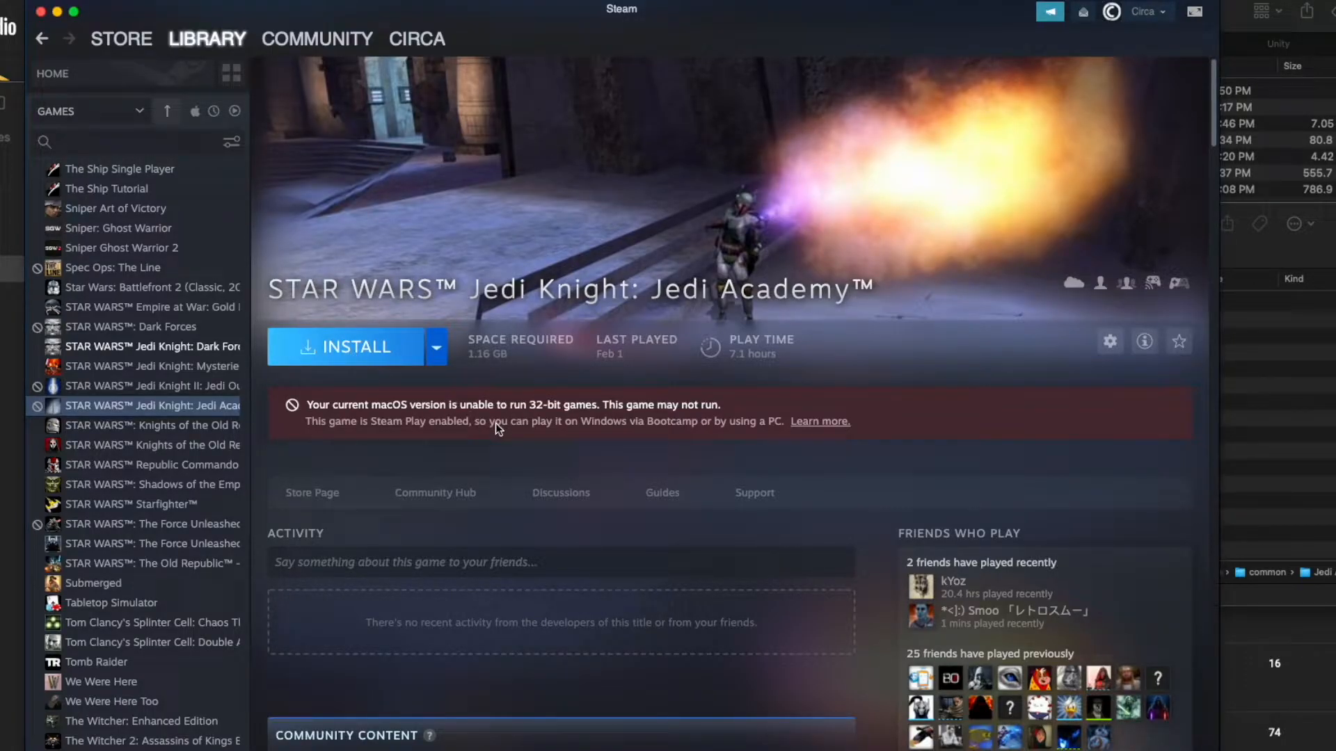
{"action": "left_click", "coordinate": [349, 346]}
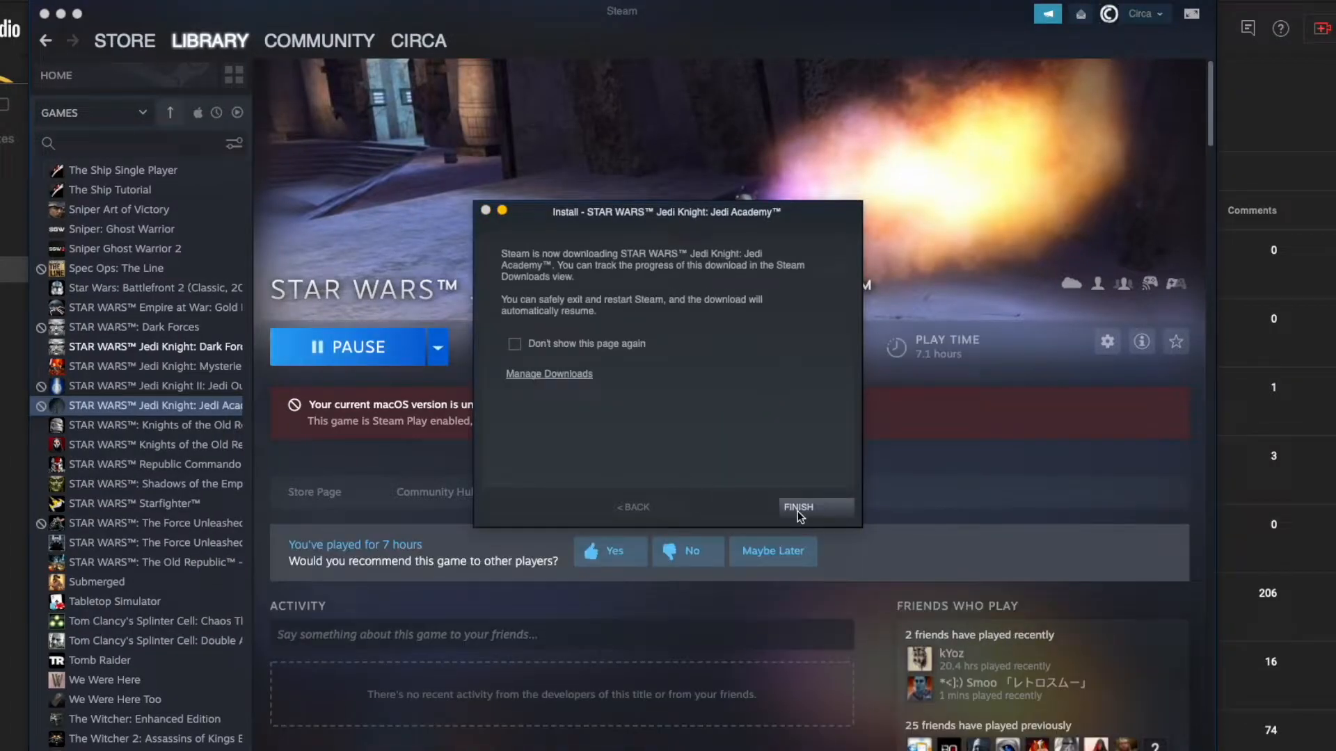
{"action": "left_click", "coordinate": [797, 507]}
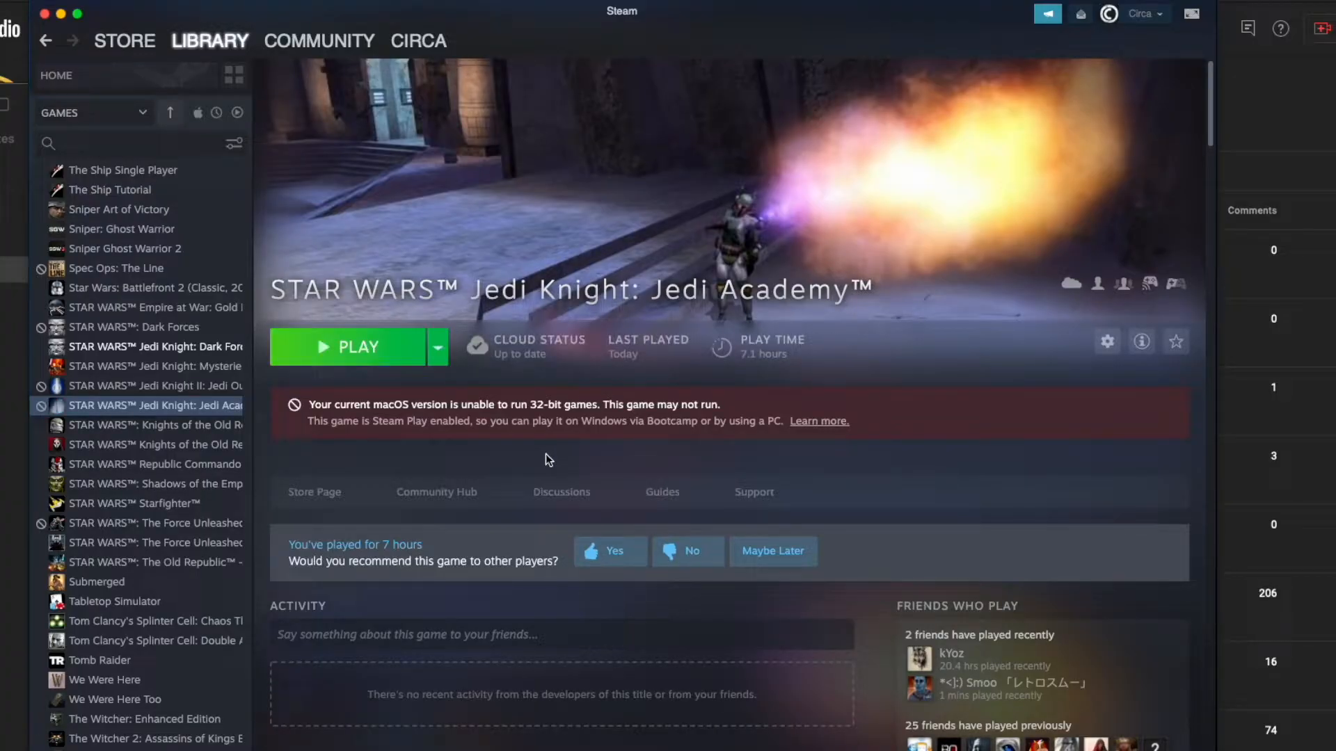
Step: Browse the game's local files from its Manage menu
{"action": "right_click", "coordinate": [153, 404]}
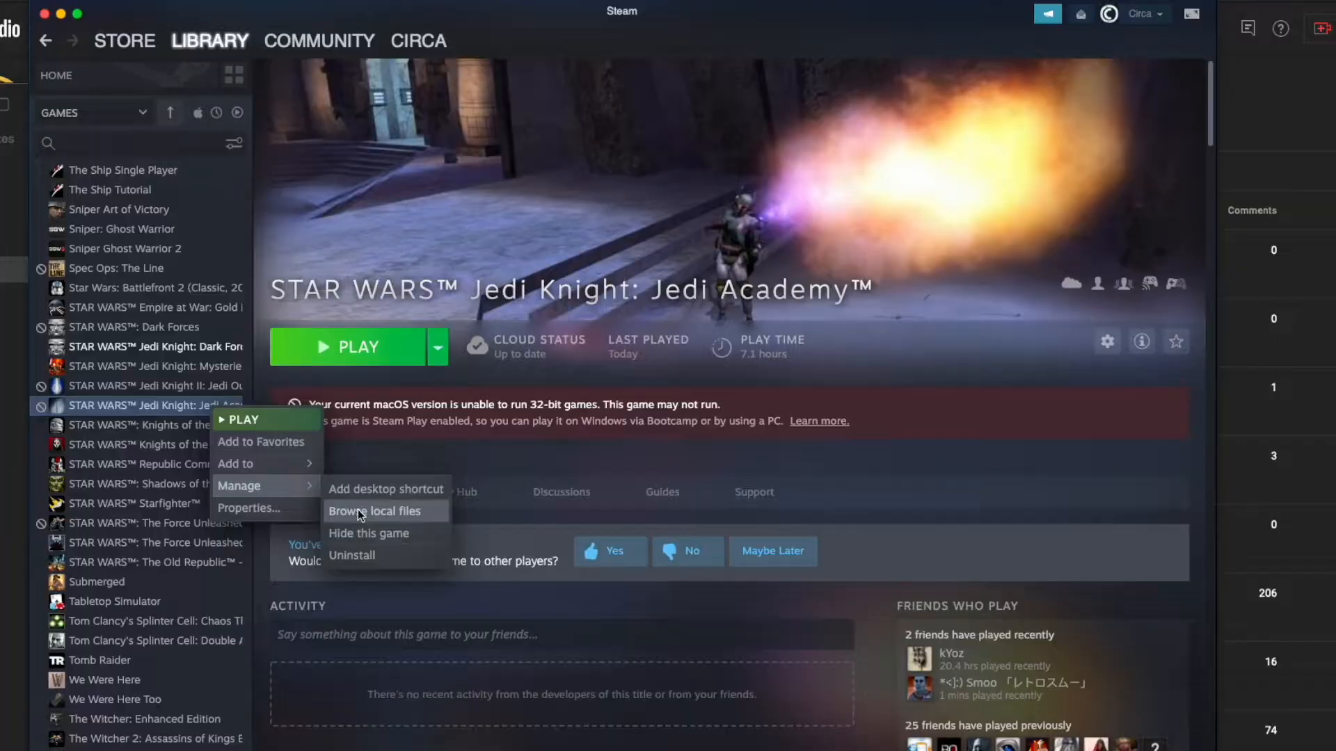
{"action": "left_click", "coordinate": [373, 511]}
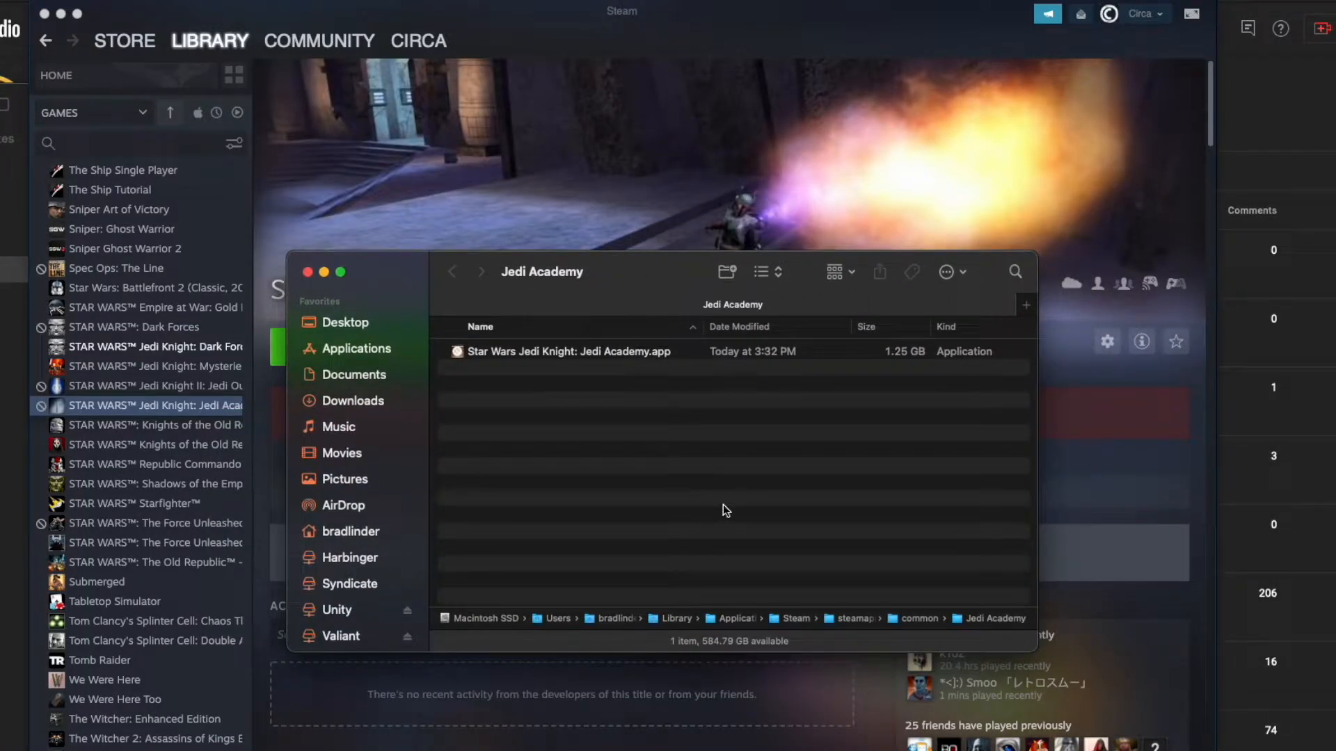
Step: Show Jedi Academy.app's package contents and select its base folder
{"action": "right_click", "coordinate": [566, 351]}
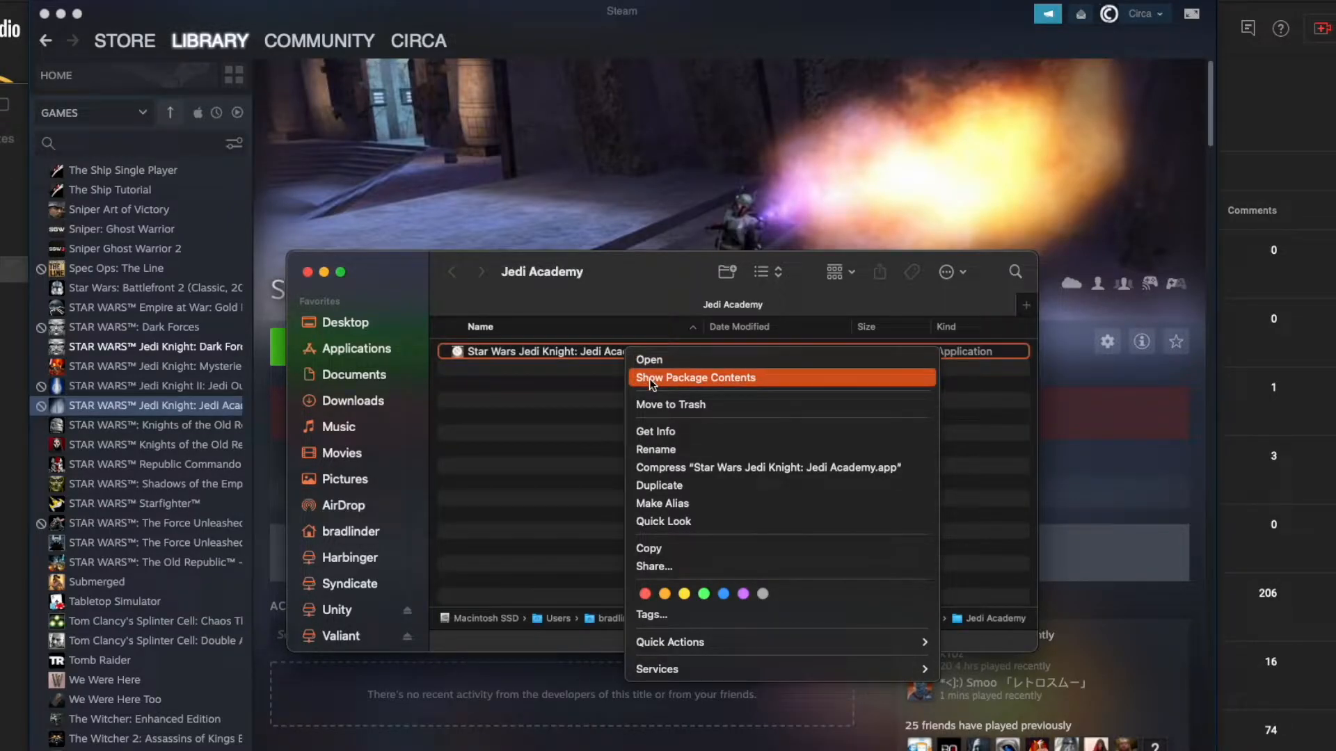
{"action": "left_click", "coordinate": [695, 377]}
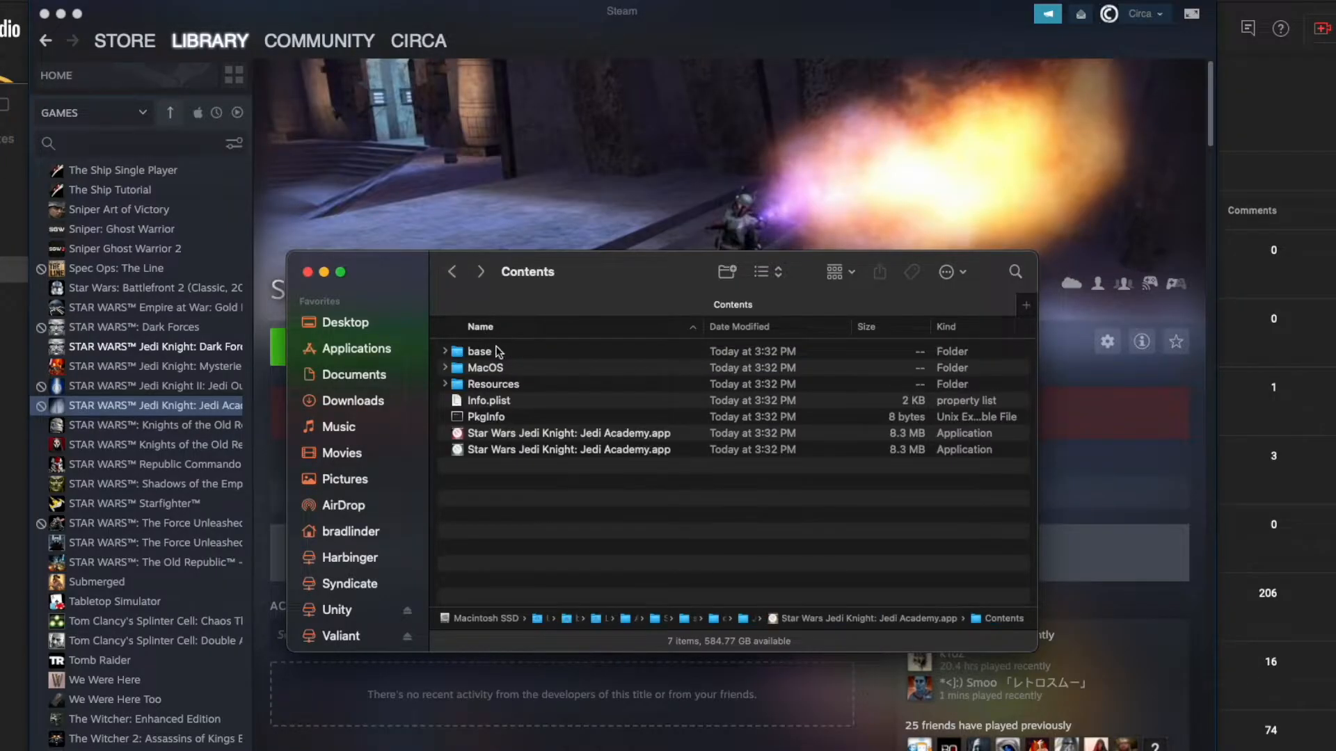
{"action": "left_click", "coordinate": [480, 351]}
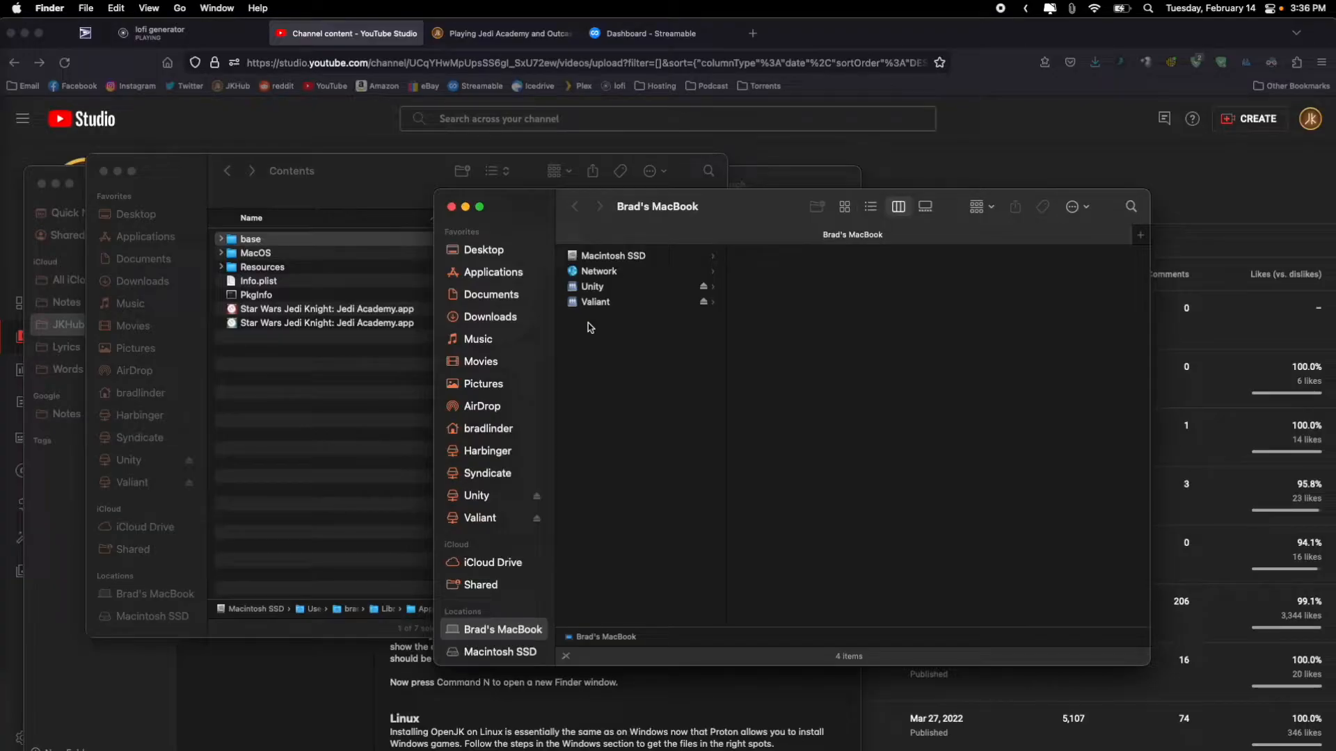
Step: Go to Library › Application Support and create an OpenJK folder there
{"action": "left_click", "coordinate": [179, 8]}
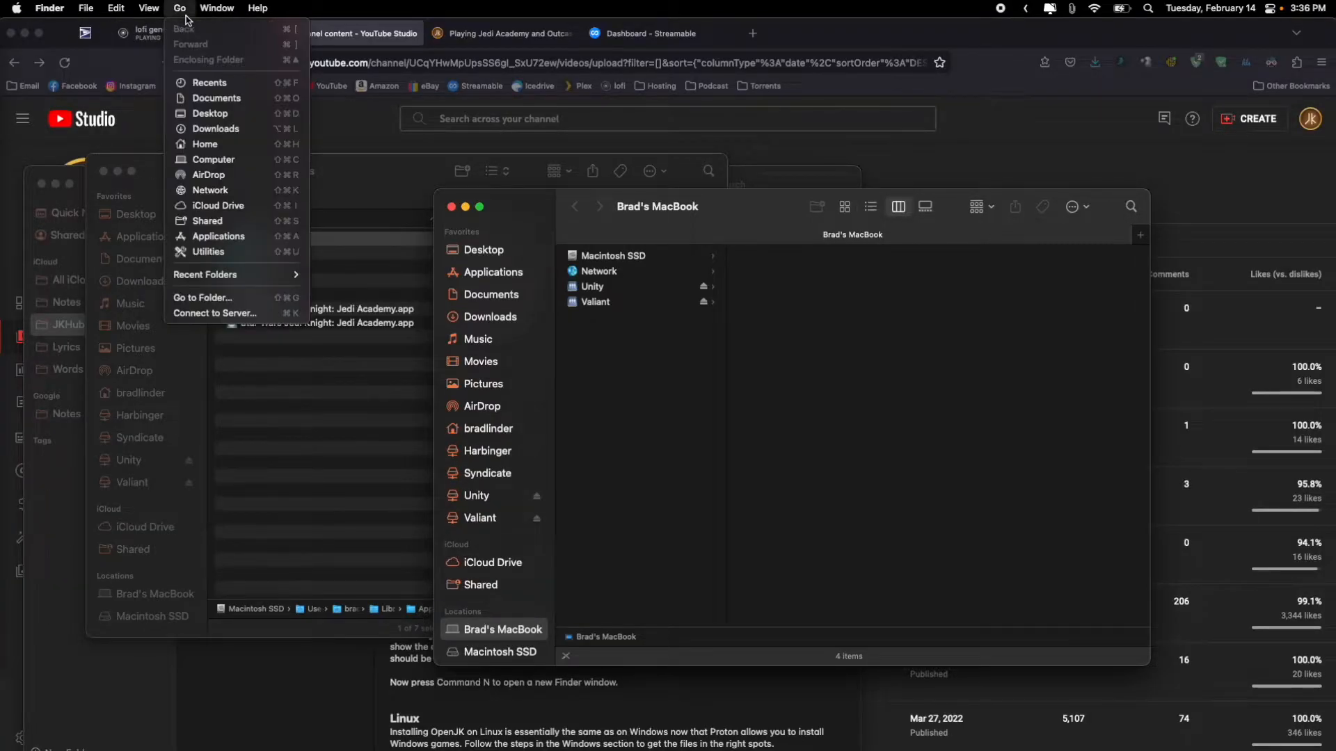
{"action": "mouse_move", "coordinate": [210, 190]}
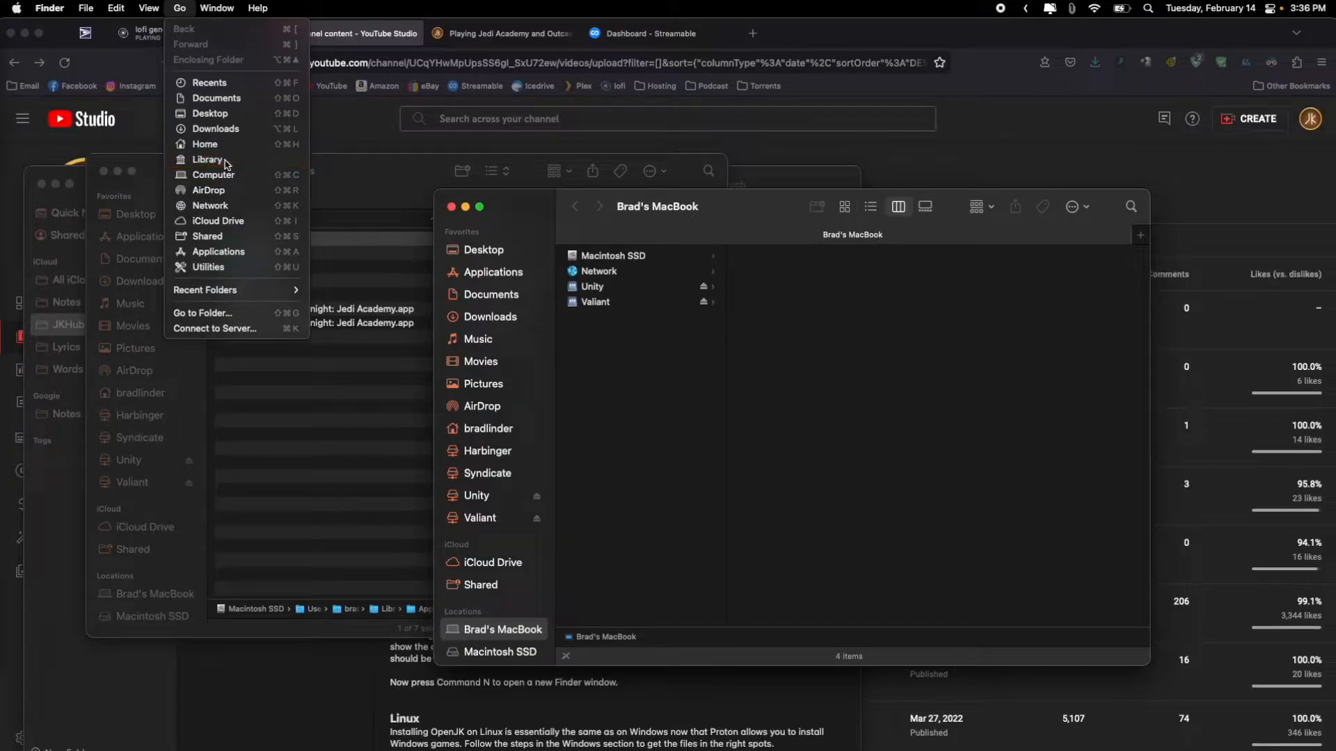
{"action": "left_click", "coordinate": [207, 159]}
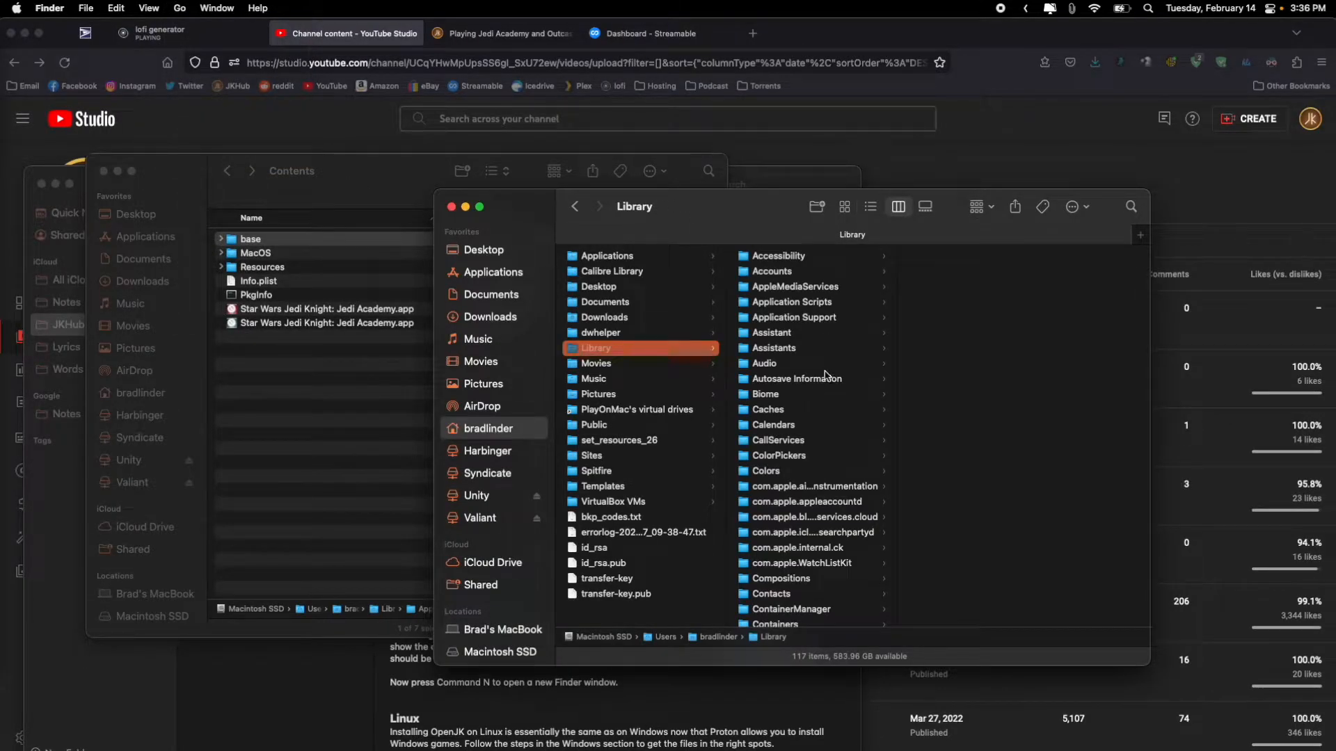
{"action": "left_click", "coordinate": [792, 317]}
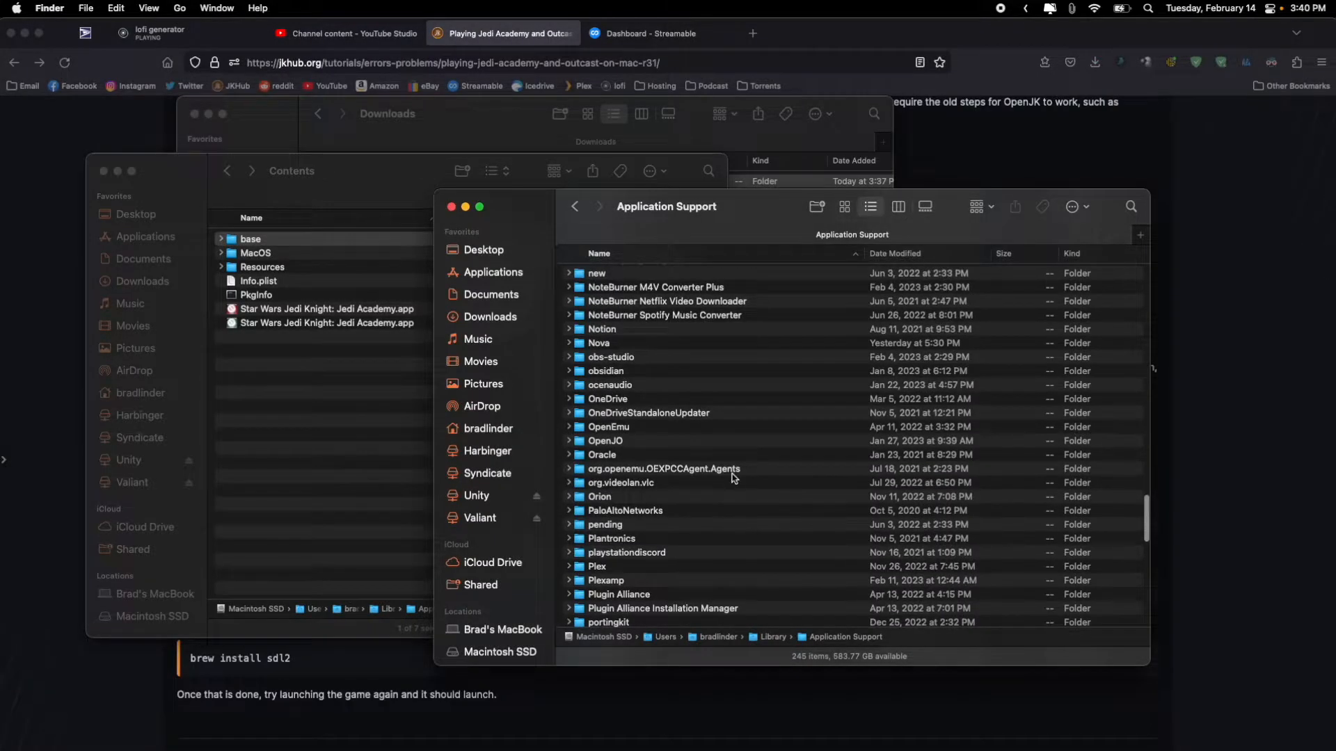
{"action": "left_click", "coordinate": [116, 9]}
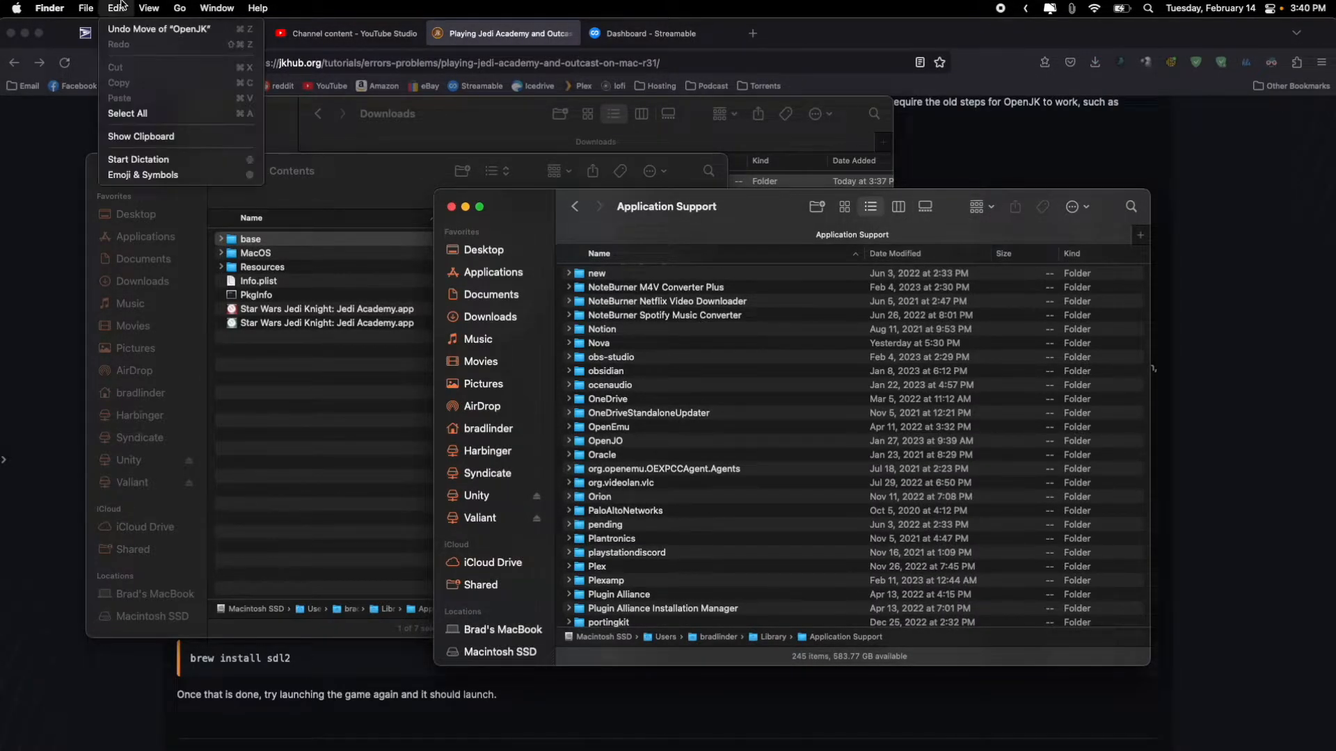
{"action": "left_click", "coordinate": [84, 8]}
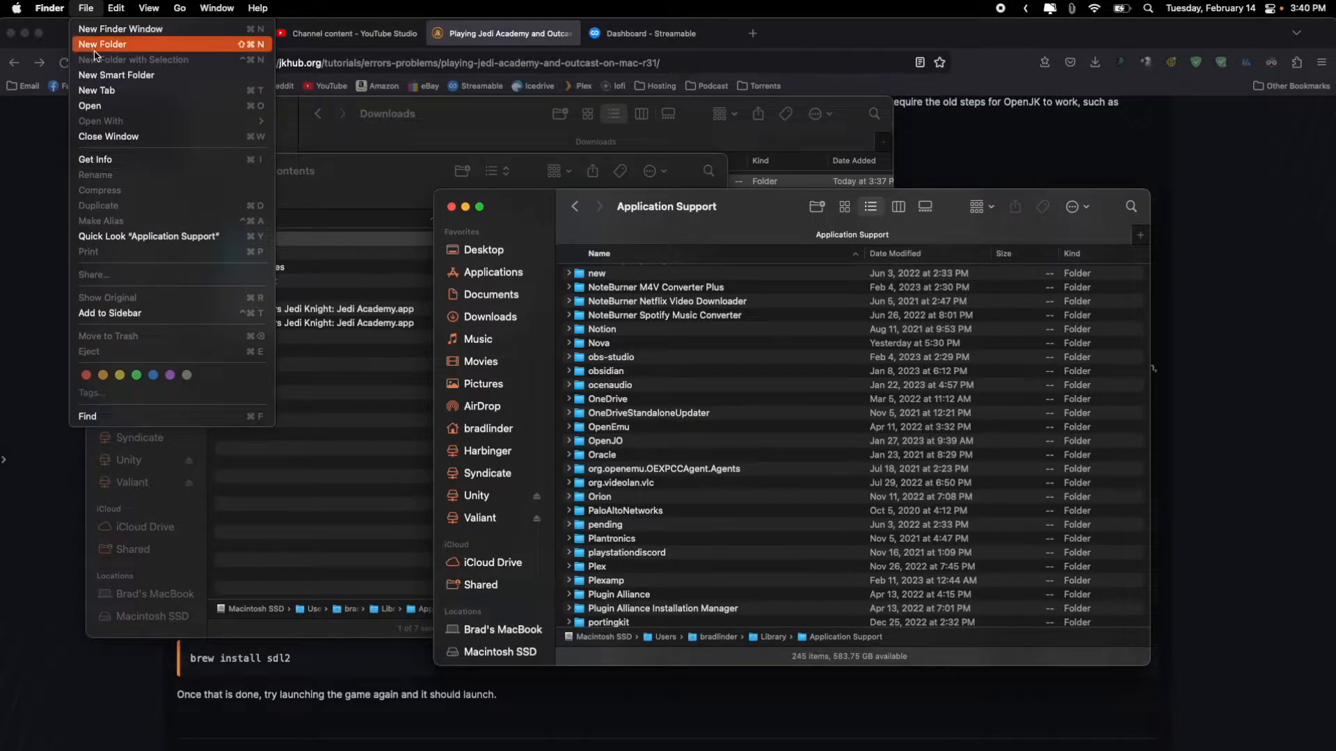
{"action": "left_click", "coordinate": [103, 44]}
{"action": "type", "text": "OpenJK"}
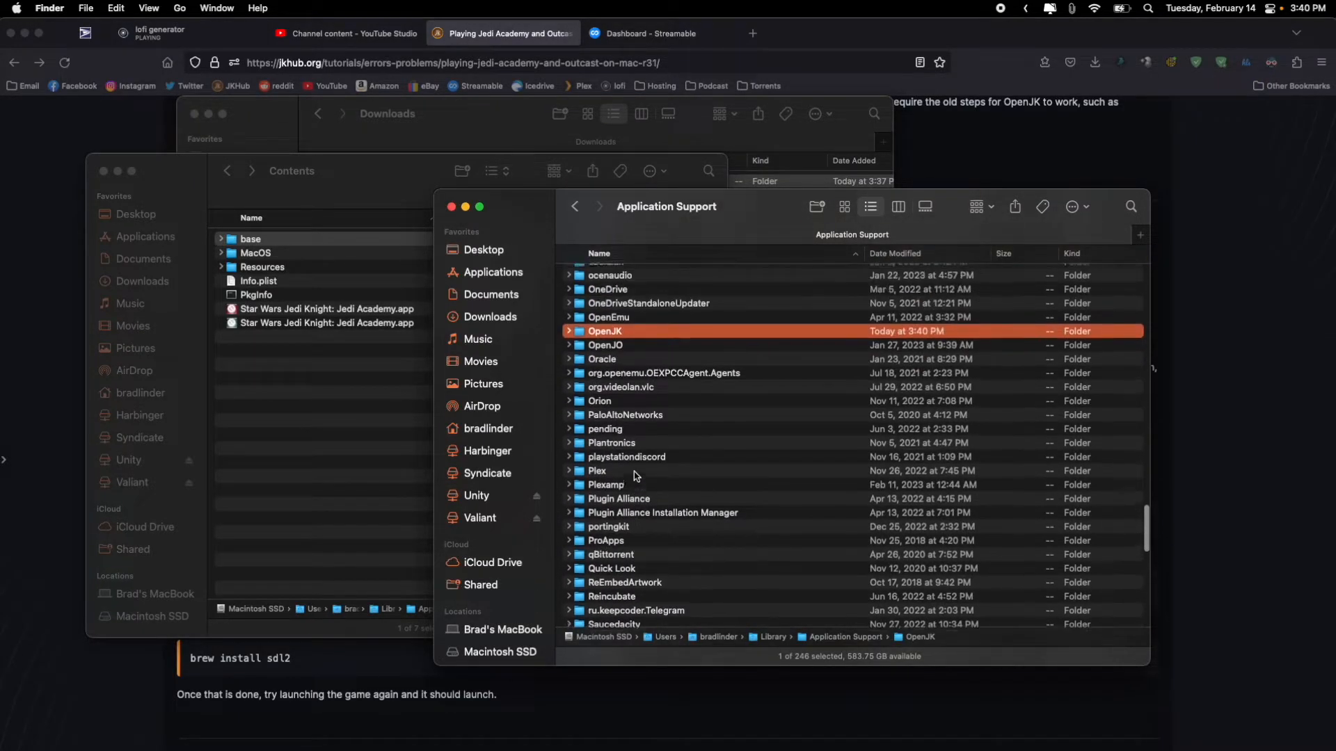
{"action": "double_click", "coordinate": [606, 331]}
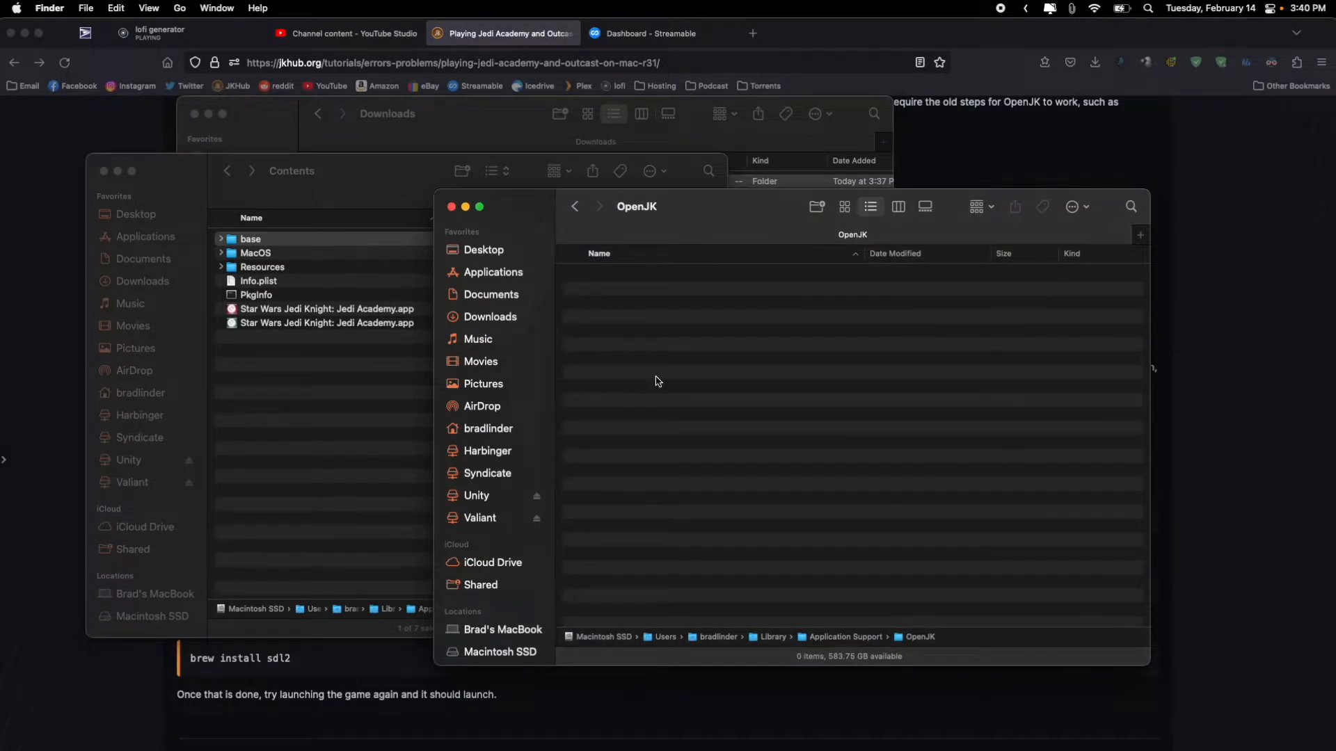
Step: Move base and the OpenJK-MP/SP apps from the OpenJK_Mac_04-22 download into OpenJK and launch OpenJK-MP.app
{"action": "left_click", "coordinate": [256, 238]}
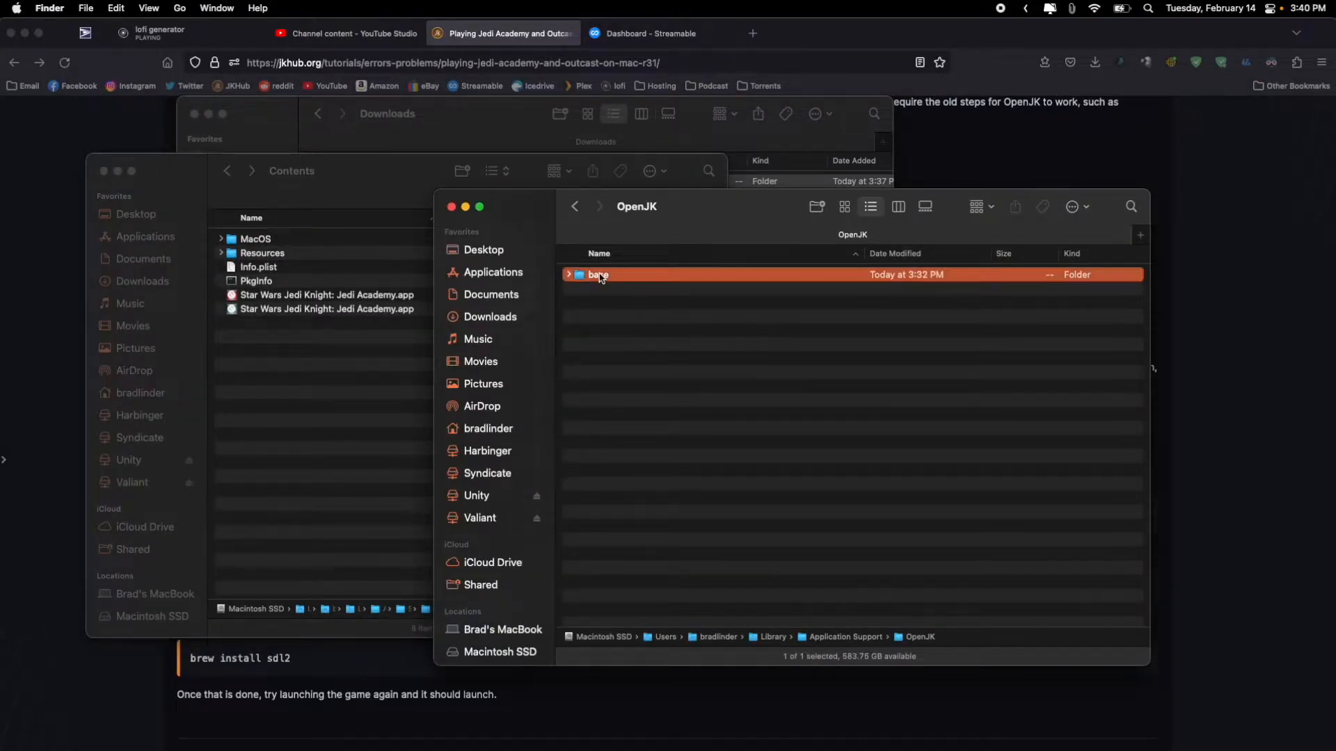
{"action": "double_click", "coordinate": [599, 274]}
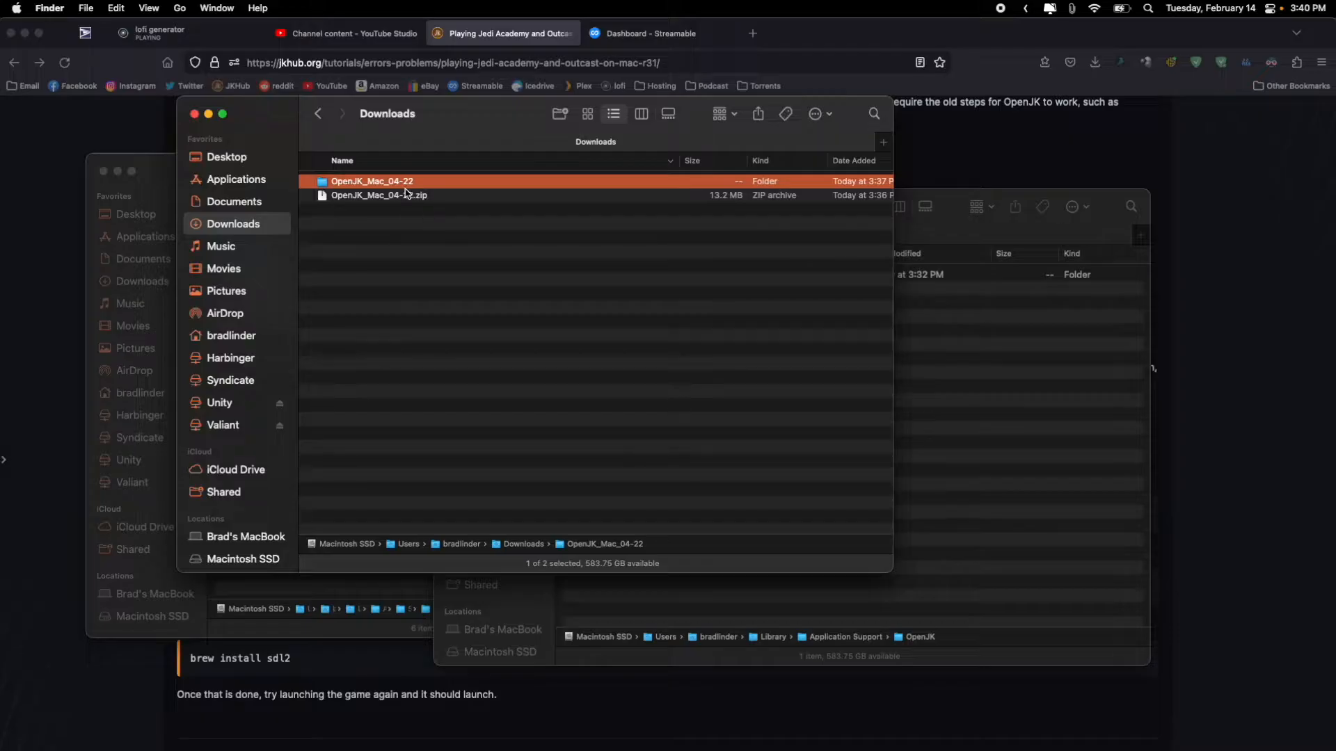
{"action": "double_click", "coordinate": [373, 181]}
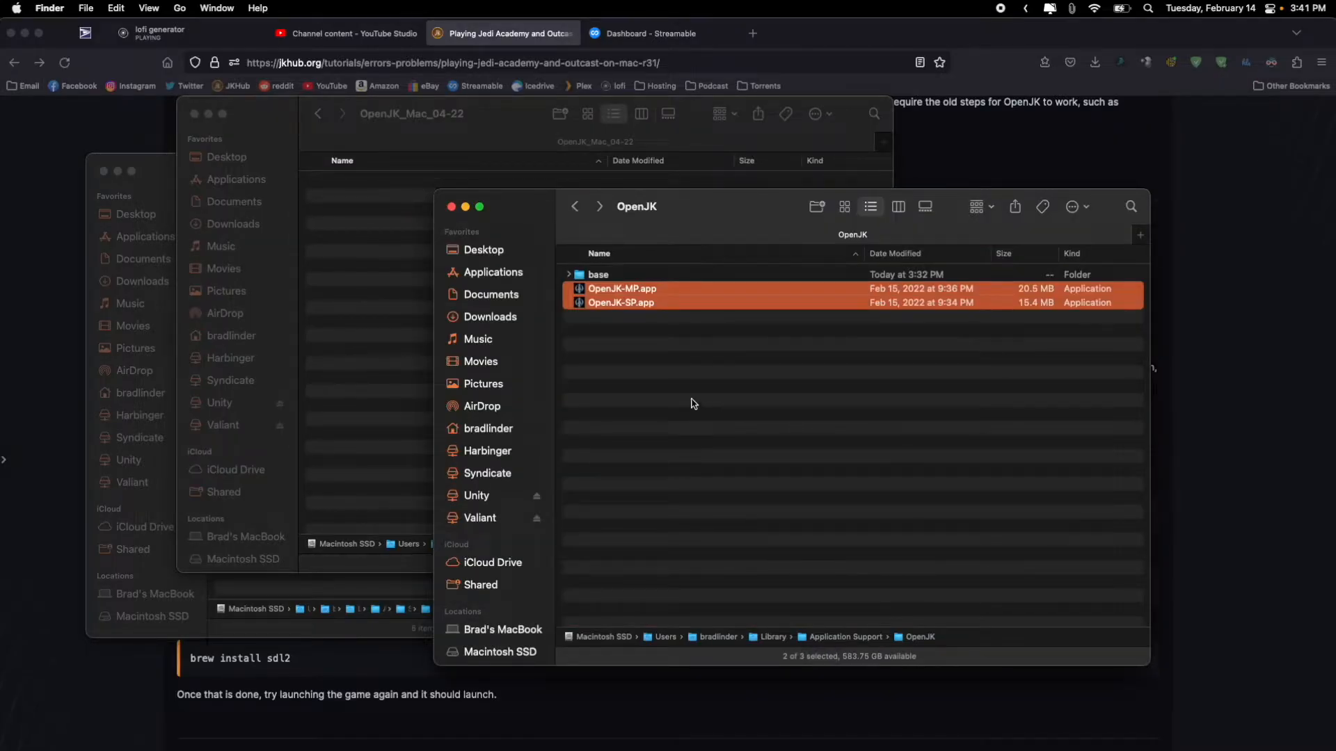
{"action": "left_click", "coordinate": [690, 403]}
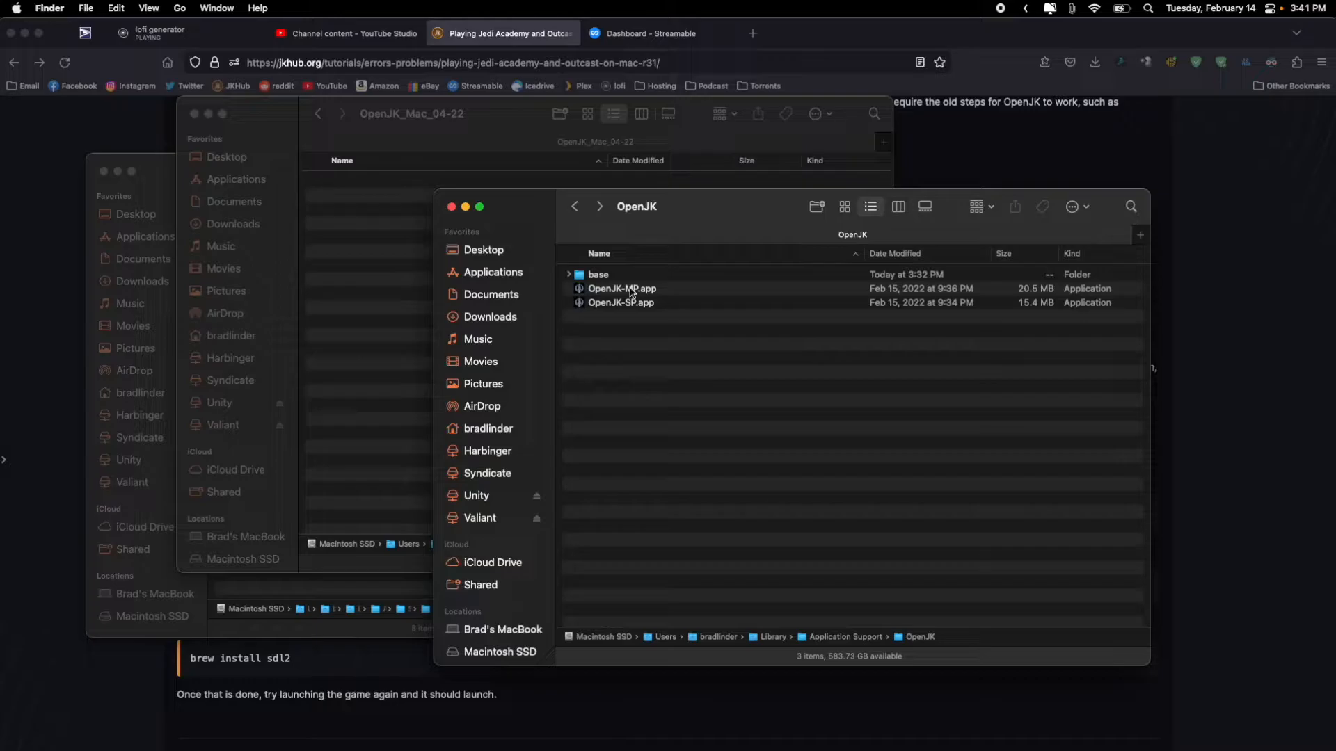
{"action": "left_click", "coordinate": [622, 288]}
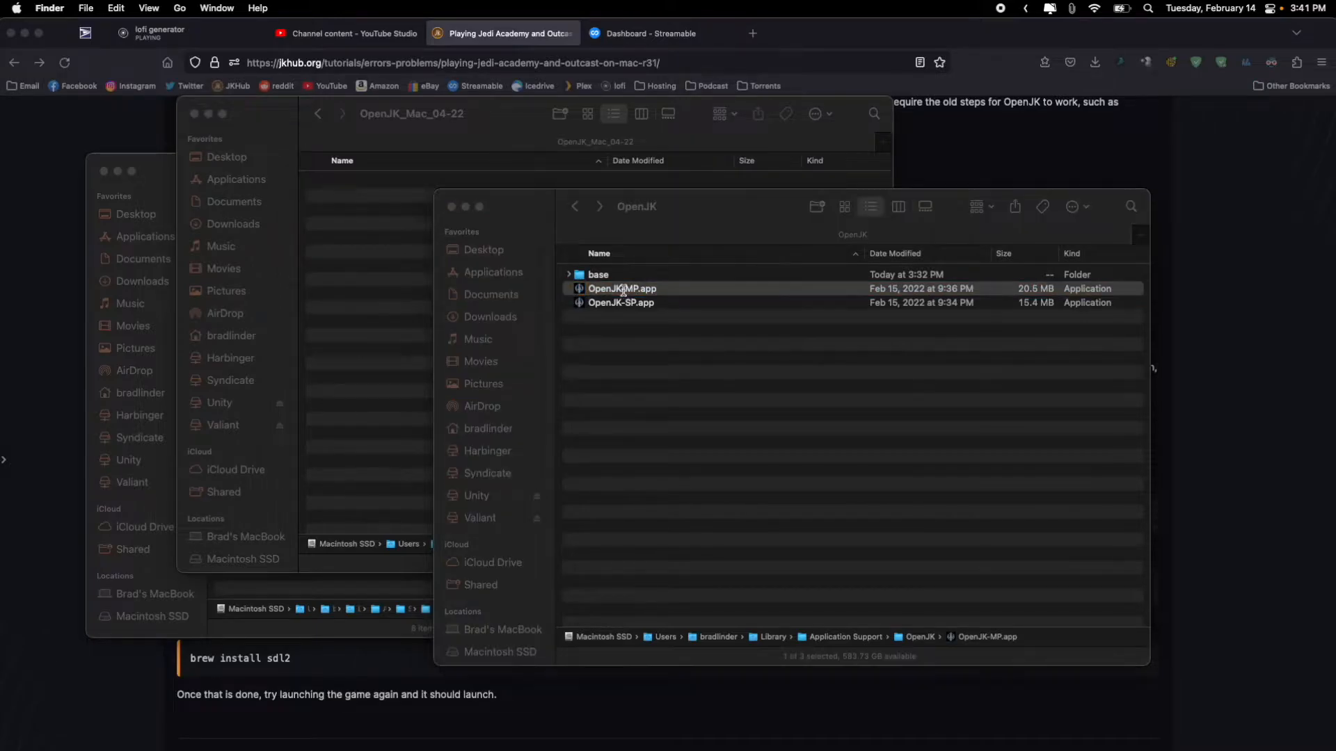
{"action": "left_click", "coordinate": [622, 290]}
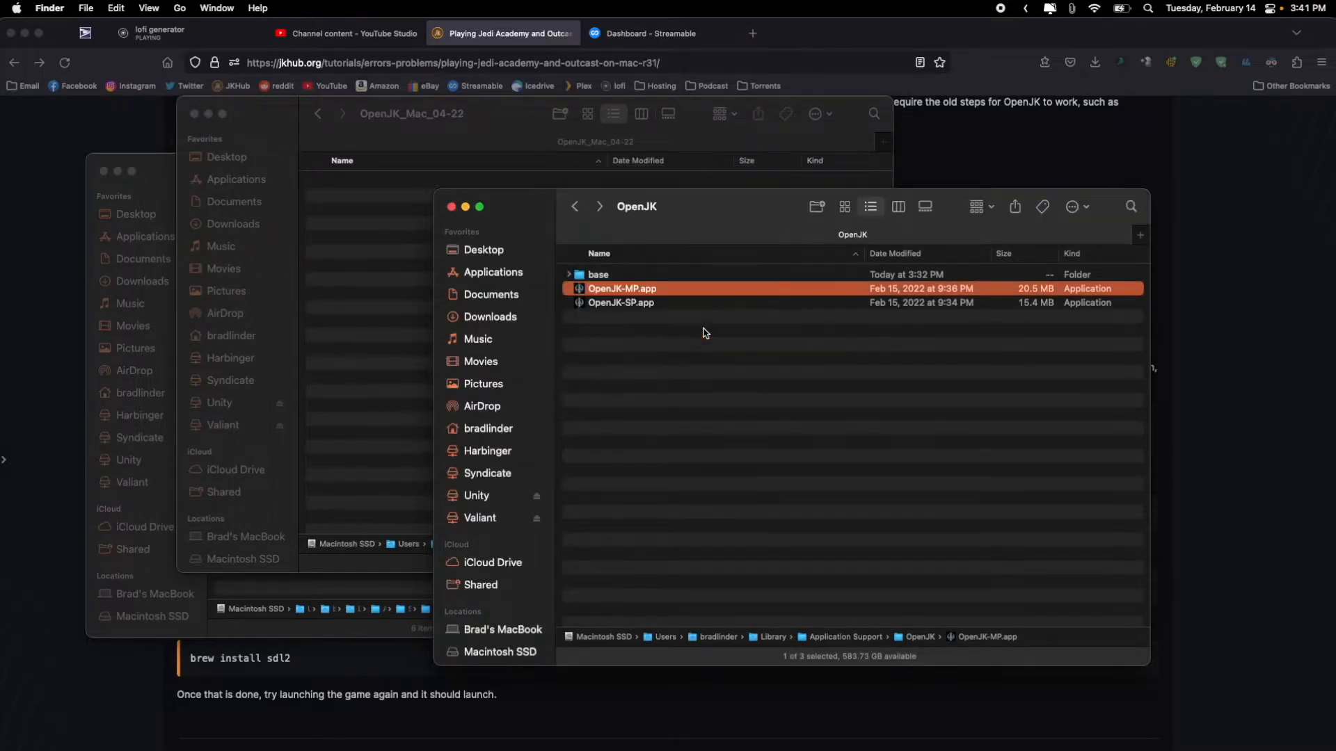
{"action": "double_click", "coordinate": [622, 288]}
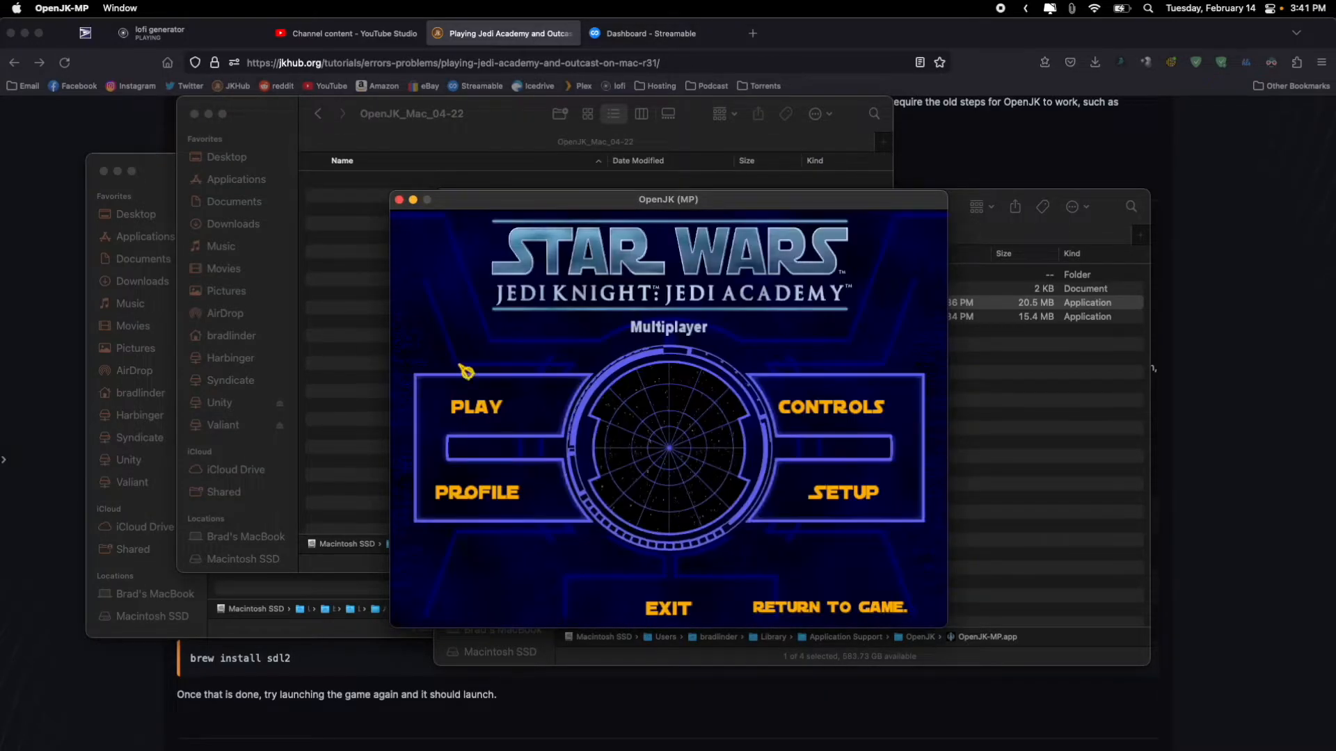
Step: Exit the multiplayer game, then start a new single-player game at Jedi skill level
{"action": "left_click", "coordinate": [476, 407]}
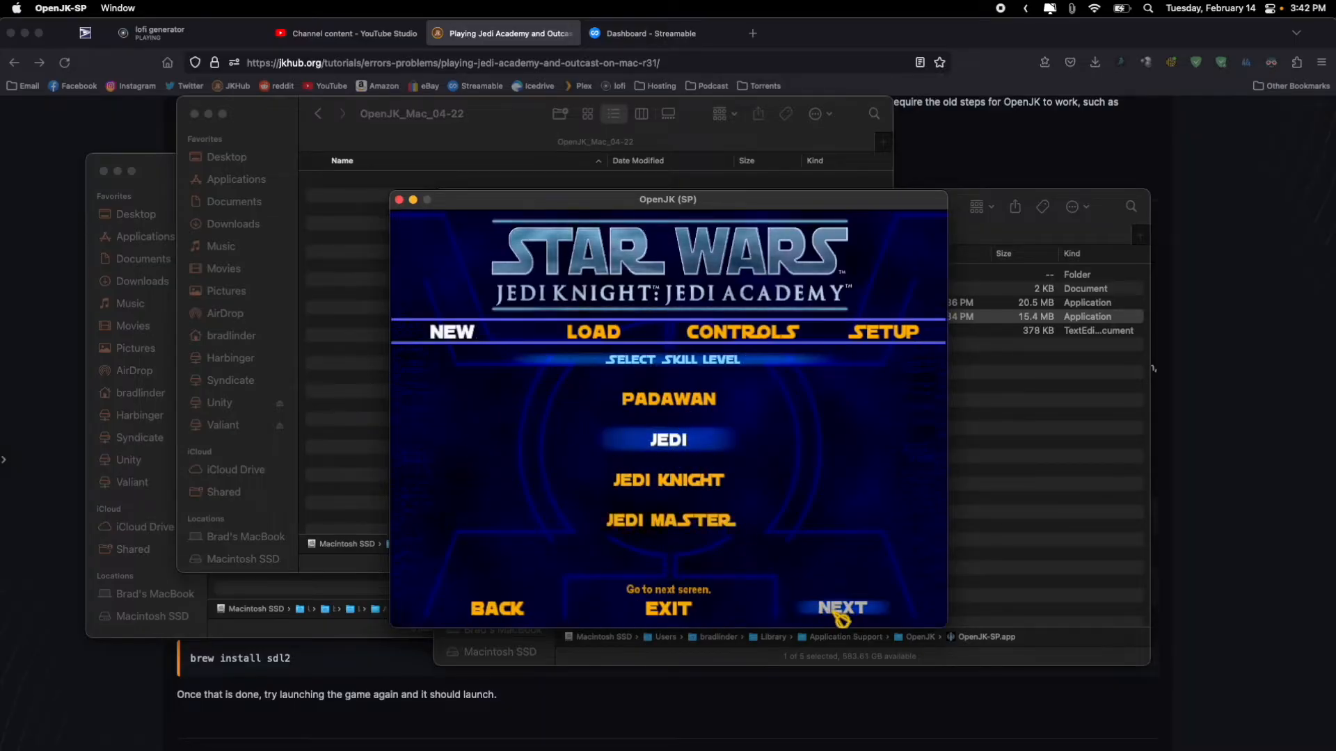
{"action": "left_click", "coordinate": [840, 608]}
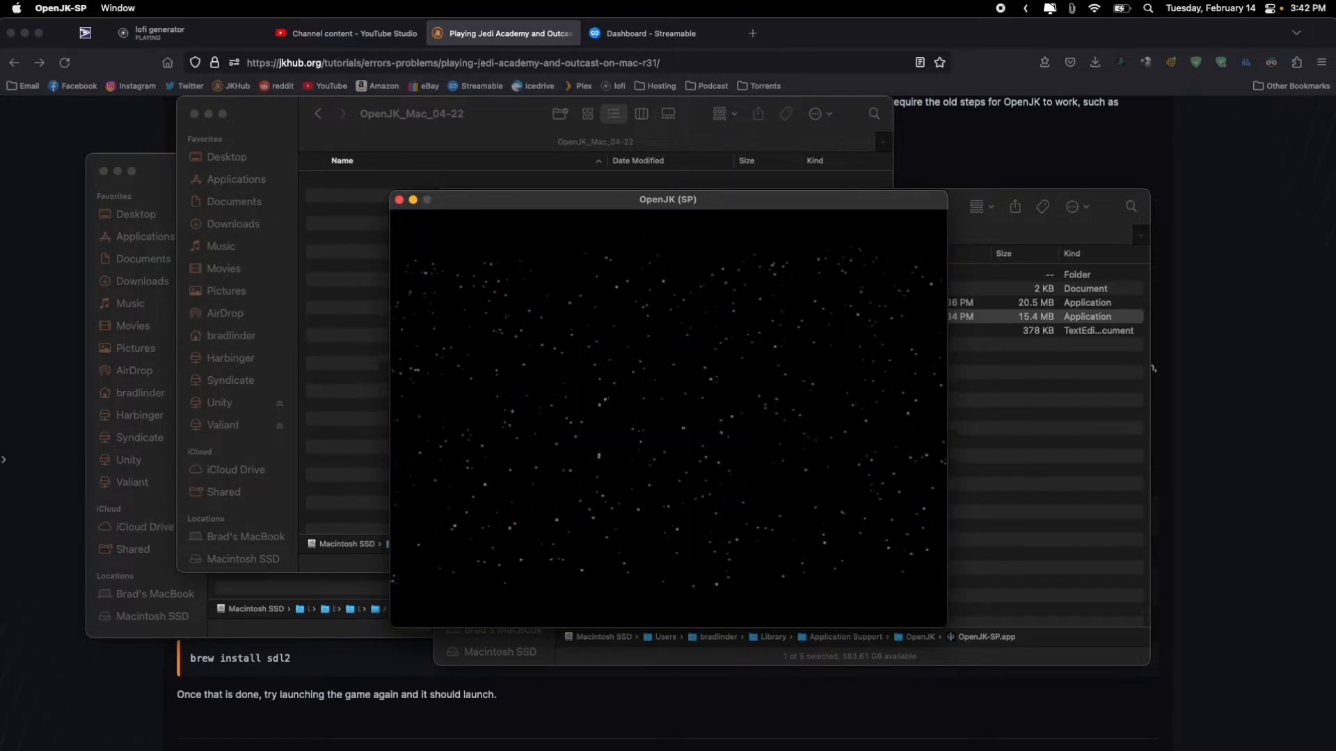
Step: Rename the OpenJK-SP alias to 'Jedi Academy SP' and make an alias of OpenJK-MP.app
{"action": "right_click", "coordinate": [606, 316]}
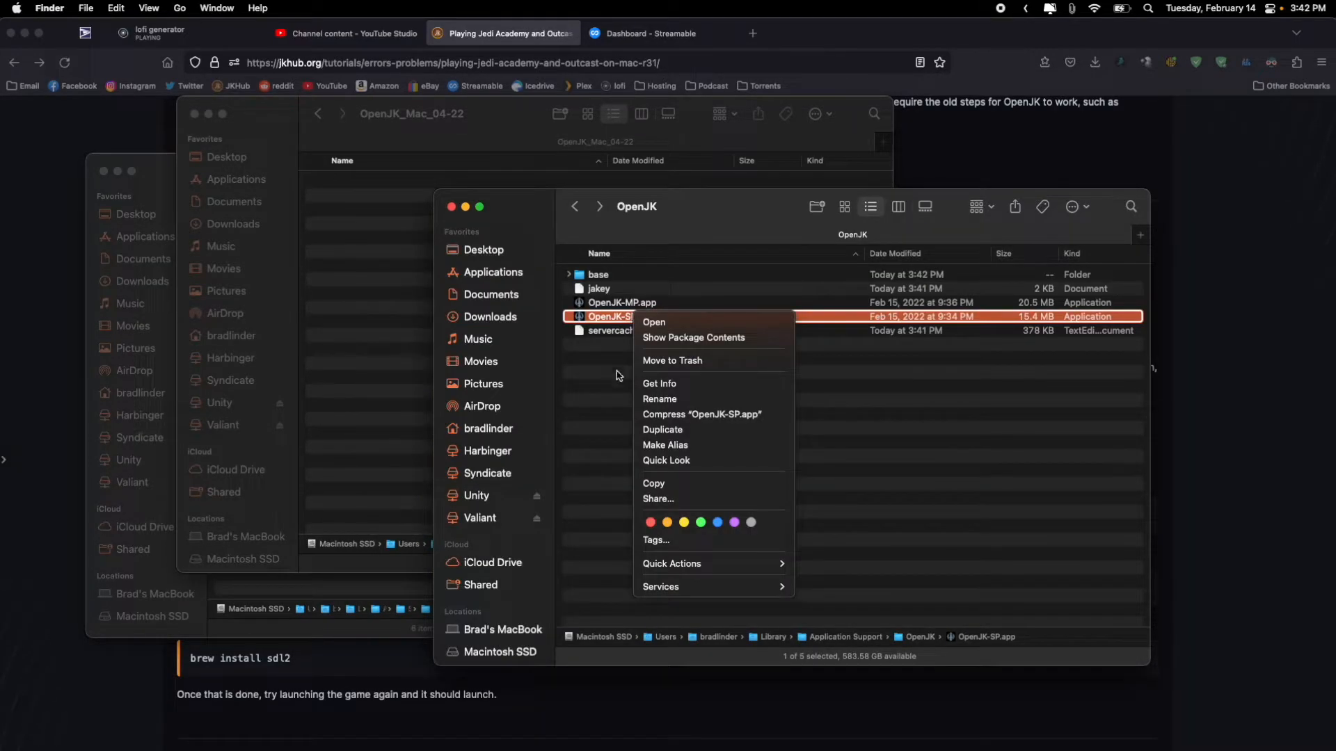
{"action": "left_click", "coordinate": [665, 446]}
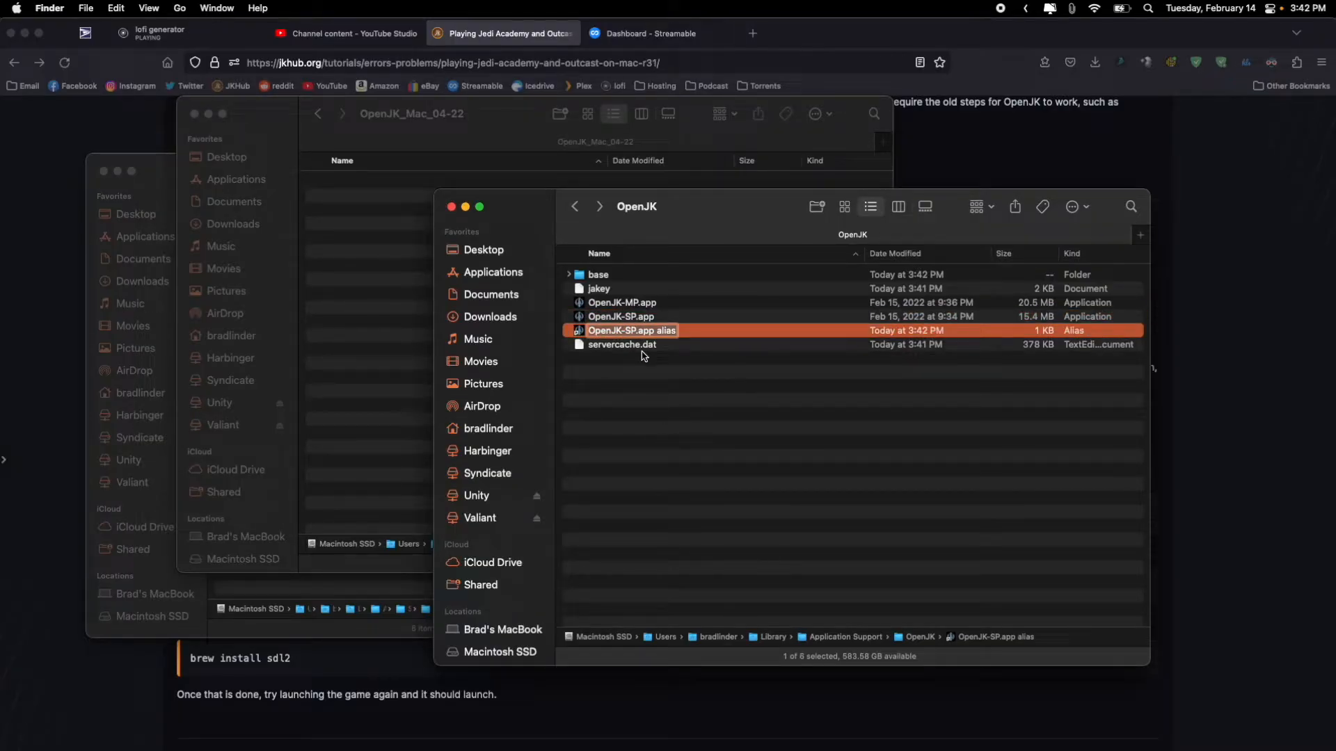
{"action": "right_click", "coordinate": [622, 316]}
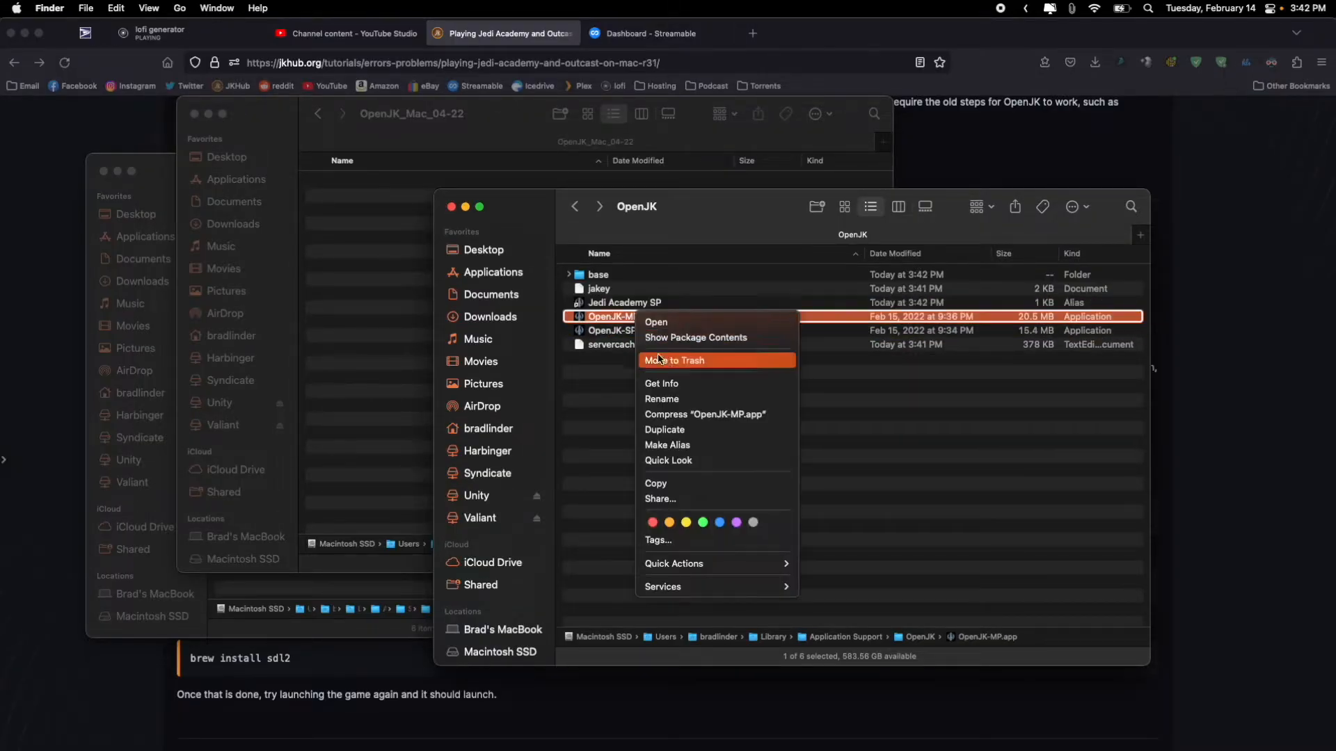
{"action": "left_click", "coordinate": [667, 445]}
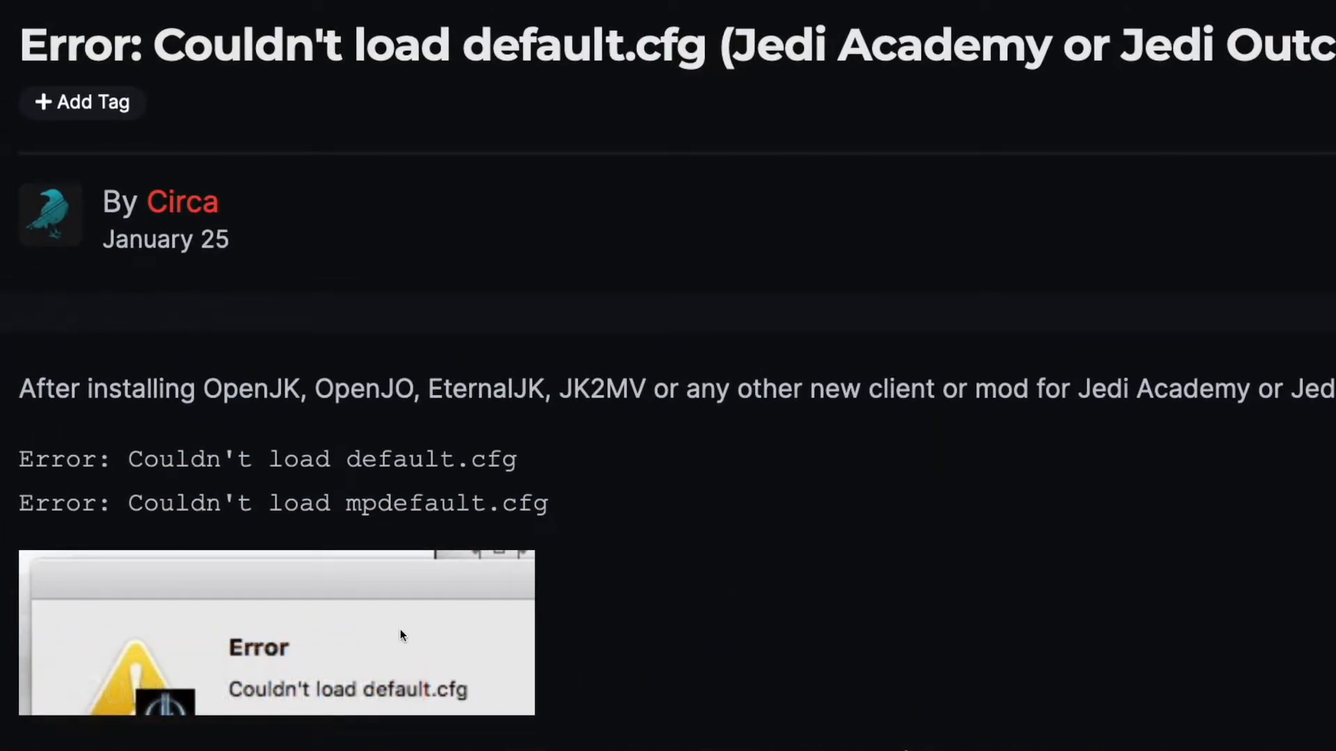
Step: Read through the default.cfg and MSVCP140.dll error articles on JKHub
{"action": "scroll", "scroll_direction": "down", "scroll_amount": 3}
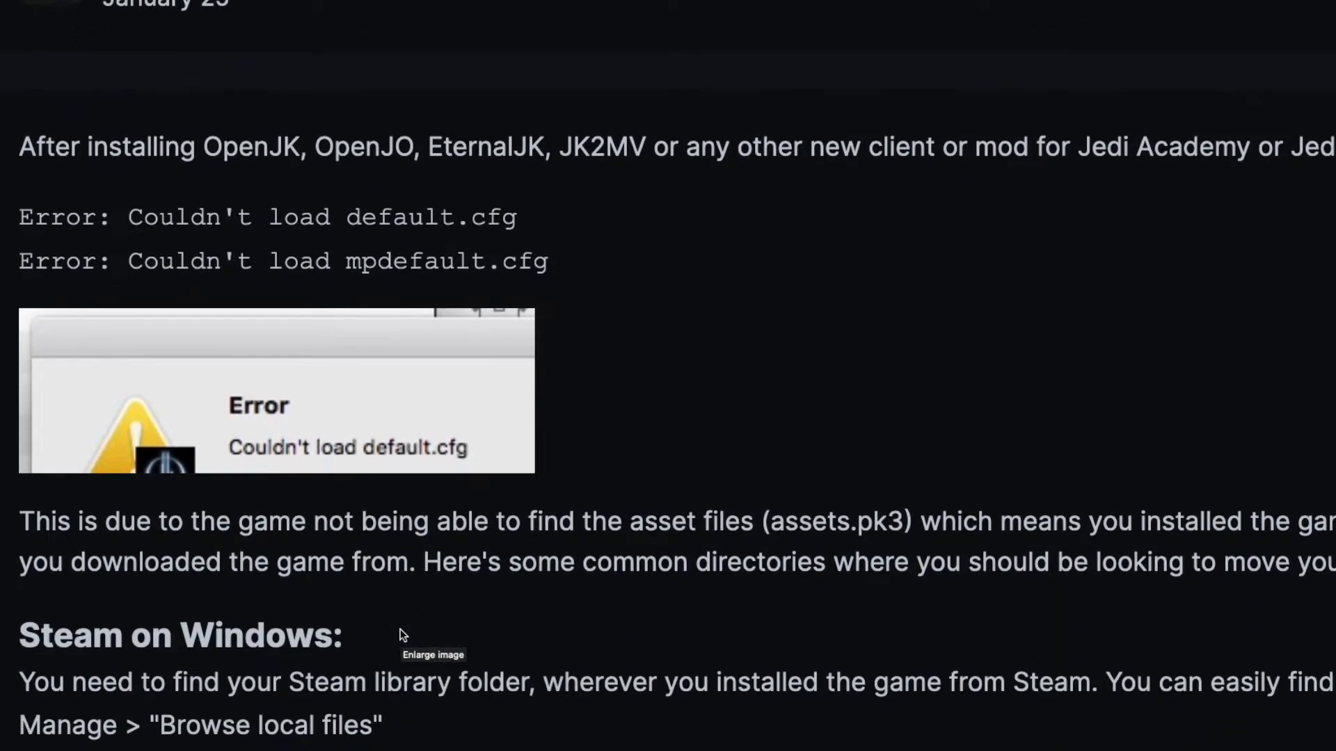
{"action": "scroll", "scroll_direction": "down", "scroll_amount": 3}
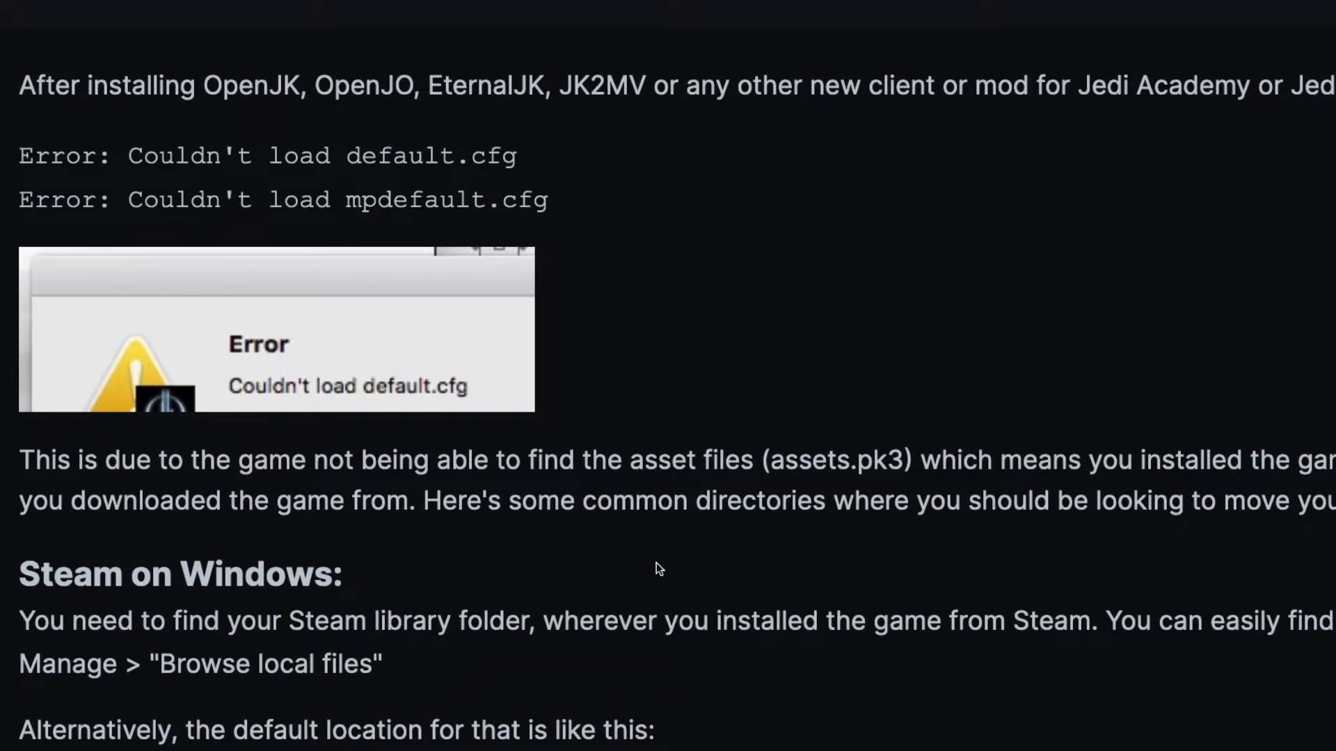
{"action": "scroll", "scroll_direction": "down", "scroll_amount": 3}
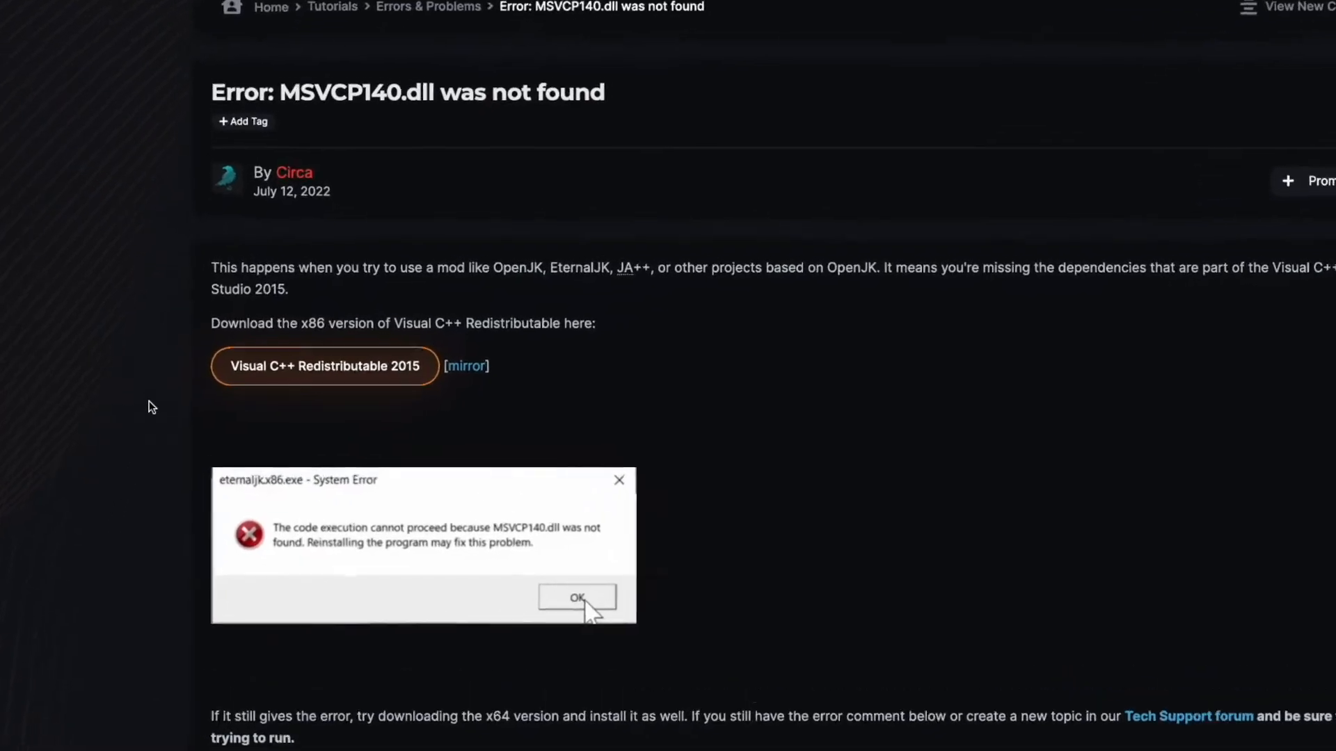
{"action": "scroll", "scroll_direction": "down", "scroll_amount": 3}
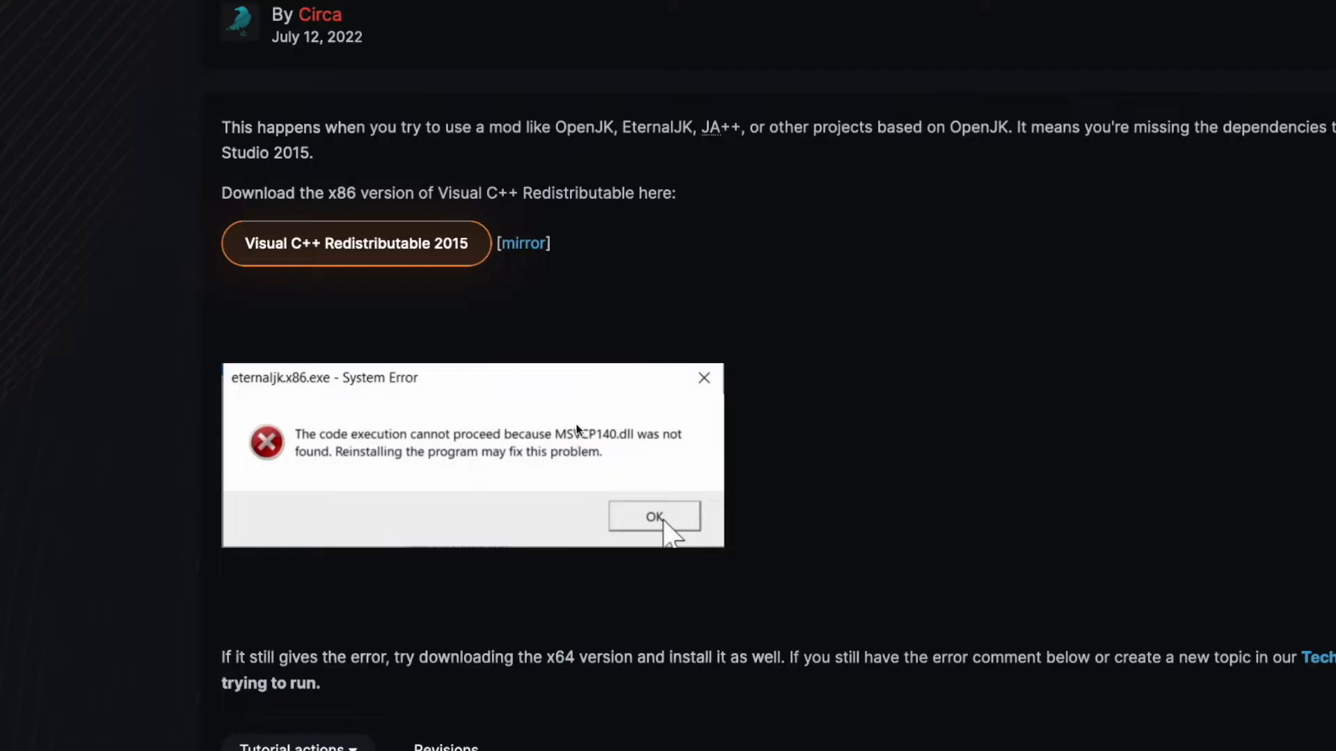
Step: Download the x64 Visual C++ 2015 redistributable and bring up the VM_Create on UI failed article
{"action": "left_click", "coordinate": [355, 242]}
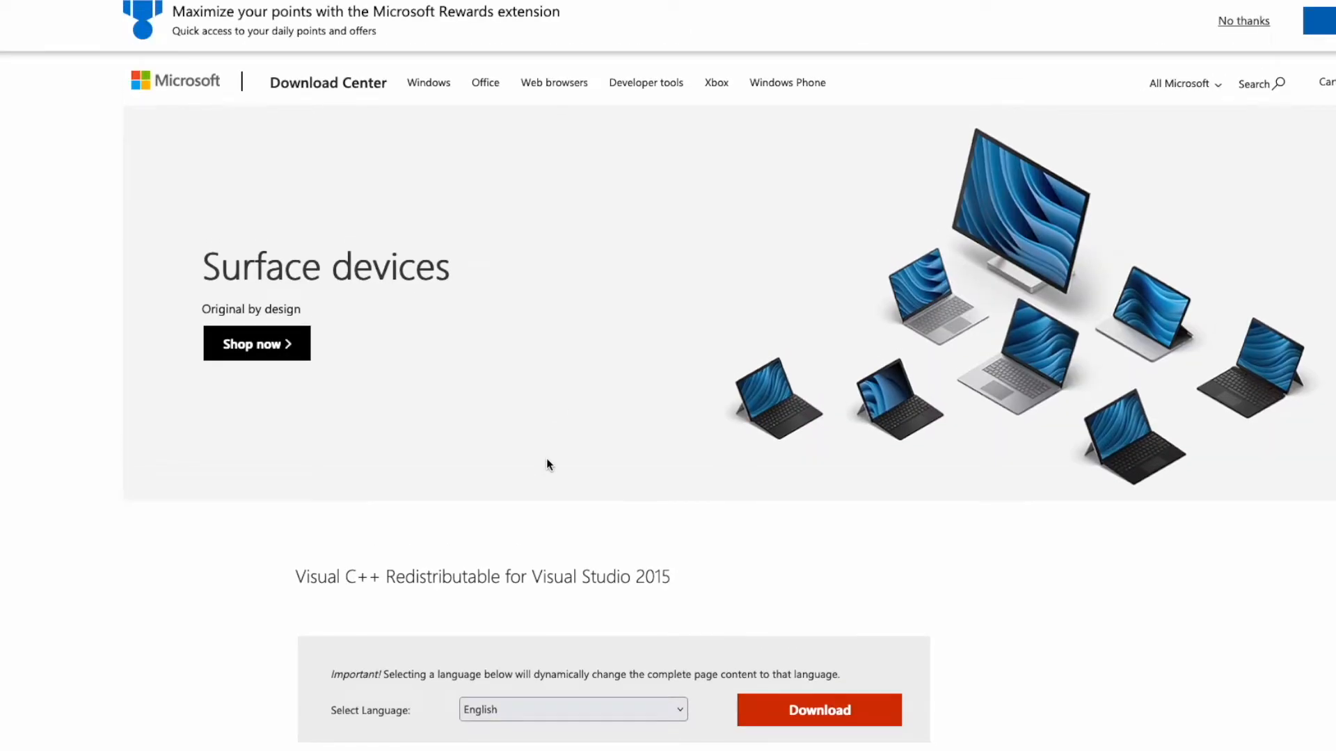
{"action": "left_click", "coordinate": [817, 710]}
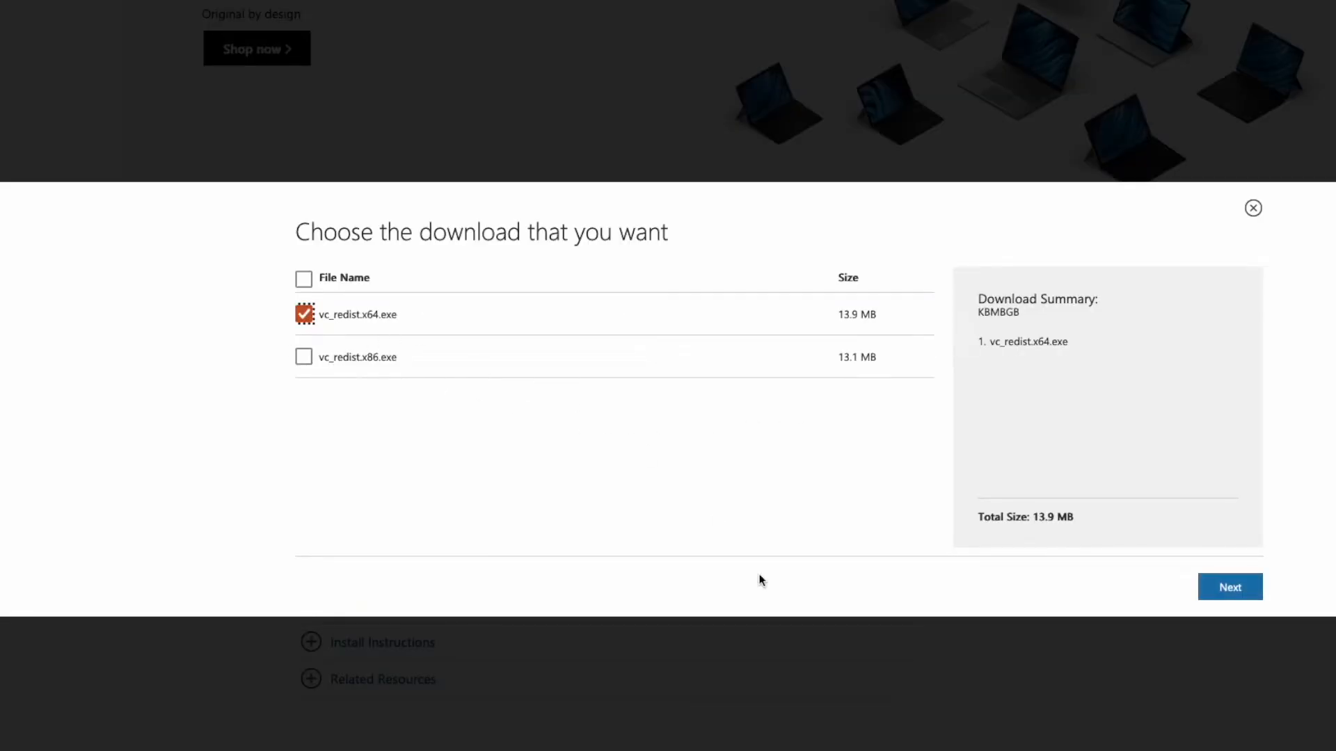
{"action": "left_click", "coordinate": [1252, 208]}
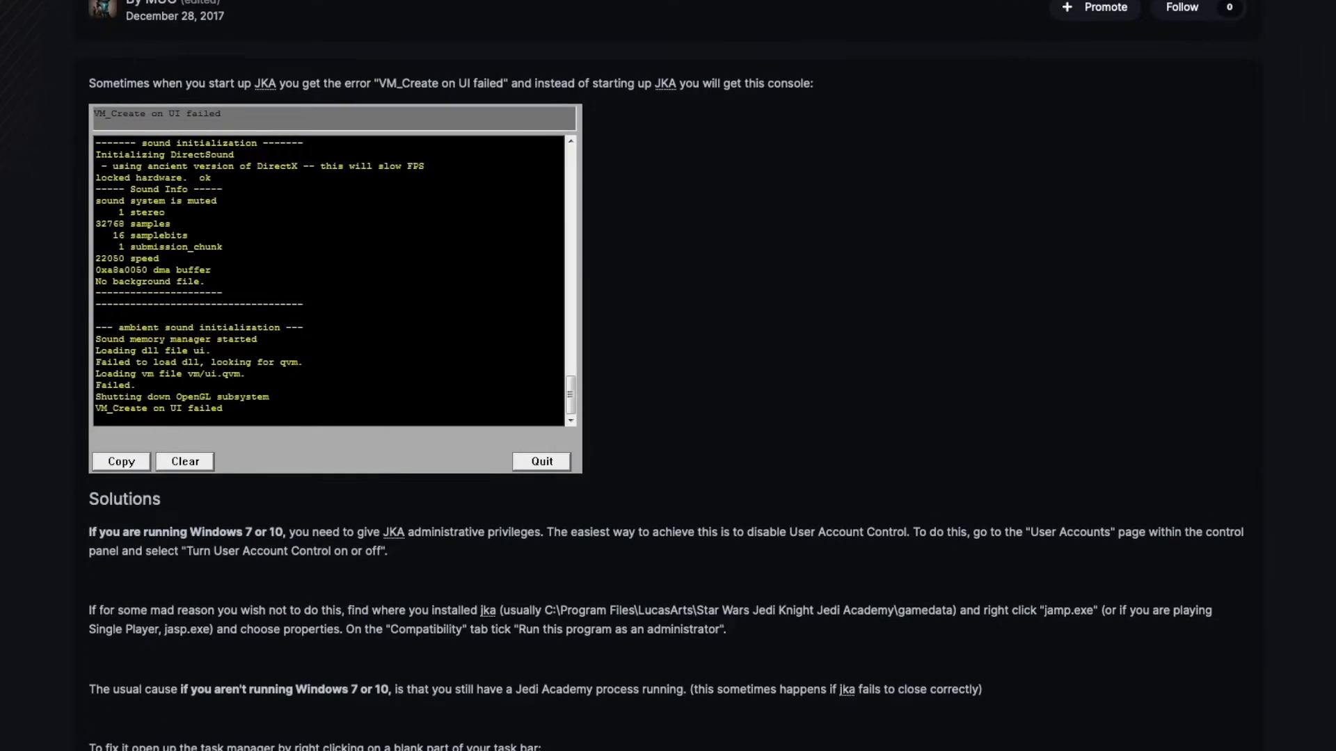
{"action": "scroll", "scroll_direction": "down", "scroll_amount": 3}
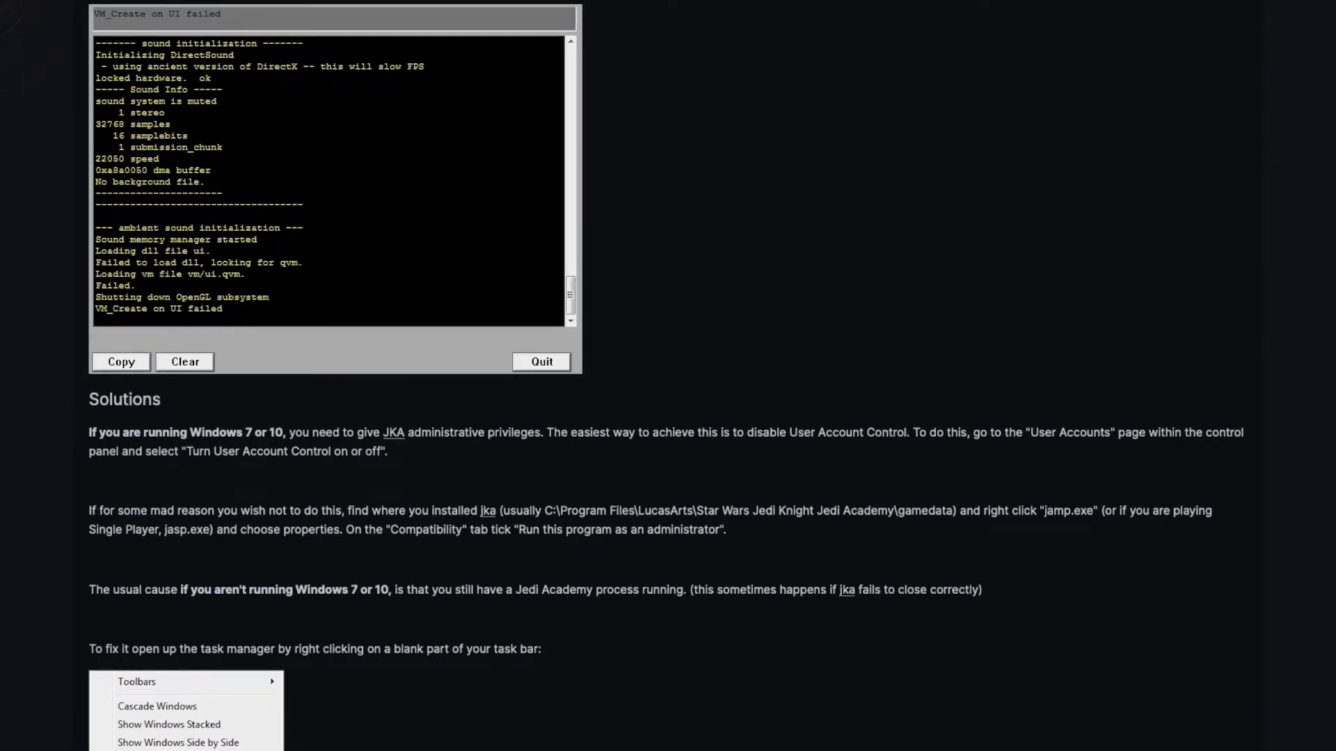
{"action": "scroll", "scroll_direction": "up", "scroll_amount": 3}
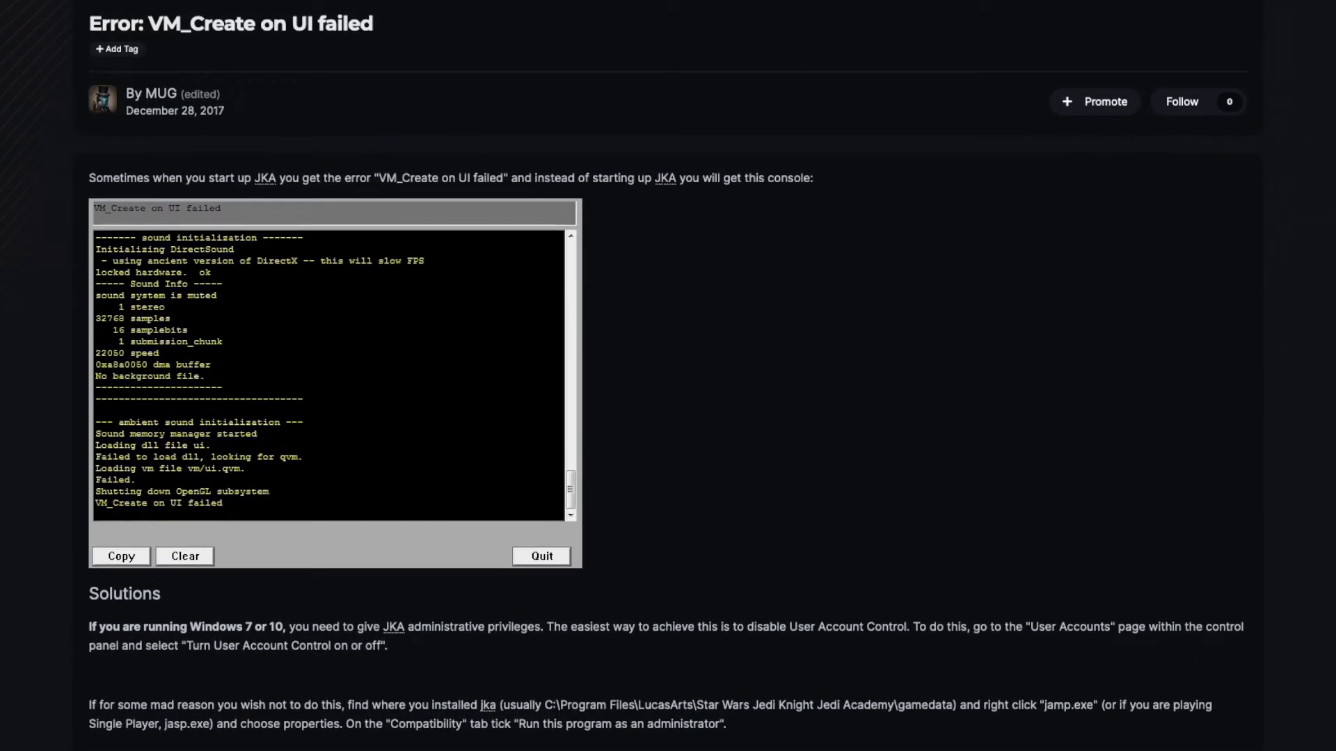
{"action": "scroll", "scroll_direction": "up", "scroll_amount": 3}
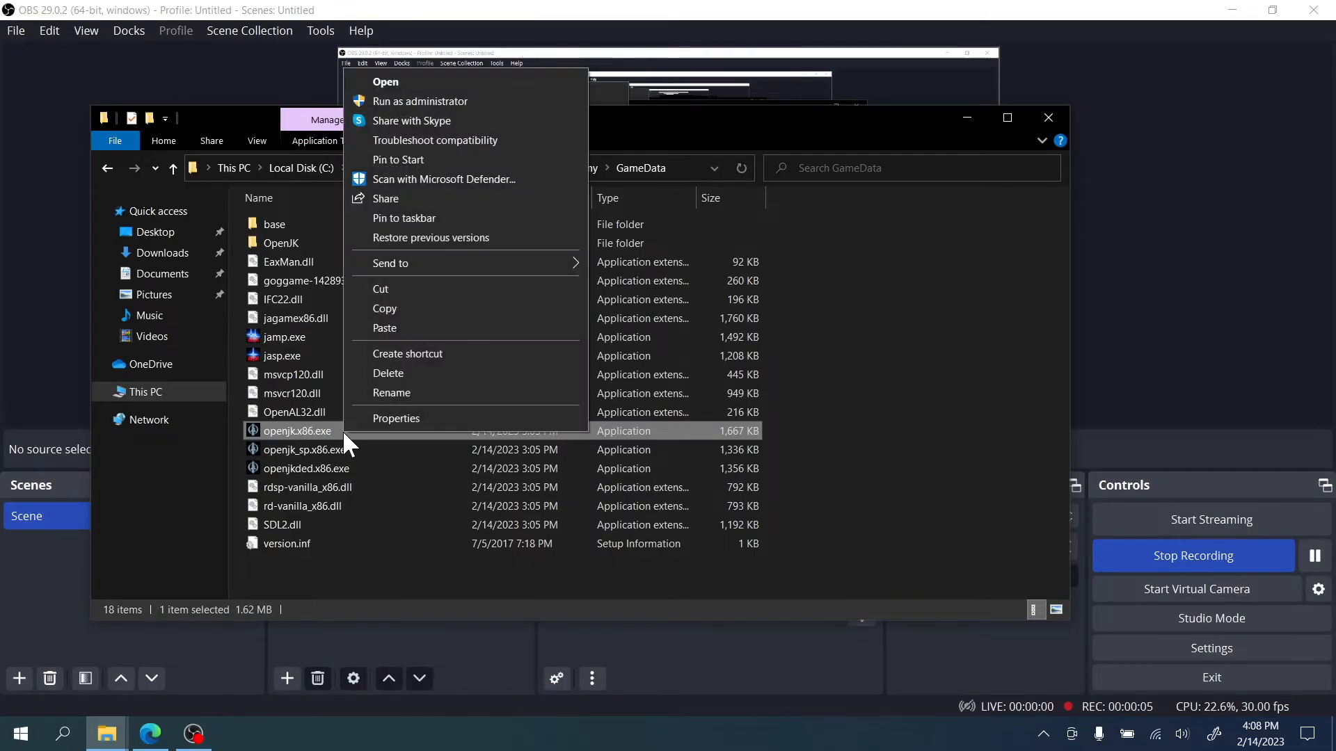
{"action": "mouse_move", "coordinate": [419, 101]}
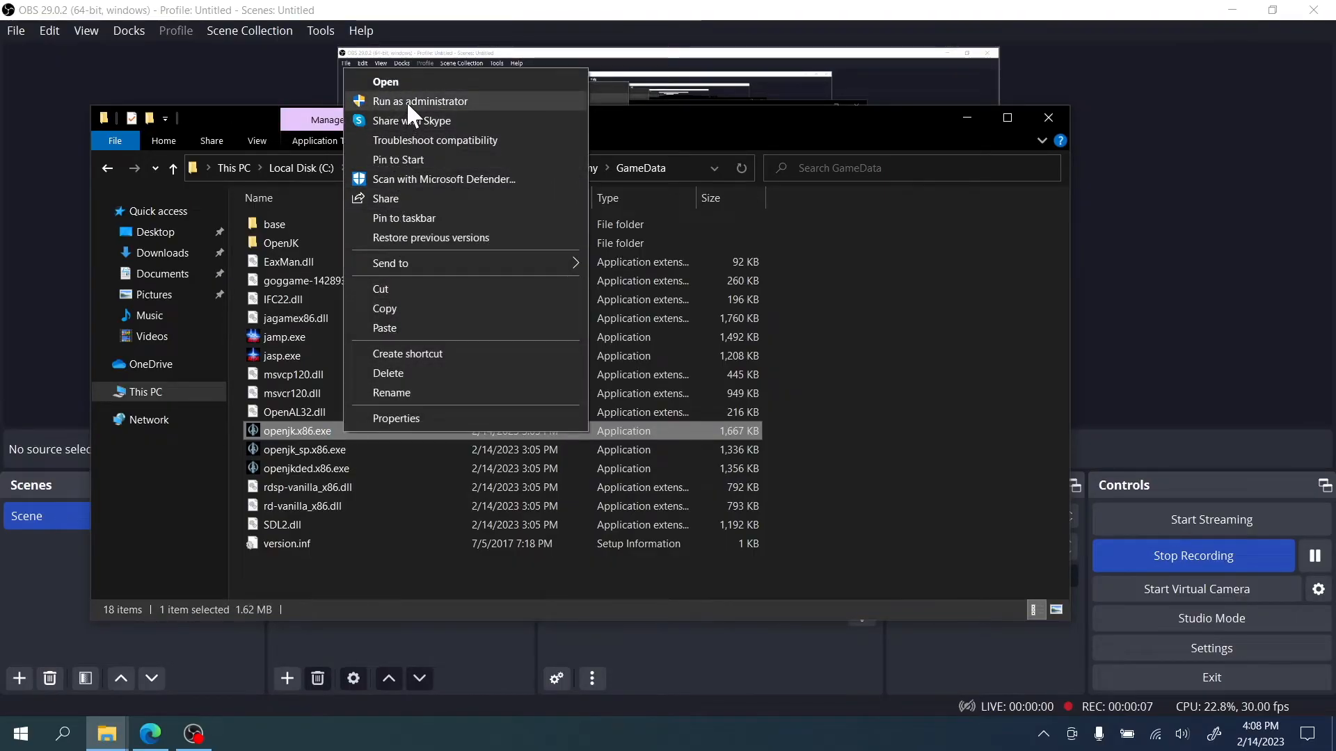
{"action": "mouse_move", "coordinate": [451, 419]}
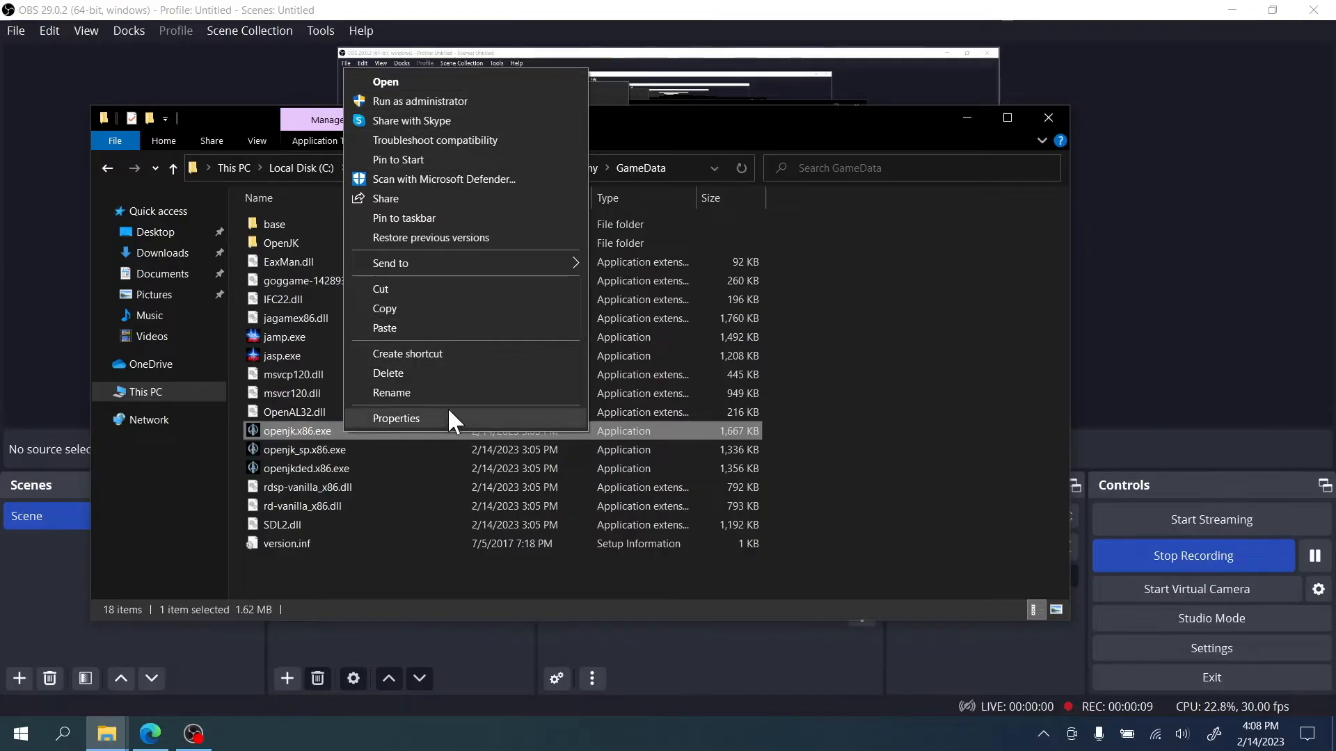
Step: Set openjk.x86.exe to run as administrator in its Compatibility properties
{"action": "left_click", "coordinate": [397, 418]}
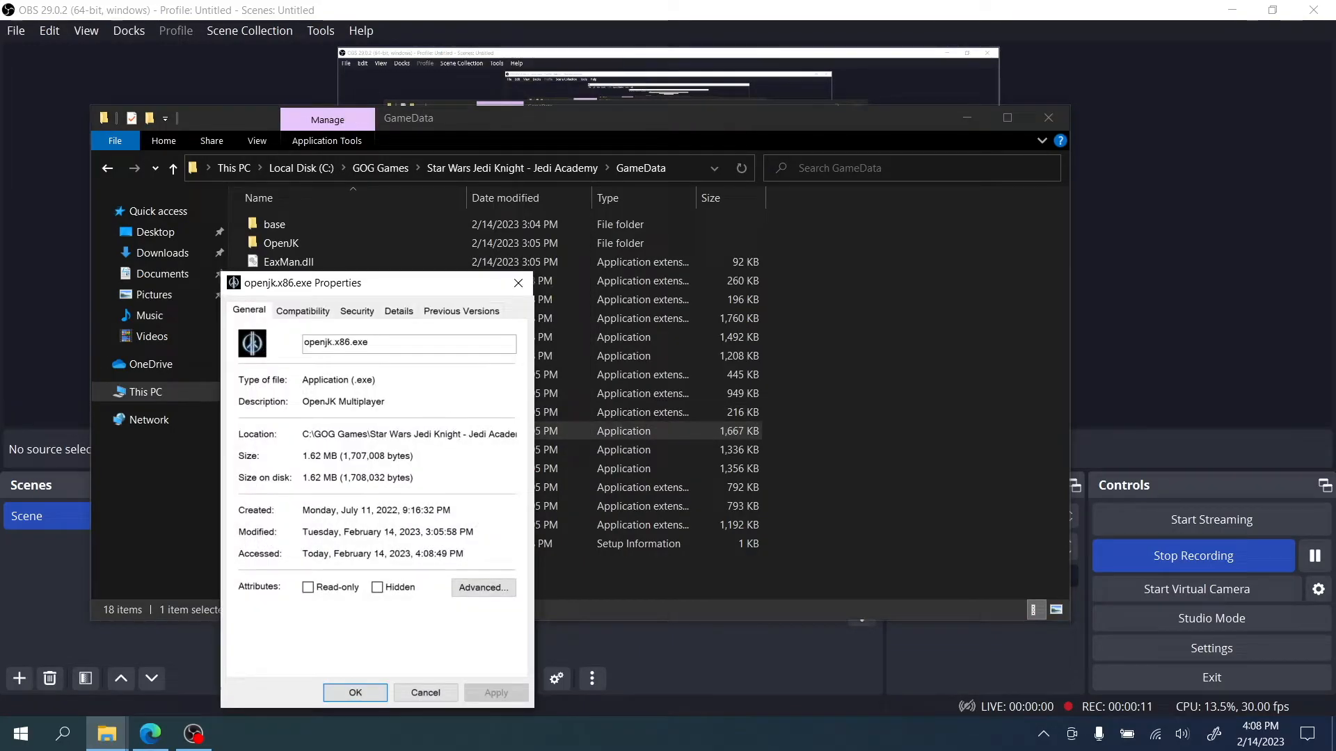
{"action": "left_click", "coordinate": [302, 310]}
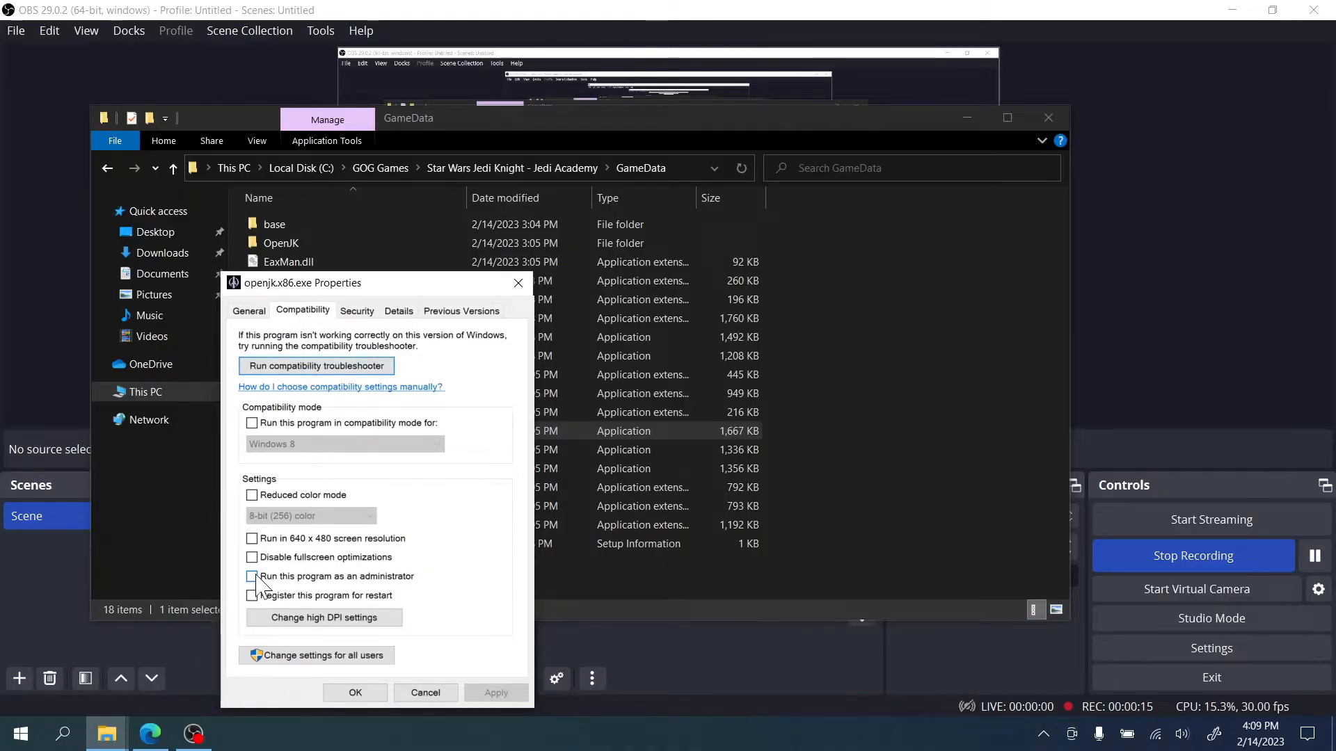
{"action": "left_click", "coordinate": [252, 576]}
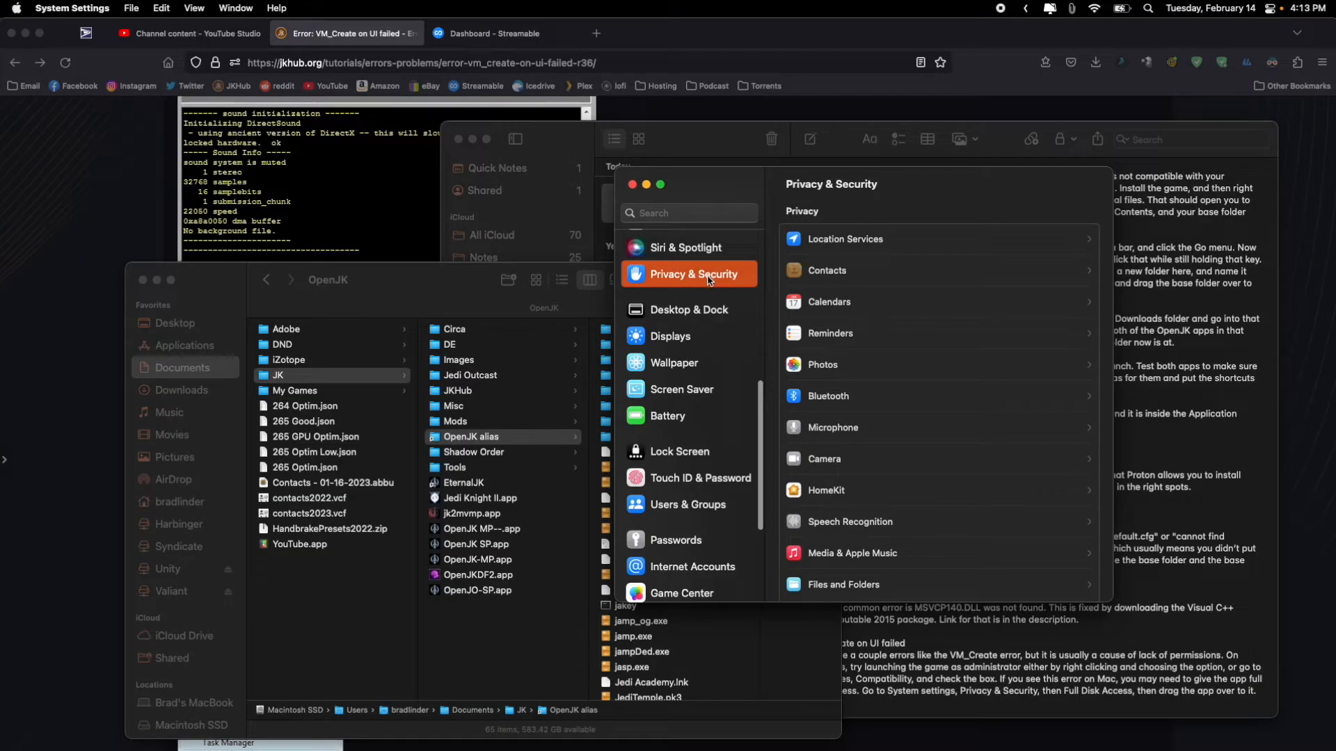
Step: Scroll the Privacy & Security list and select Full Disk Access
{"action": "scroll", "scroll_direction": "down", "scroll_amount": 3}
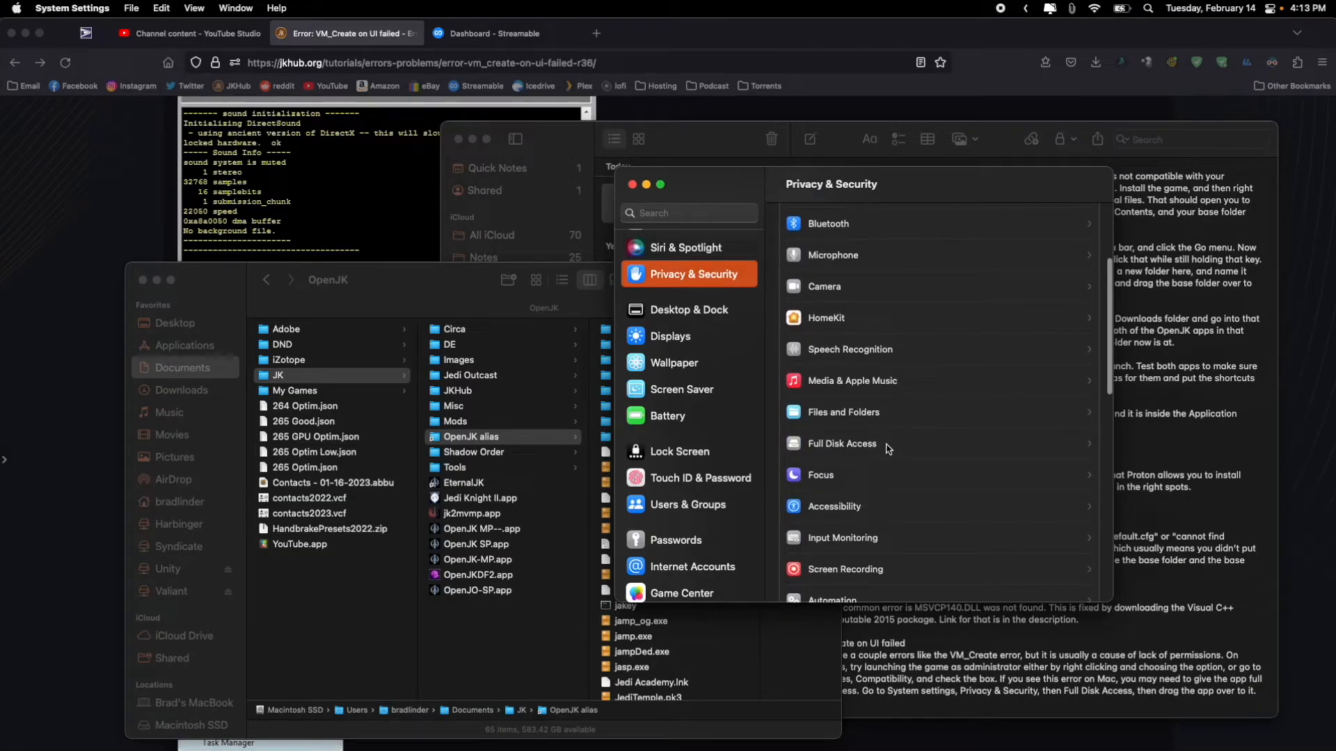
{"action": "left_click", "coordinate": [842, 443]}
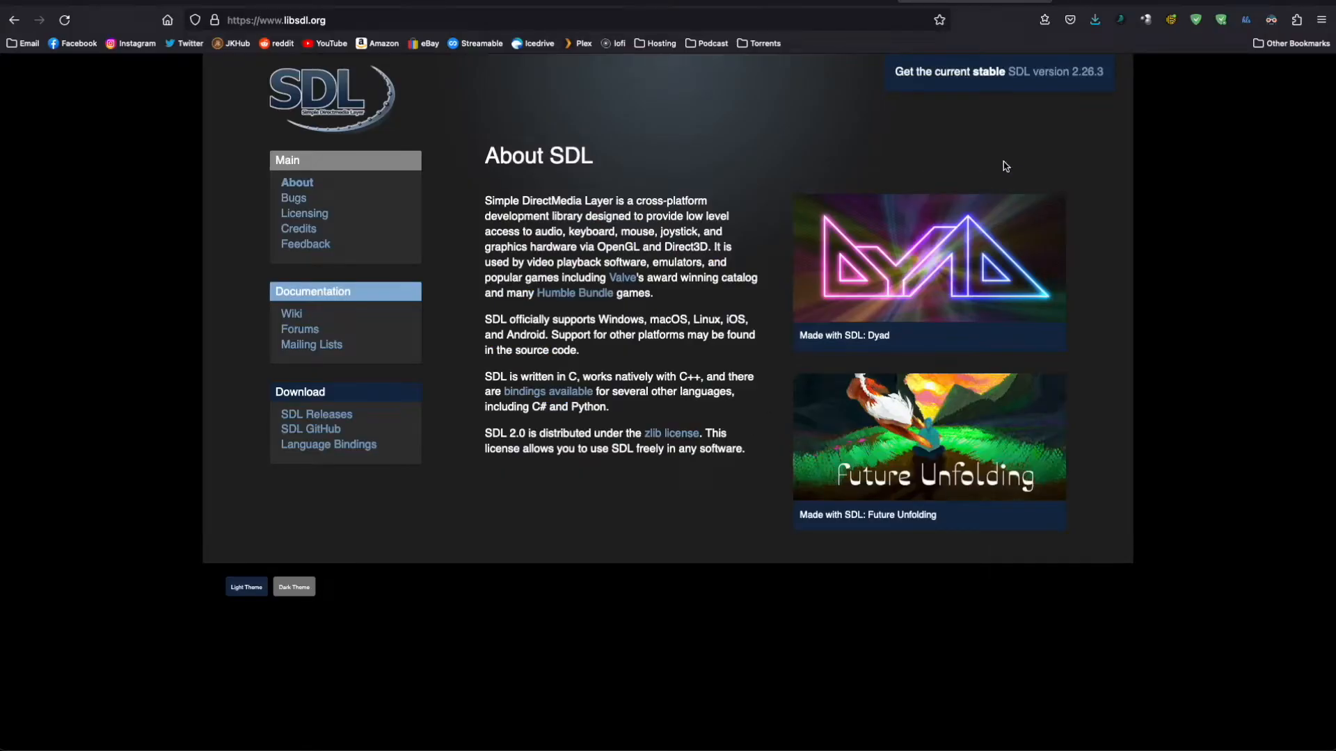
{"action": "mouse_move", "coordinate": [1017, 146]}
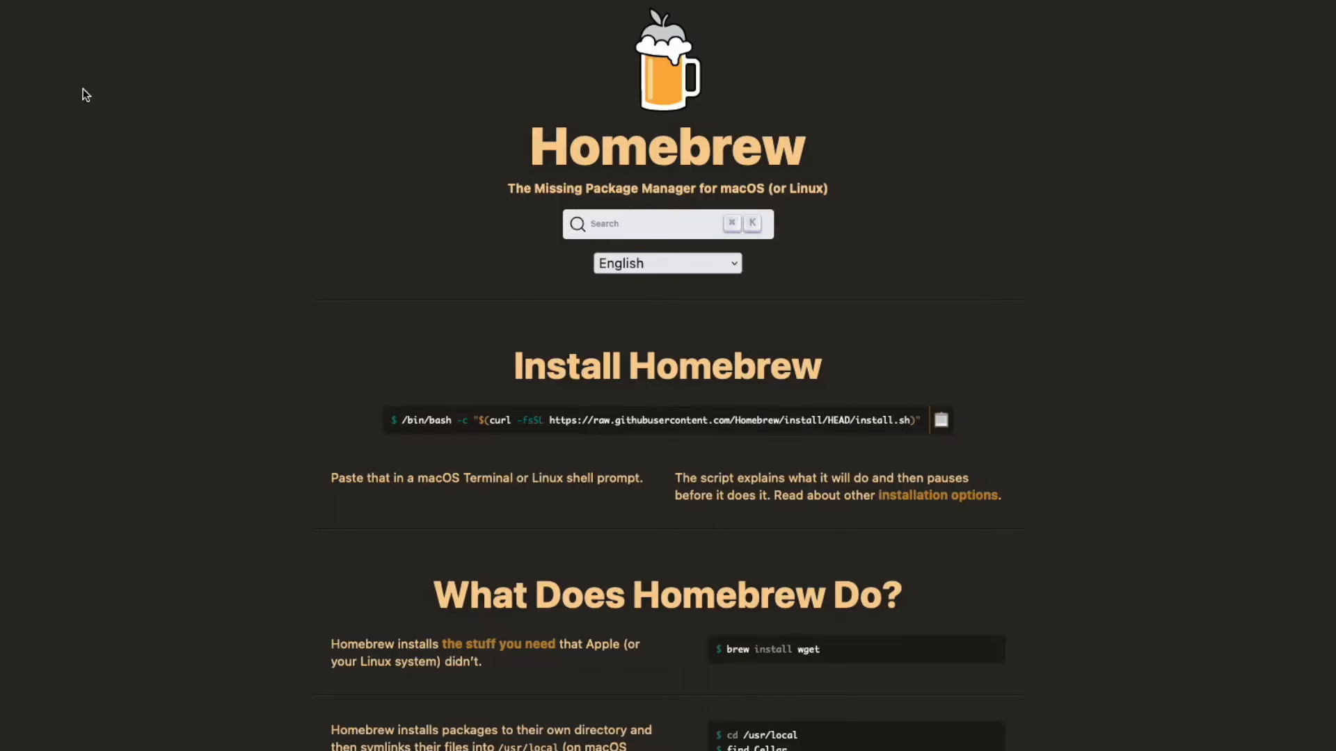
Step: Copy the Install Homebrew command from brew.sh
{"action": "key", "text": "cmd+space"}
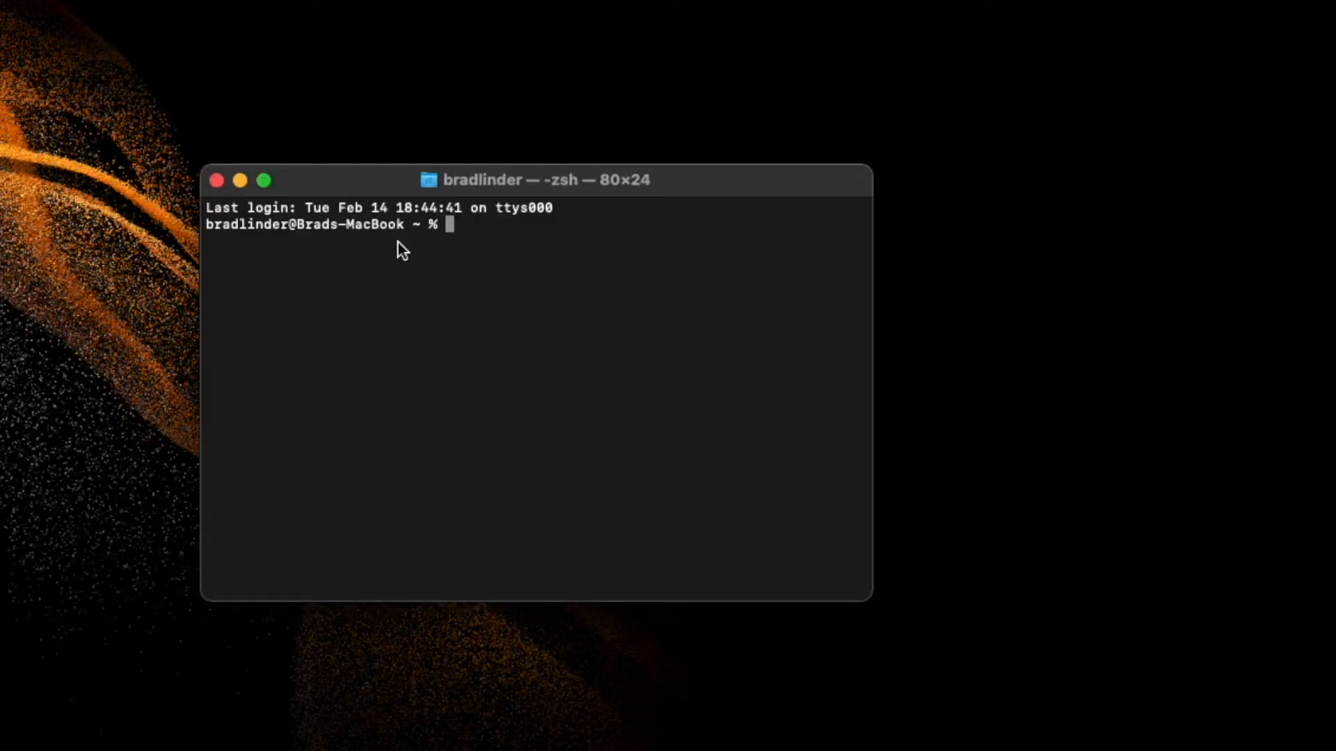
{"action": "mouse_move", "coordinate": [531, 321]}
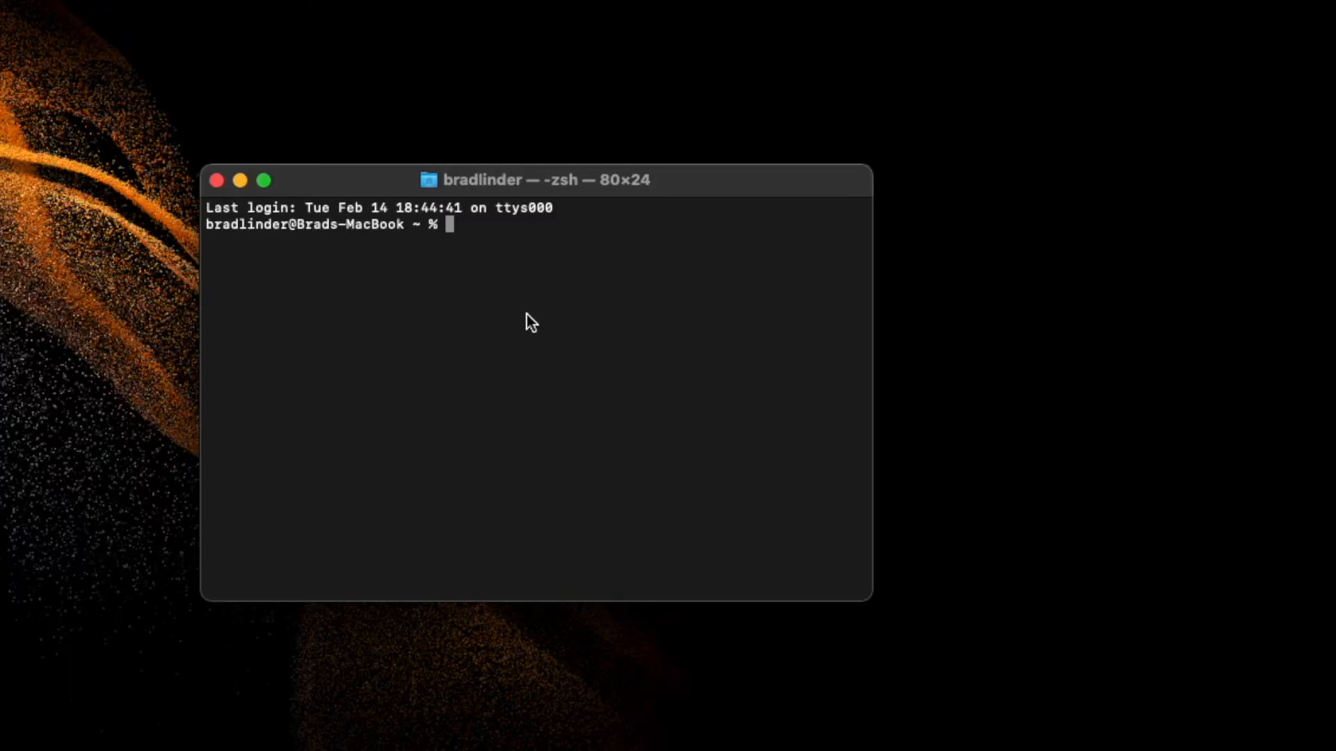
Step: Enter the Homebrew curl install script, then 'brew install sdl2' at the zsh prompt
{"action": "type", "text": "/bin/bash -c \"$(curl -fsSL https://raw.githubusercontent.com/Homebrew/install/HEAD/install.sh)\""}
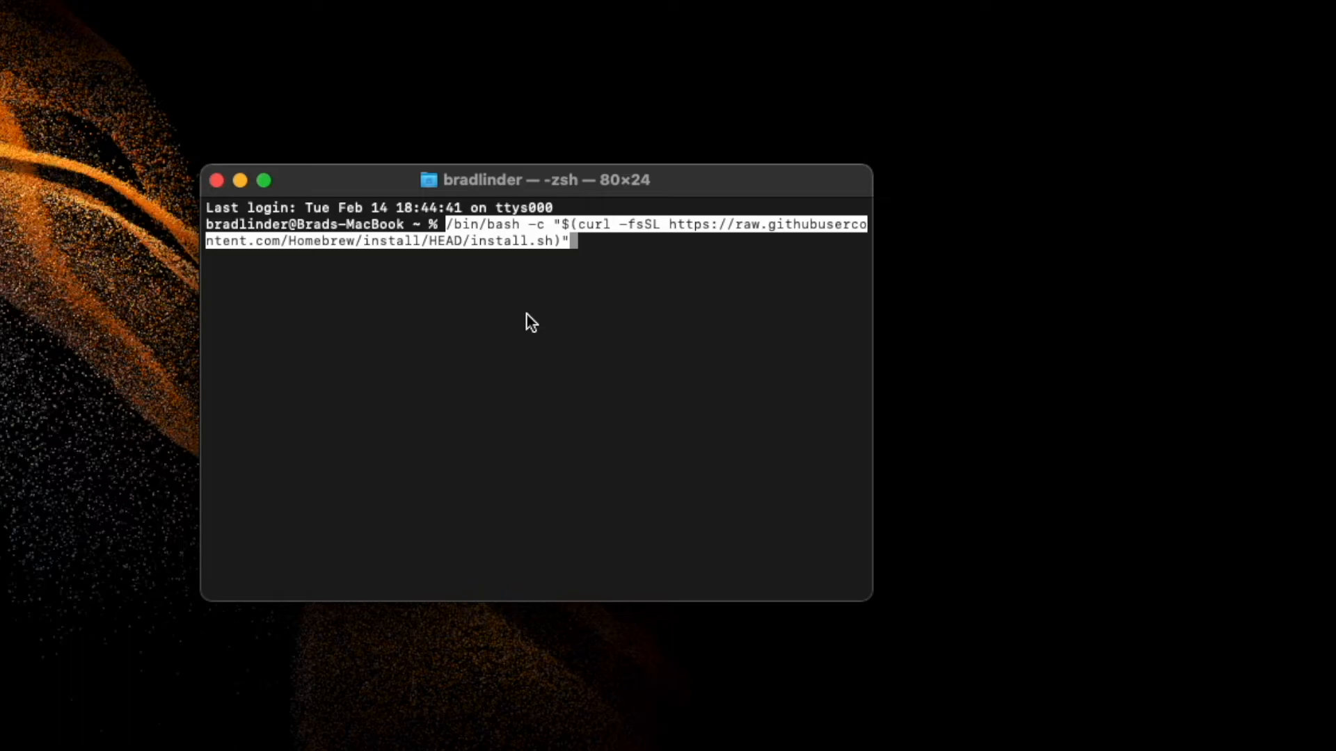
{"action": "mouse_move", "coordinate": [609, 278]}
{"action": "type", "text": "brew"}
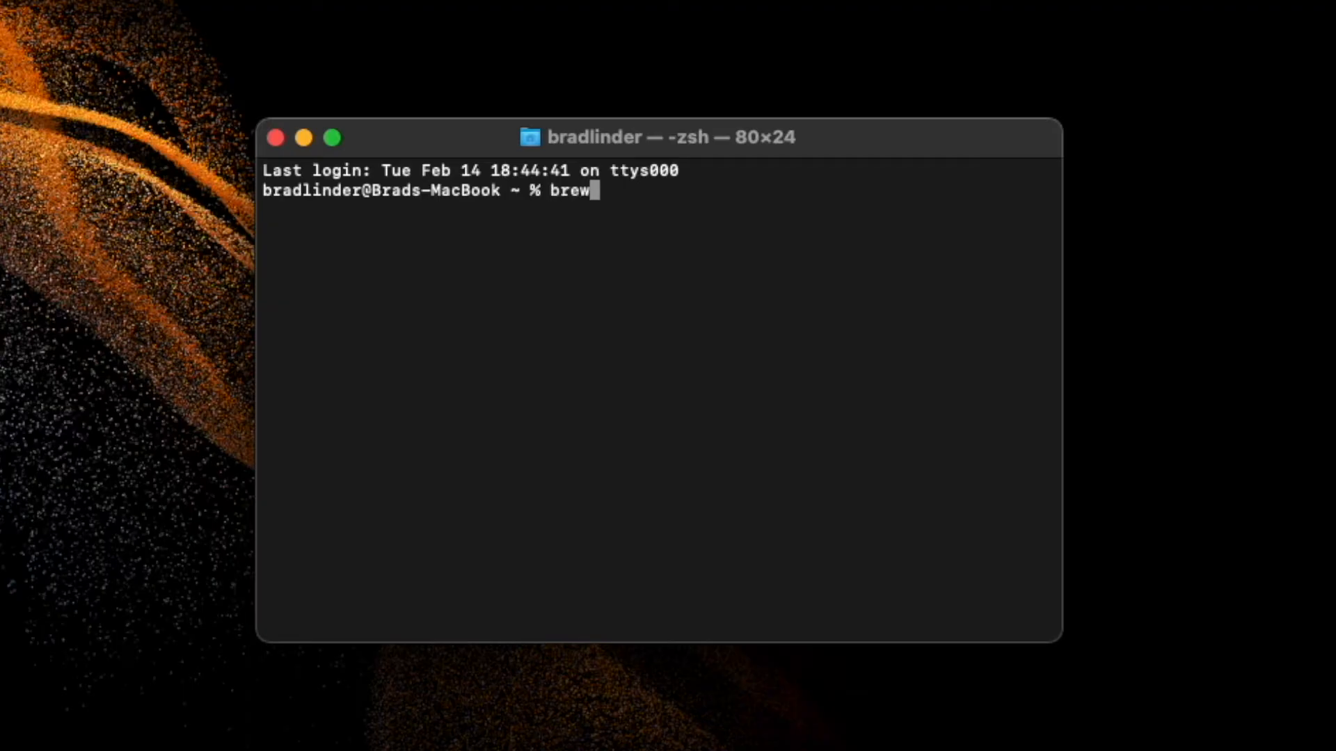
{"action": "type", "text": "install"}
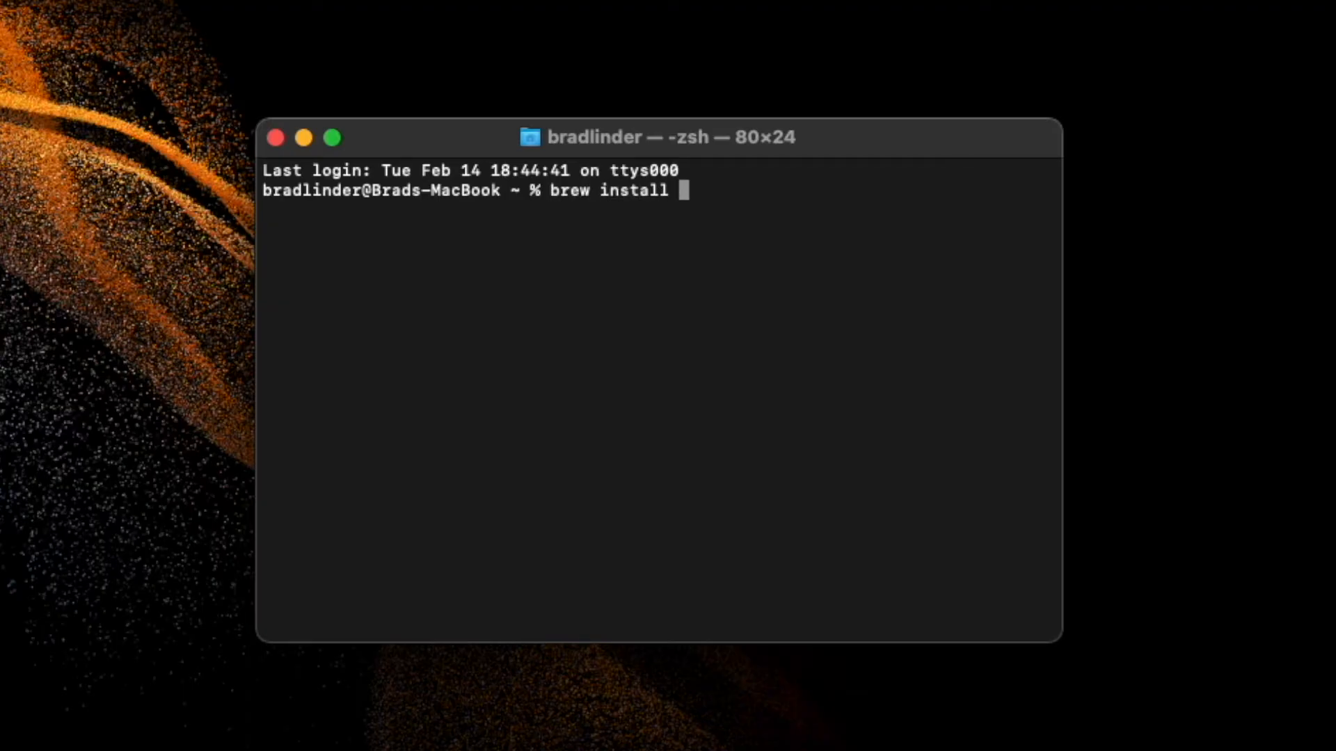
{"action": "type", "text": "sdl2"}
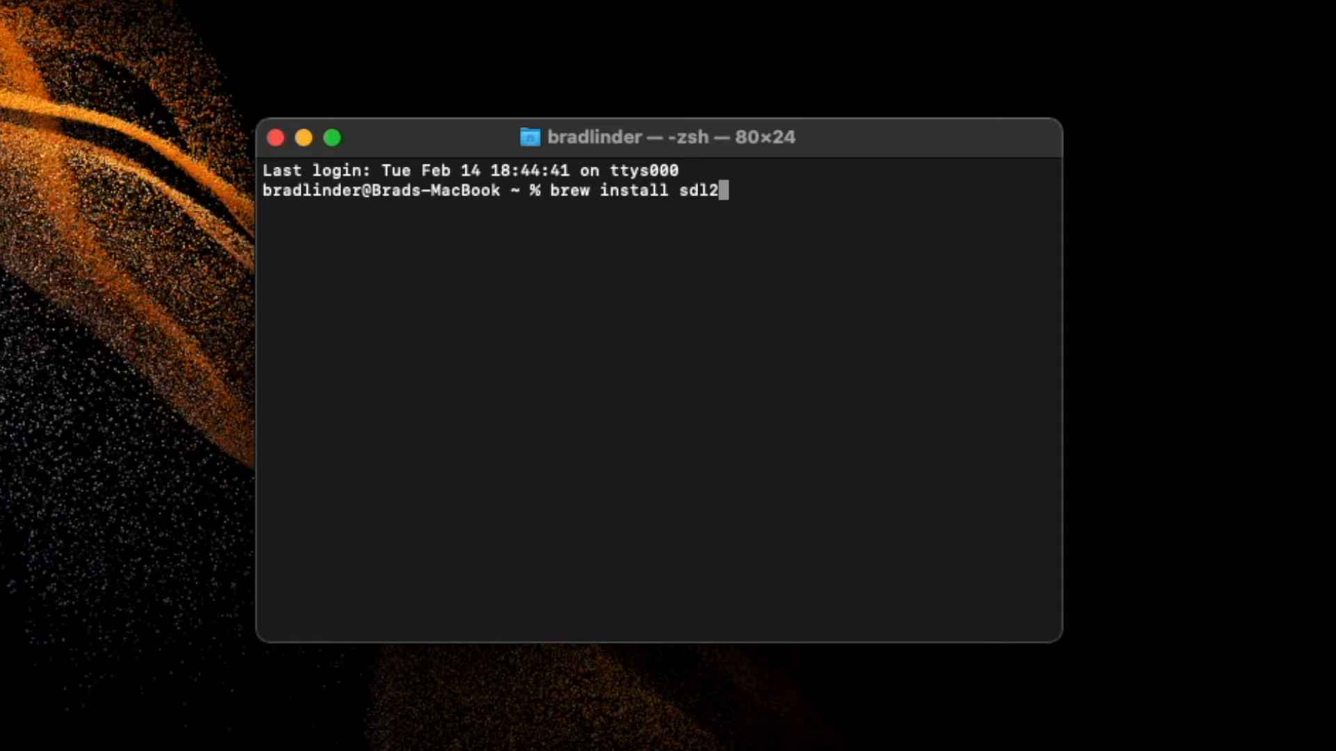
{"action": "mouse_move", "coordinate": [1070, 460]}
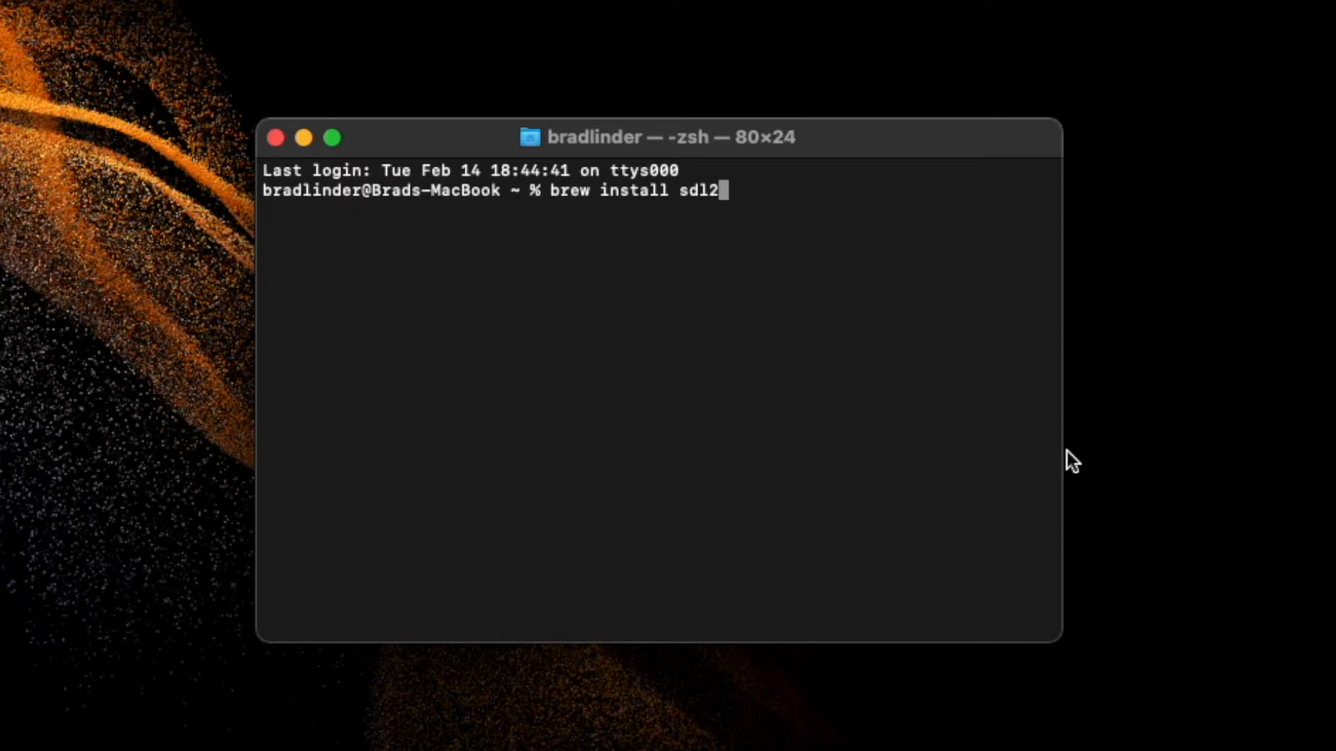